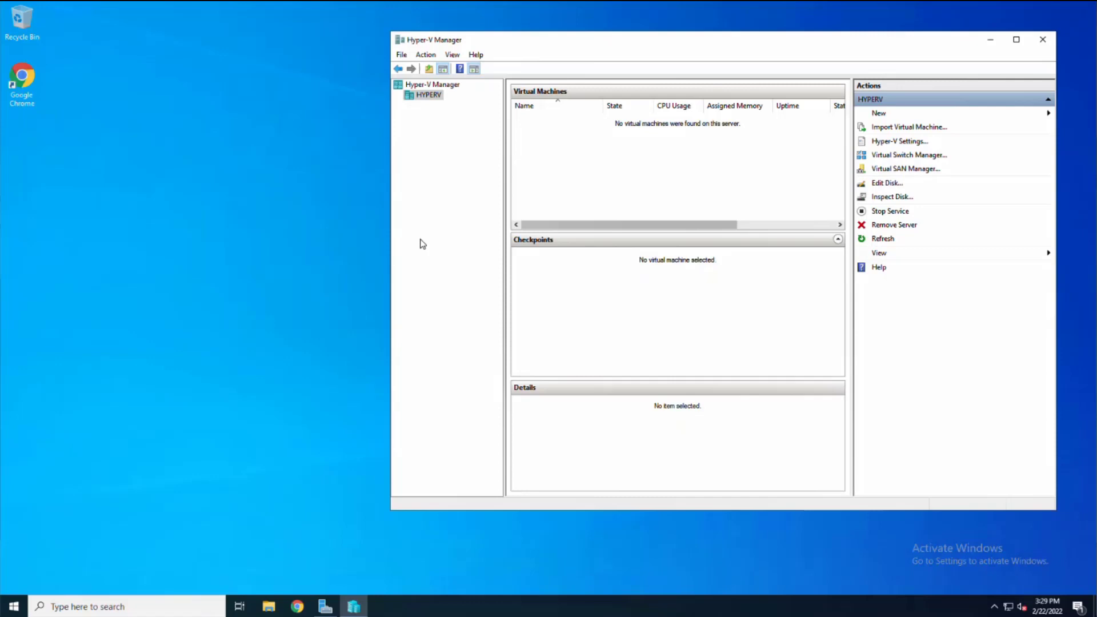
# Create VM 'Demo Lab_ISE3.1' on ISEDemoLab with a new VHDX, booting the ISE 3.1.0.518 ISO.
pyautogui.click(878, 113)
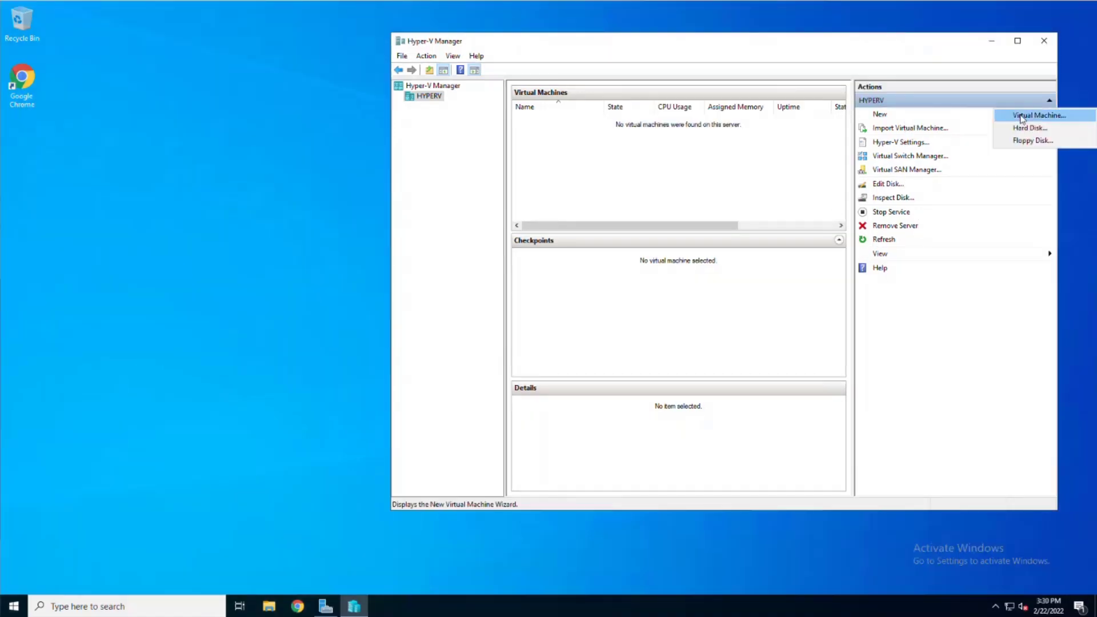
pyautogui.click(1038, 114)
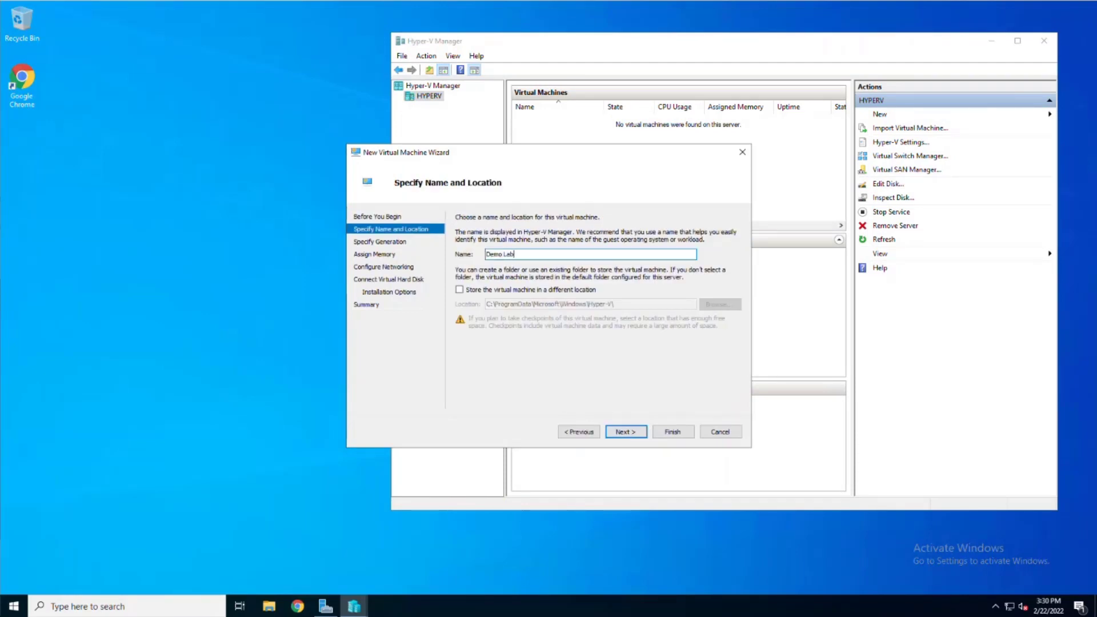
pyautogui.write('_ISE3.1')
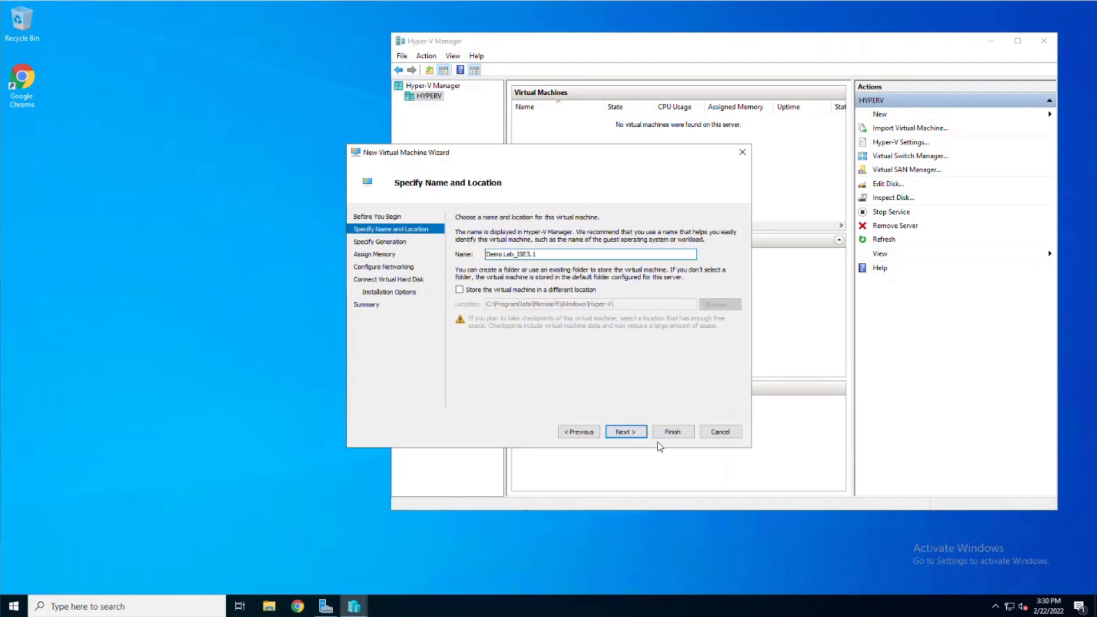
pyautogui.click(624, 432)
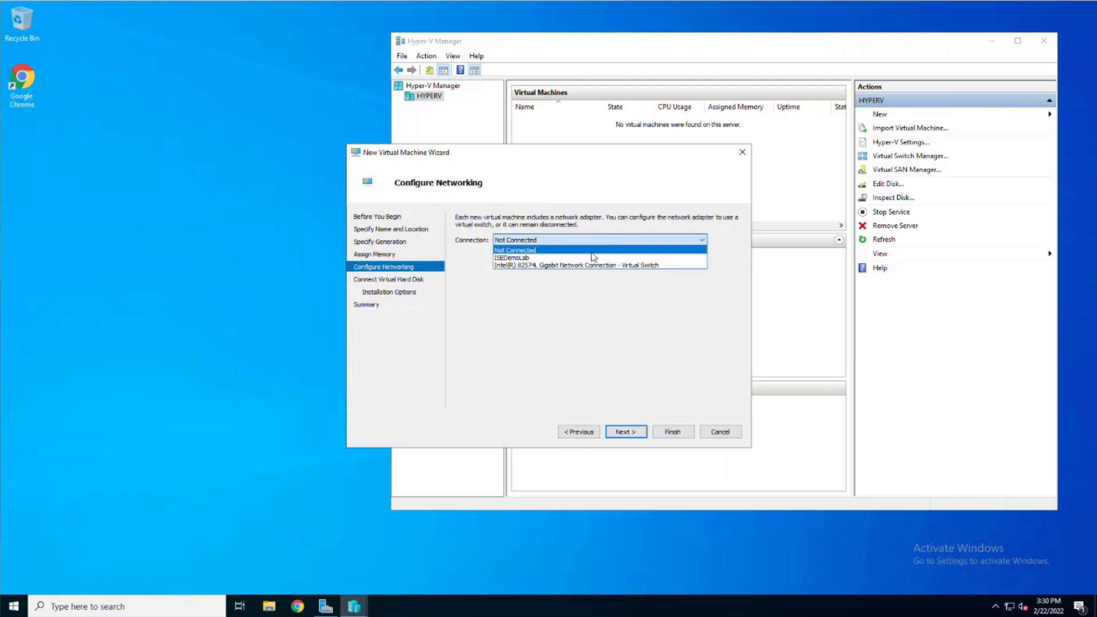
pyautogui.click(624, 431)
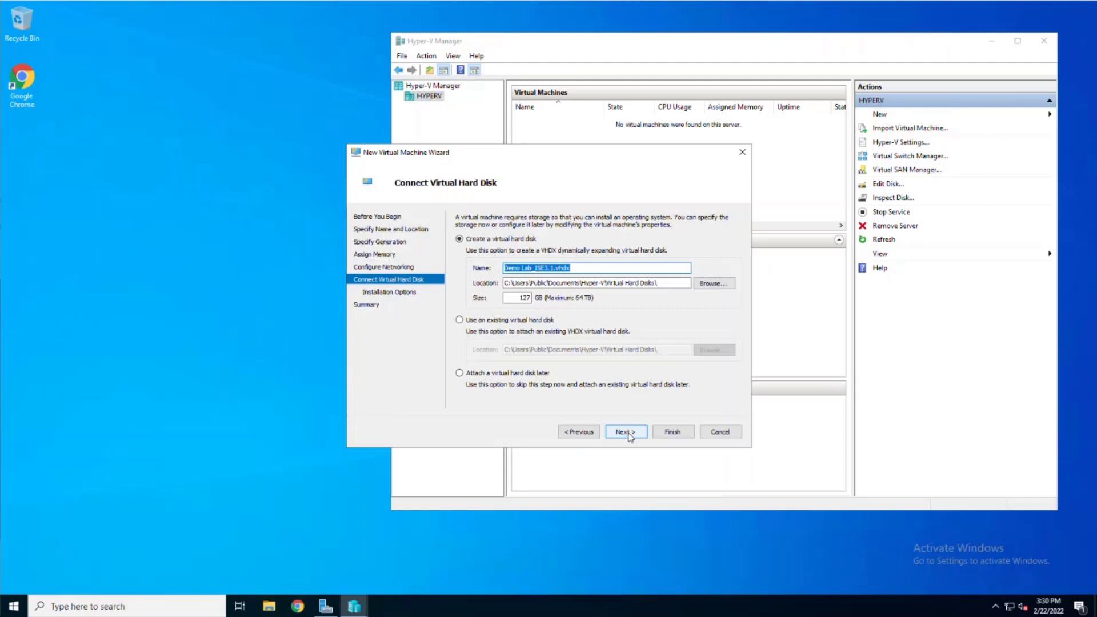
pyautogui.click(625, 432)
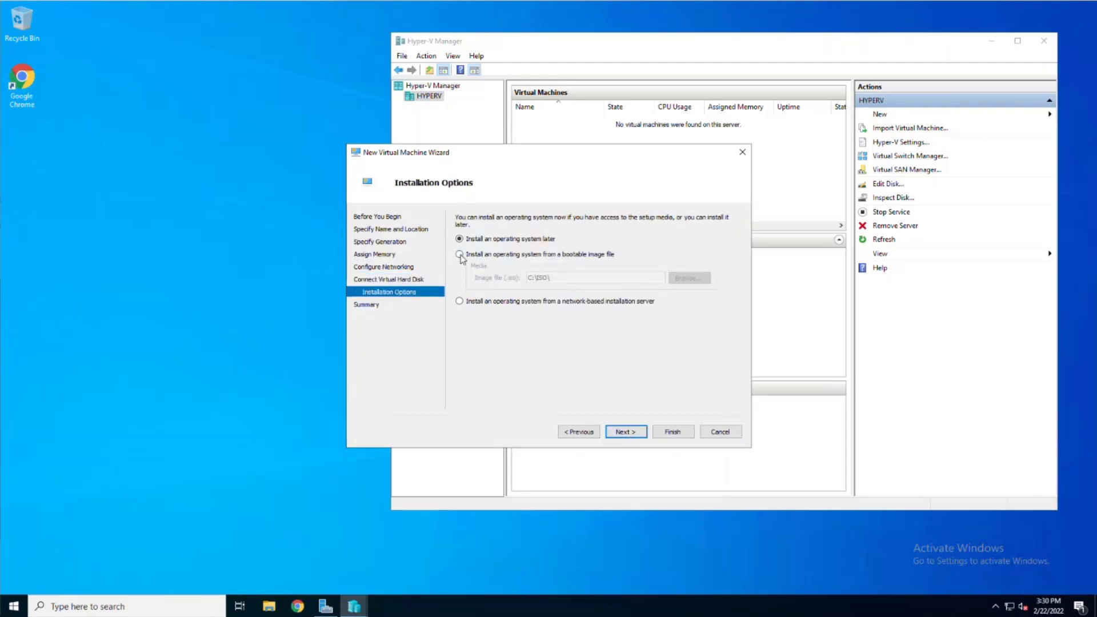
pyautogui.click(688, 277)
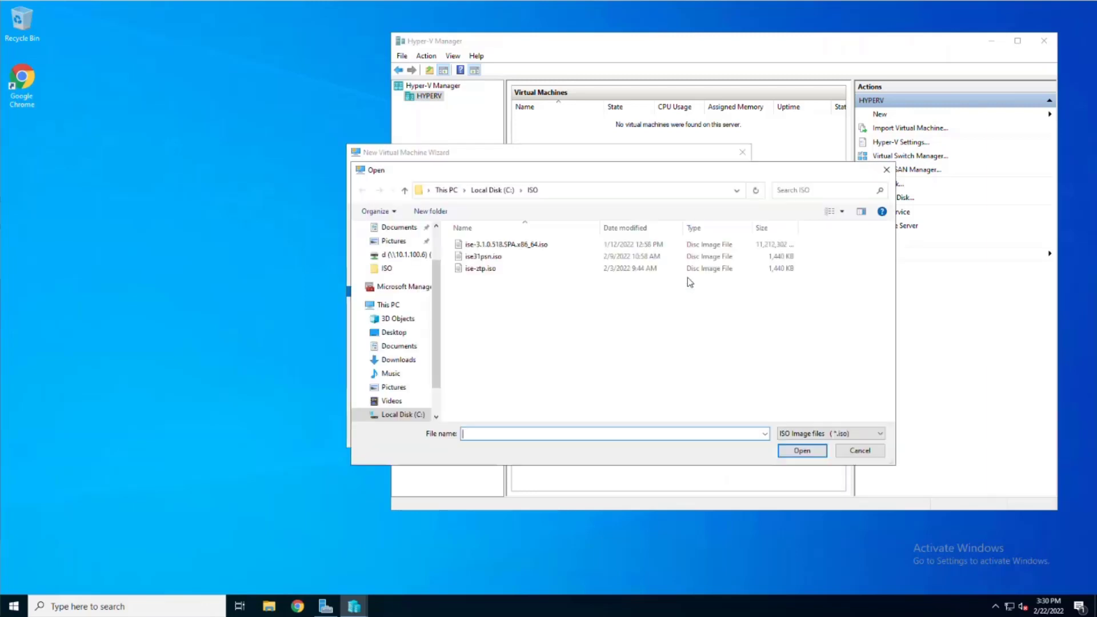
pyautogui.doubleClick(502, 244)
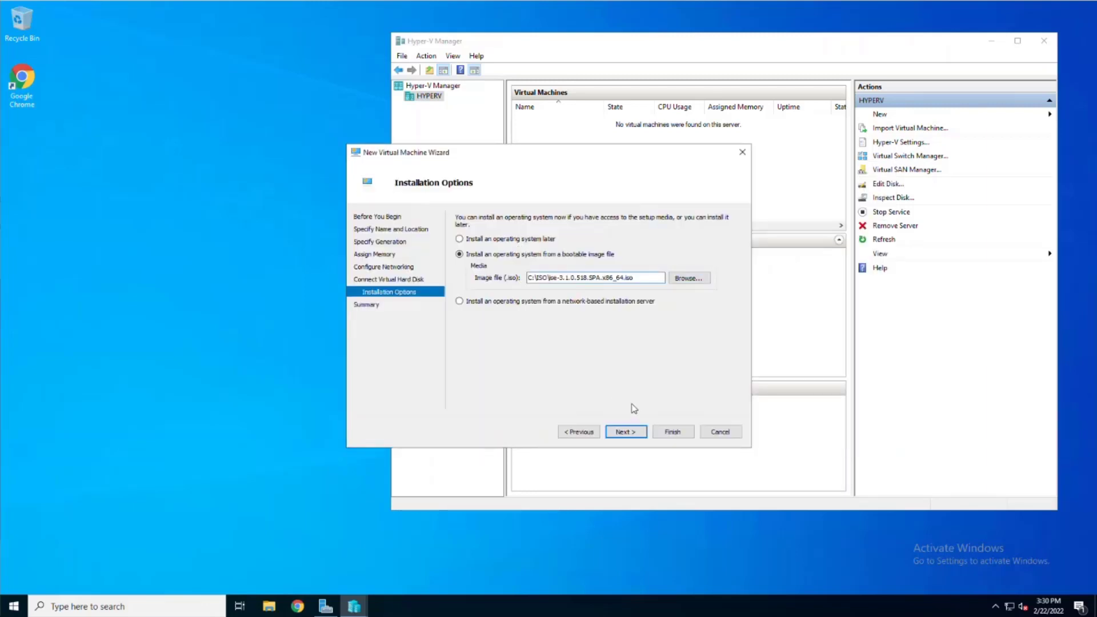
pyautogui.click(624, 432)
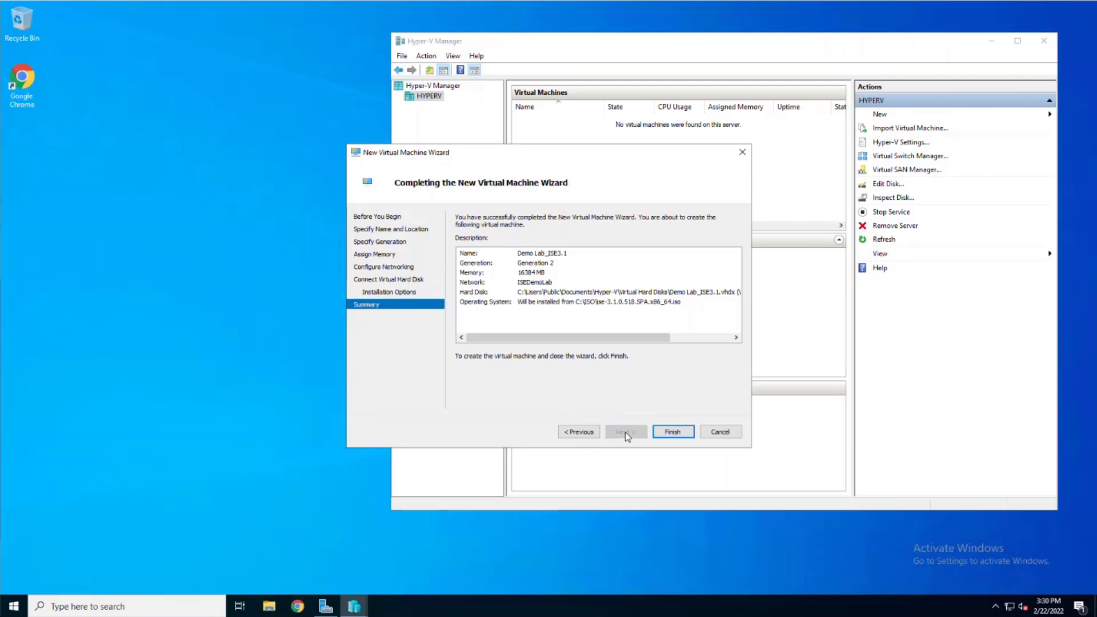
pyautogui.click(670, 431)
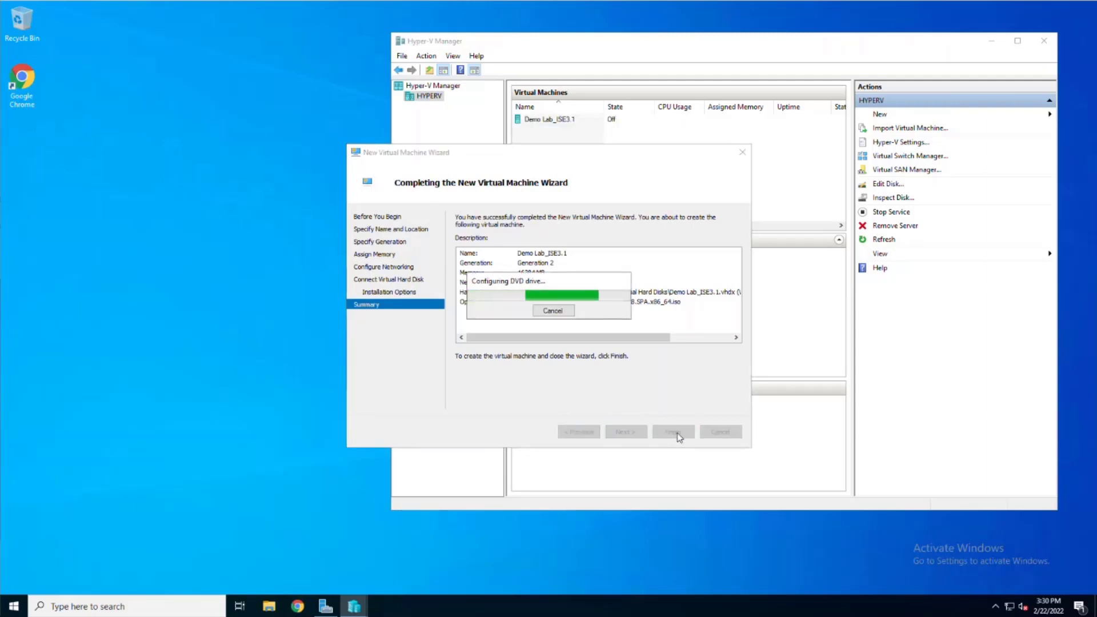
# Set Demo Lab_ISE3.1 to use 4 virtual processors.
pyautogui.click(671, 430)
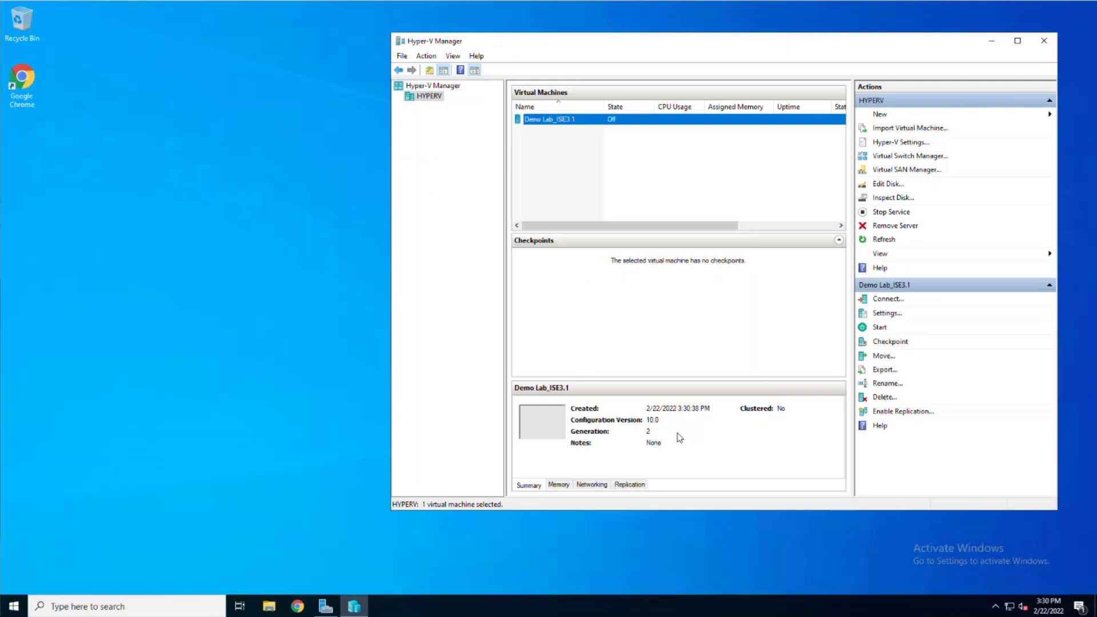
pyautogui.moveTo(886, 313)
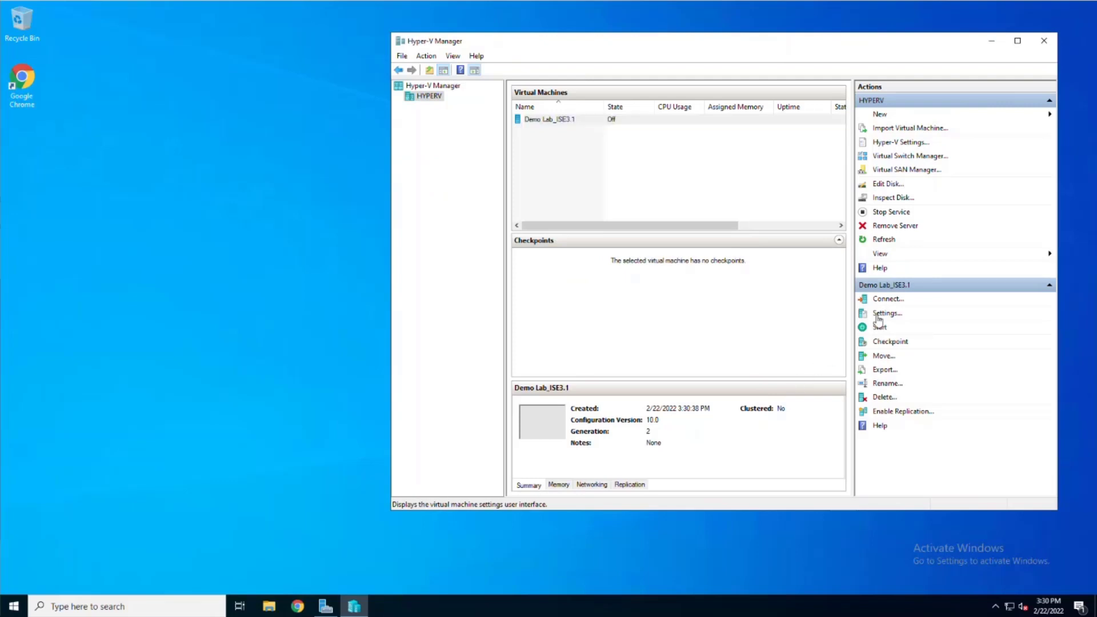
pyautogui.click(886, 312)
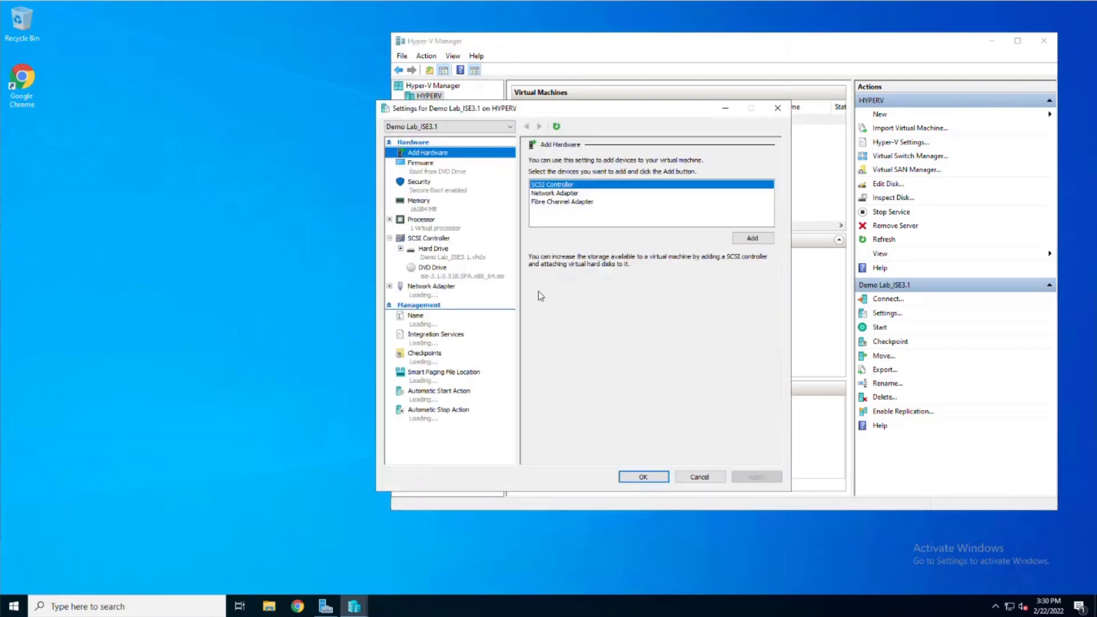
pyautogui.click(420, 219)
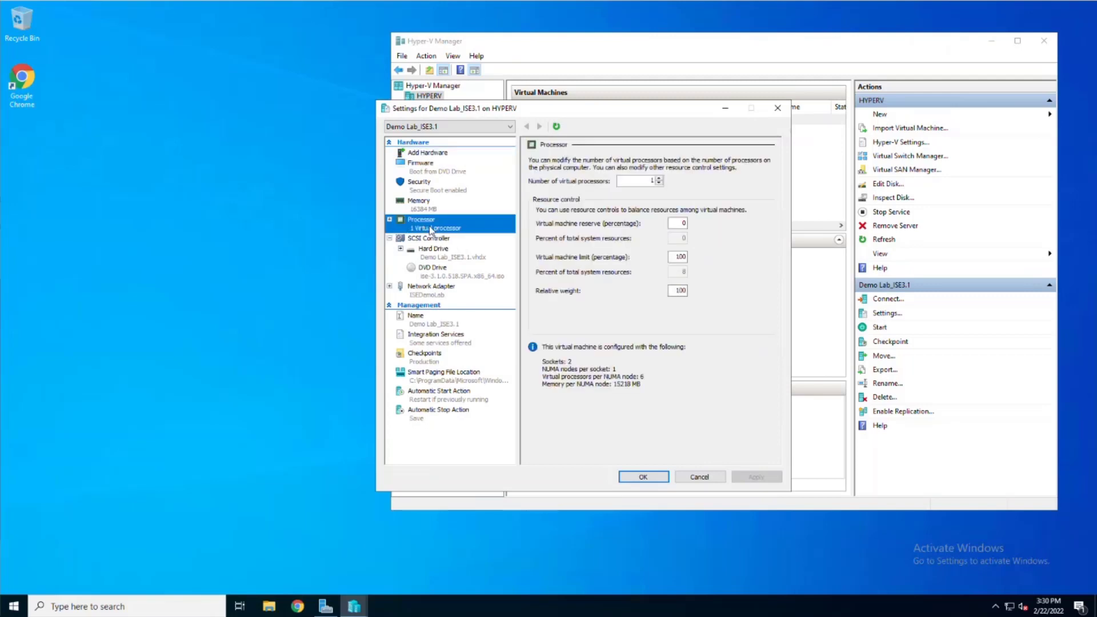
pyautogui.click(658, 178)
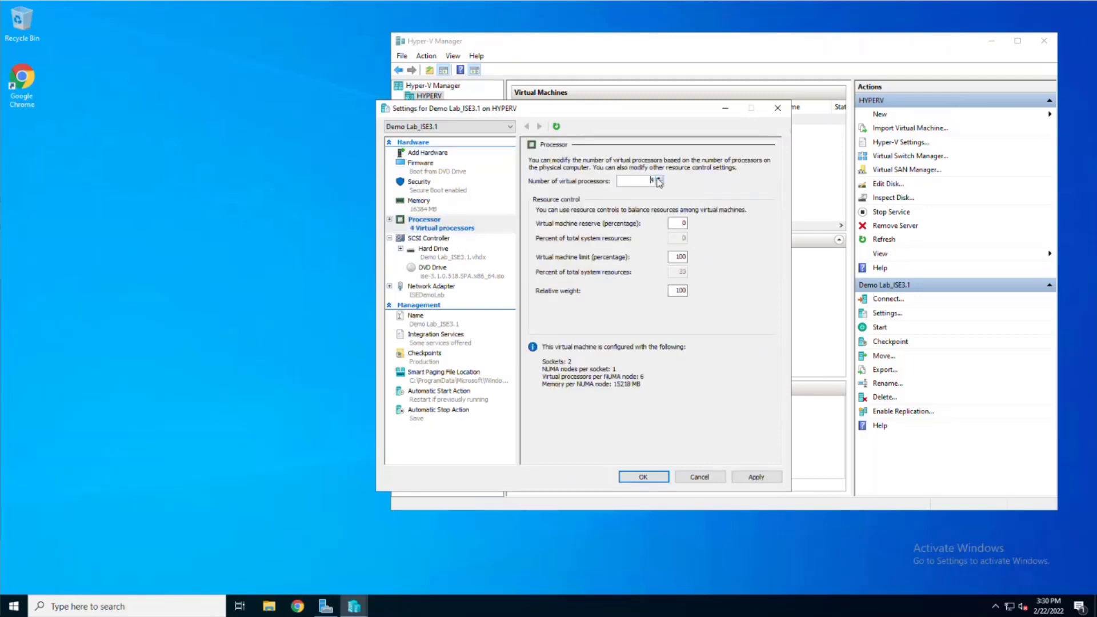
# Add a second DVD drive on the SCSI controller, set to an image file.
pyautogui.click(427, 238)
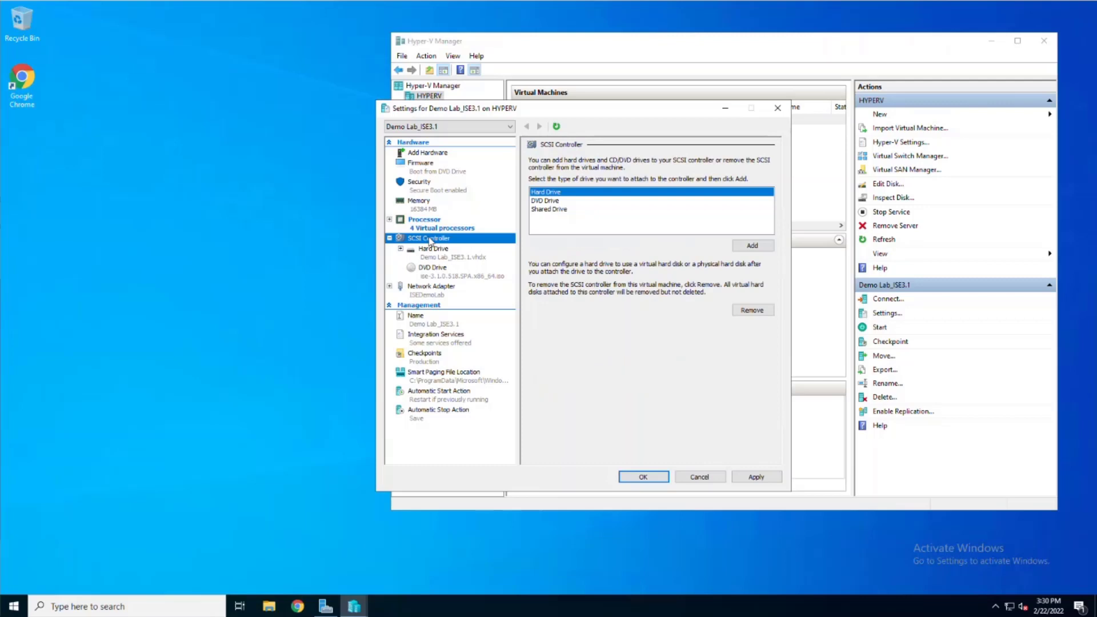
pyautogui.click(545, 201)
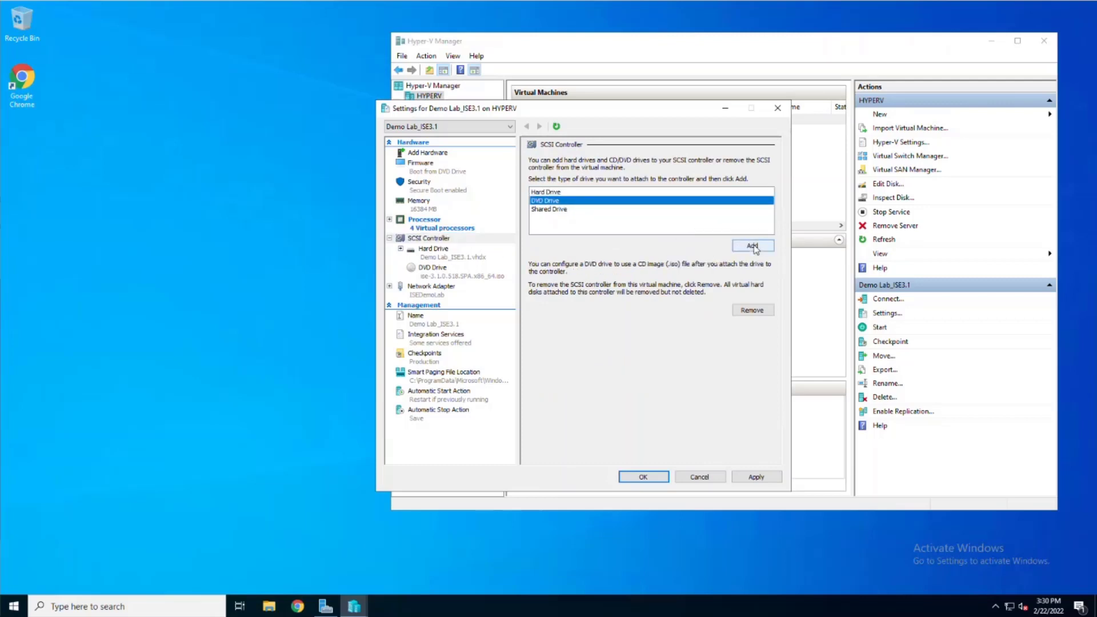
pyautogui.click(752, 246)
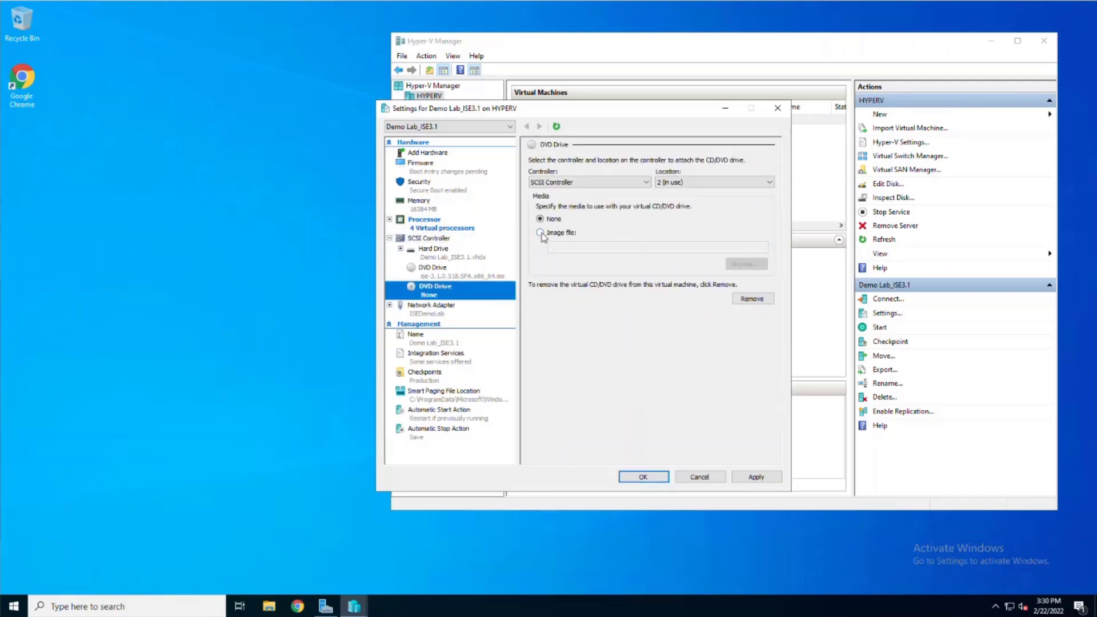
pyautogui.click(540, 233)
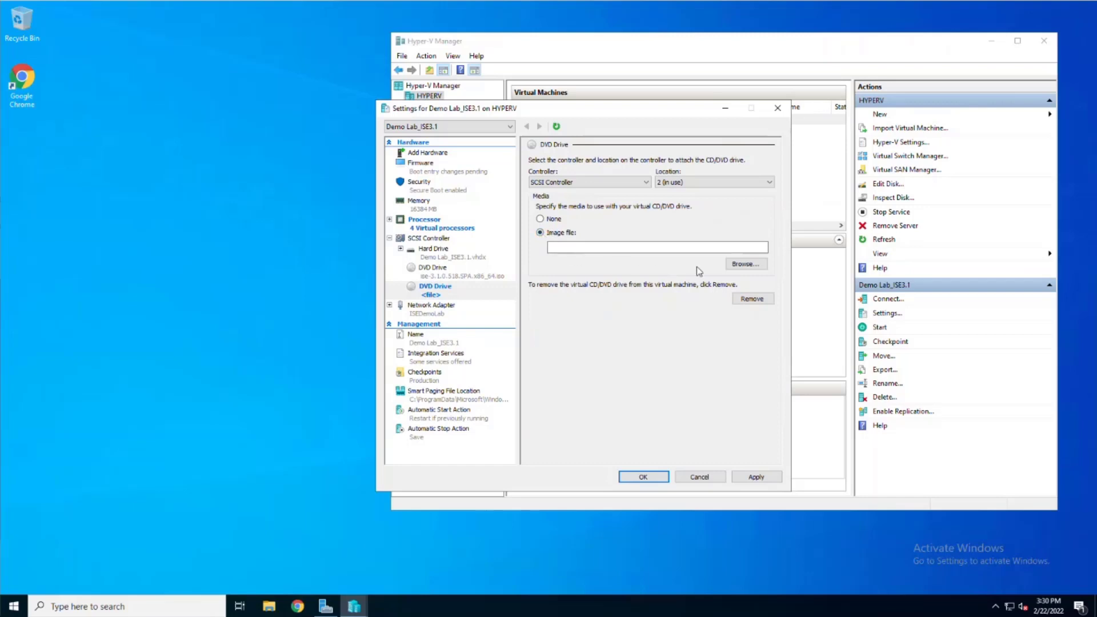
pyautogui.click(744, 264)
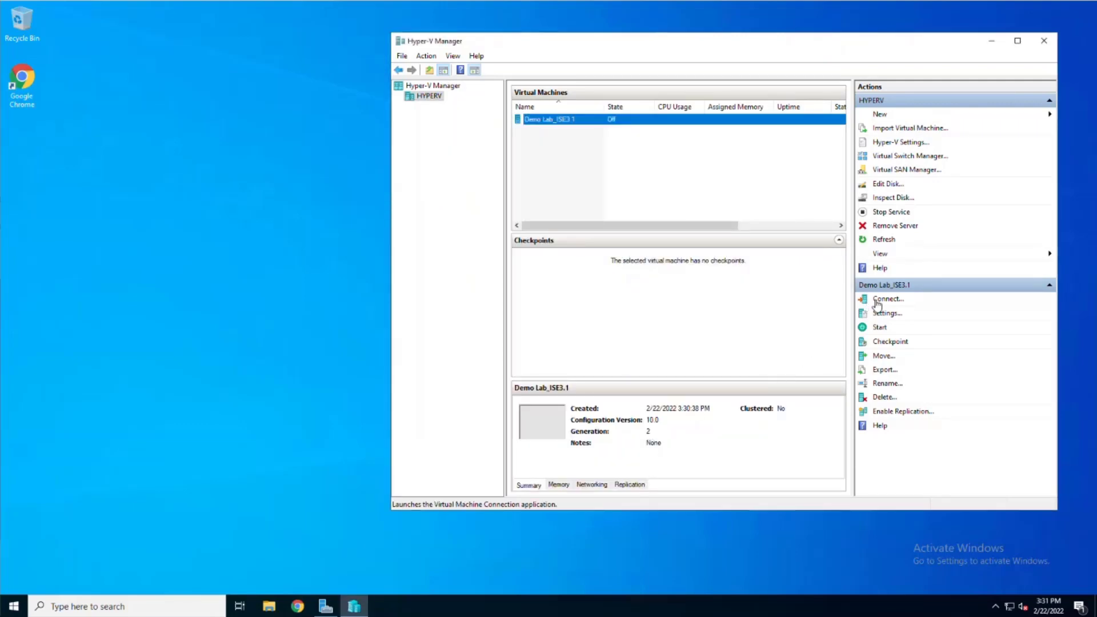
# Connect to the Demo Lab_ISE3.1 console and close the corrupted ise31psn.iso start error.
pyautogui.click(887, 298)
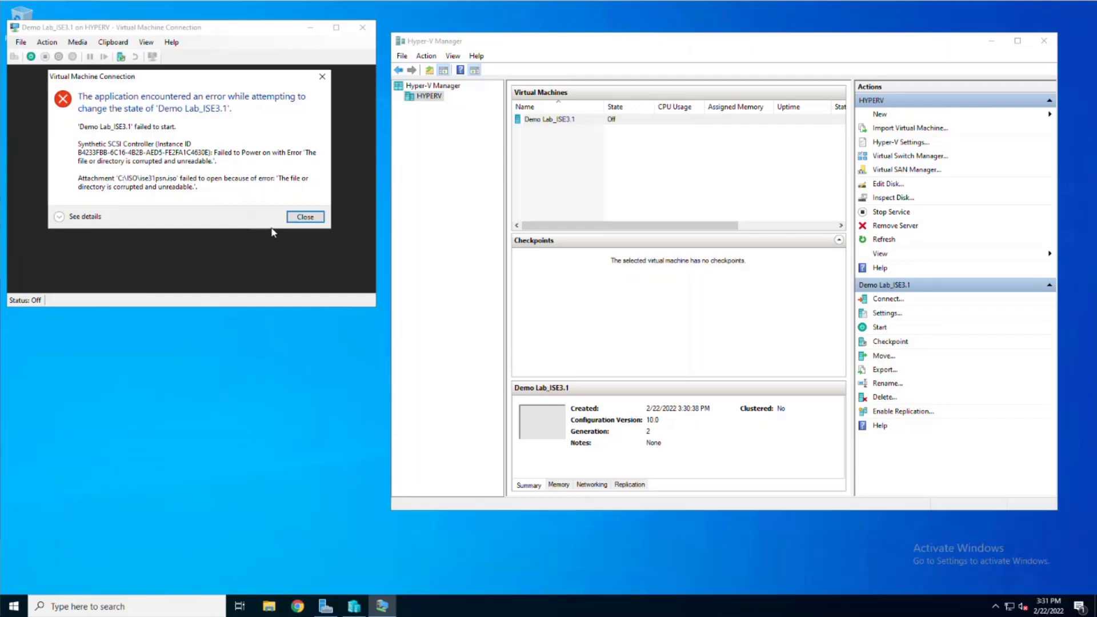
pyautogui.click(305, 216)
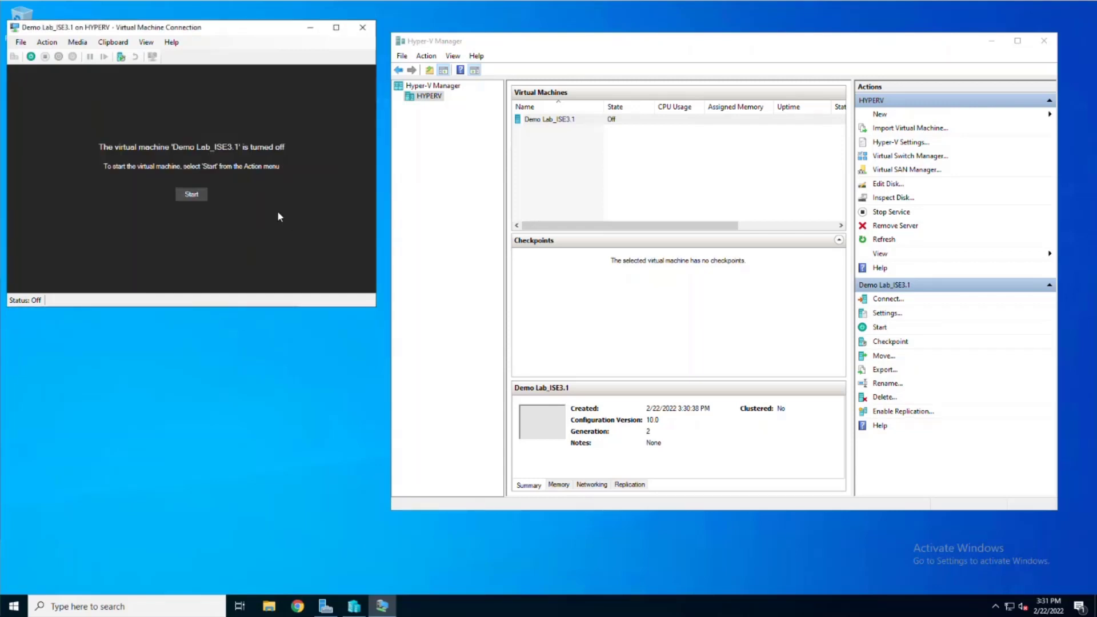
pyautogui.moveTo(886, 312)
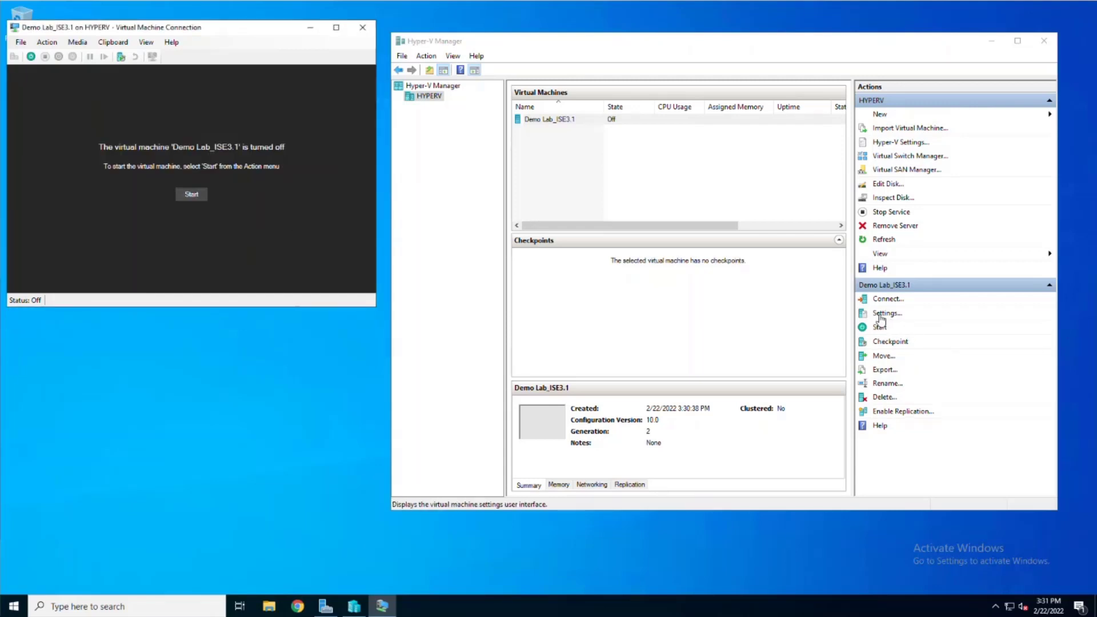
# Remove the image from the second DVD drive, then start and turn off Demo Lab_ISE3.1.
pyautogui.click(886, 312)
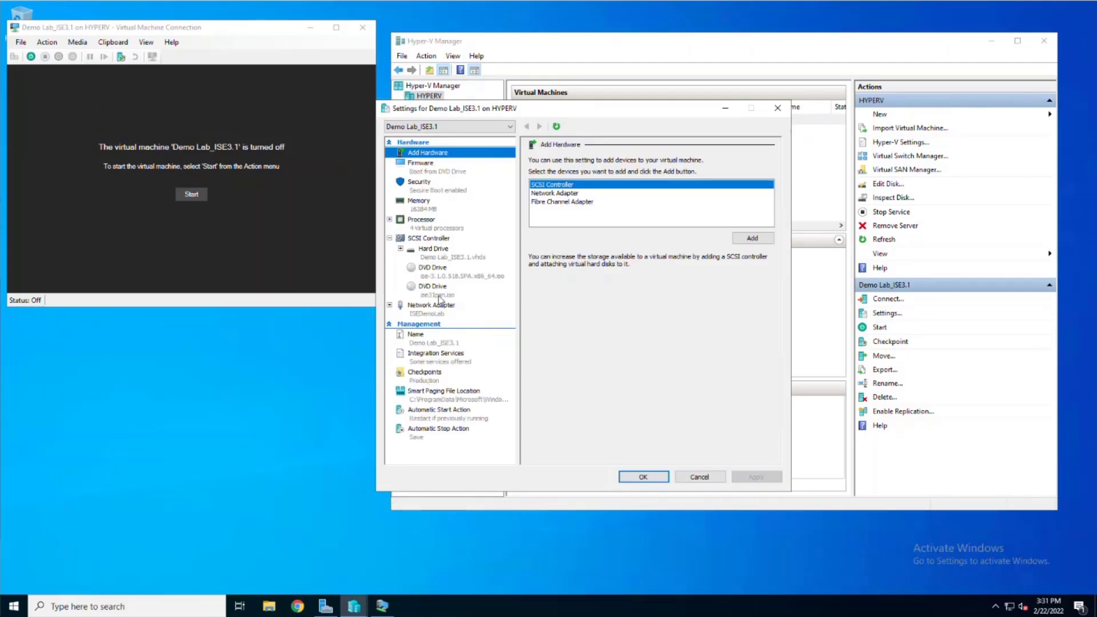
pyautogui.click(432, 290)
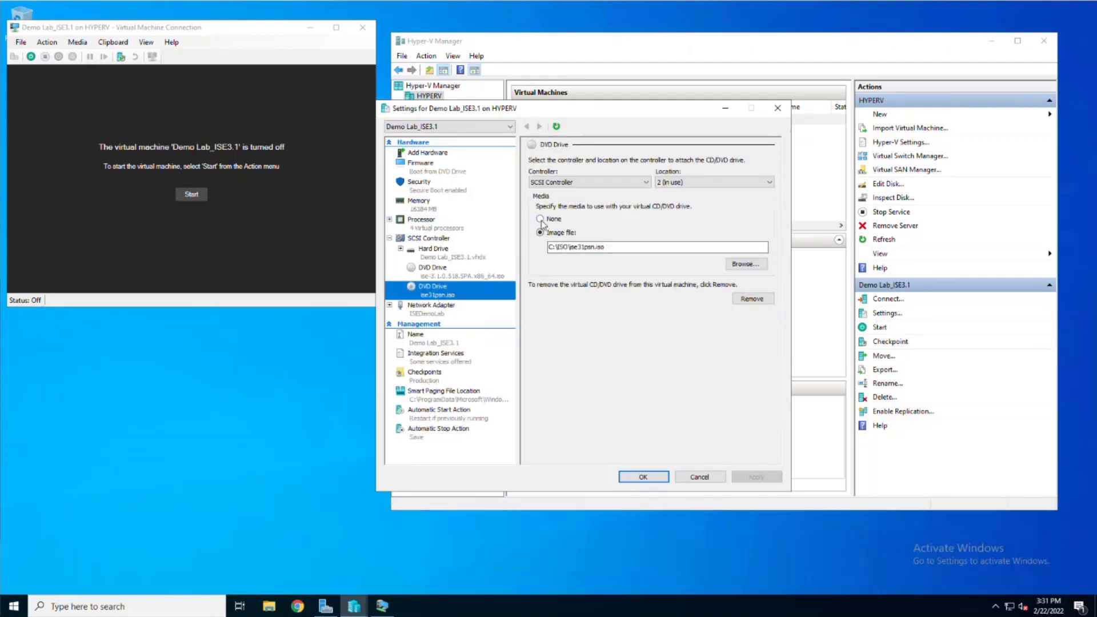
pyautogui.click(539, 218)
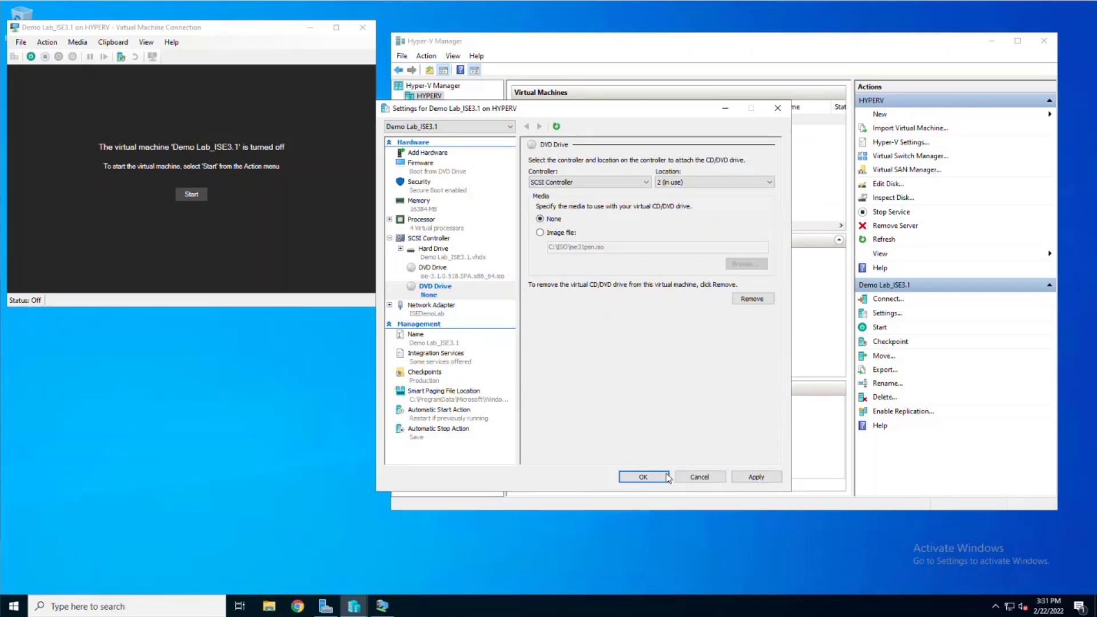
pyautogui.click(642, 477)
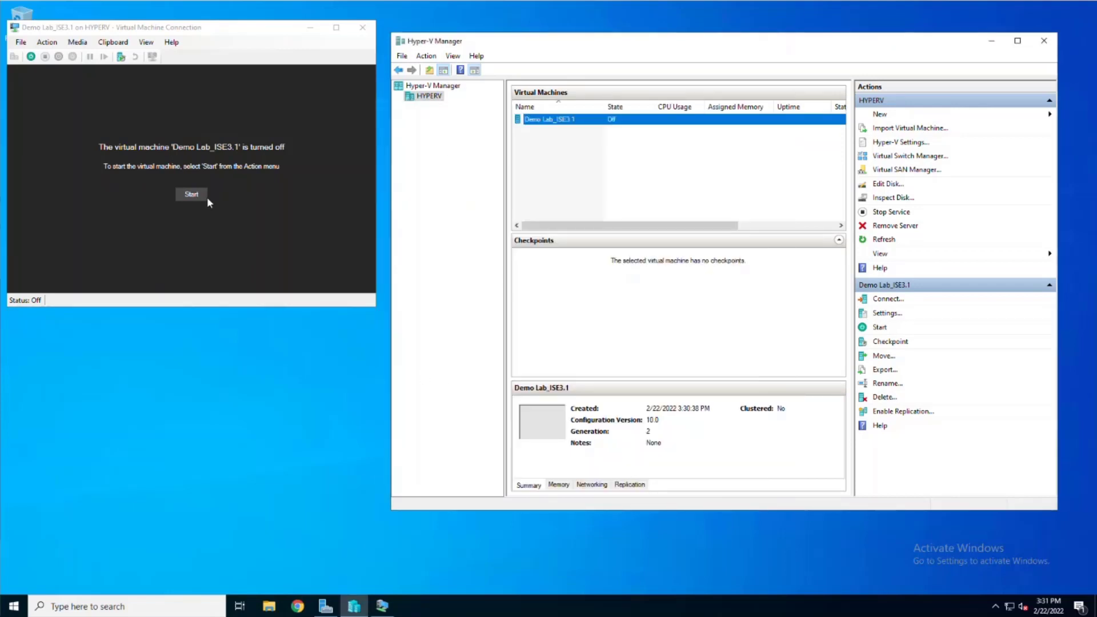
pyautogui.click(191, 194)
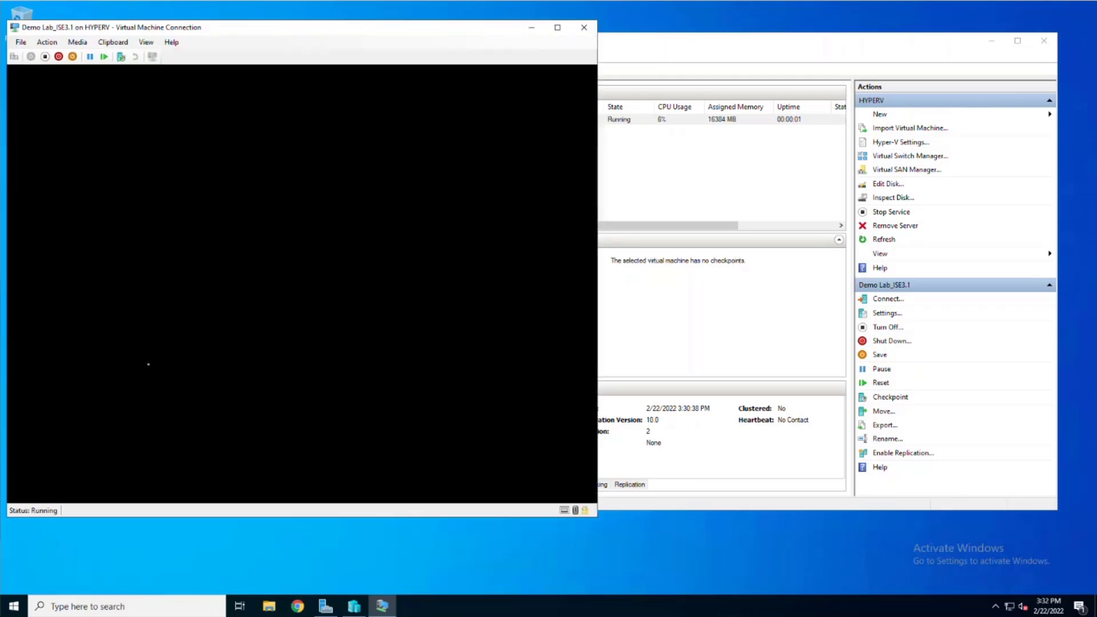
pyautogui.click(887, 326)
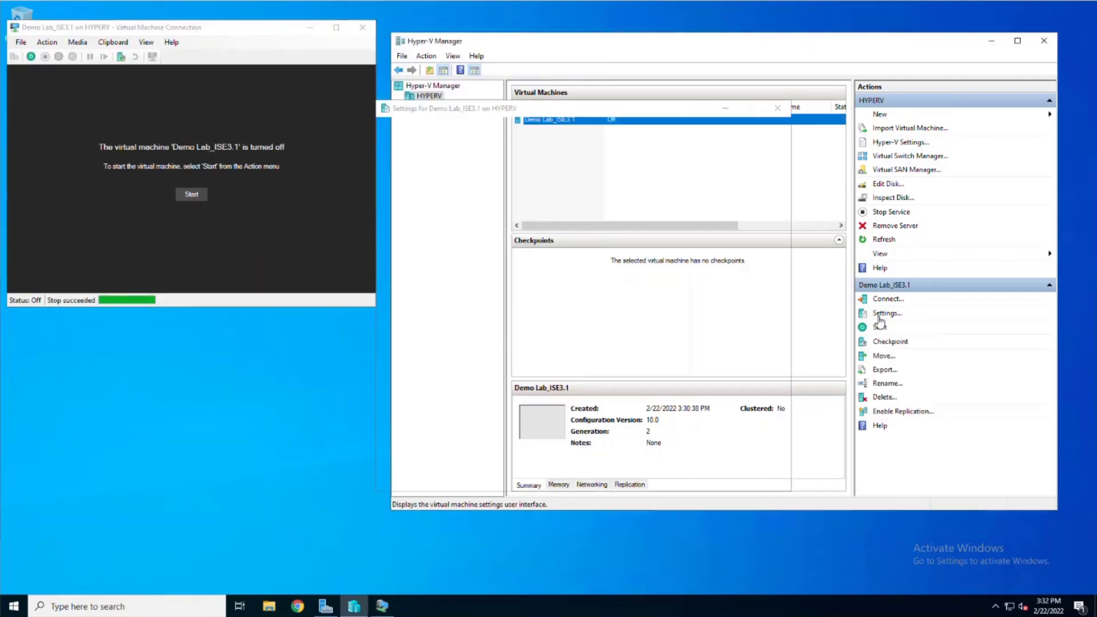
# Disable Secure Boot, boot to the Cisco ISE installer menu, then turn the VM off.
pyautogui.click(886, 313)
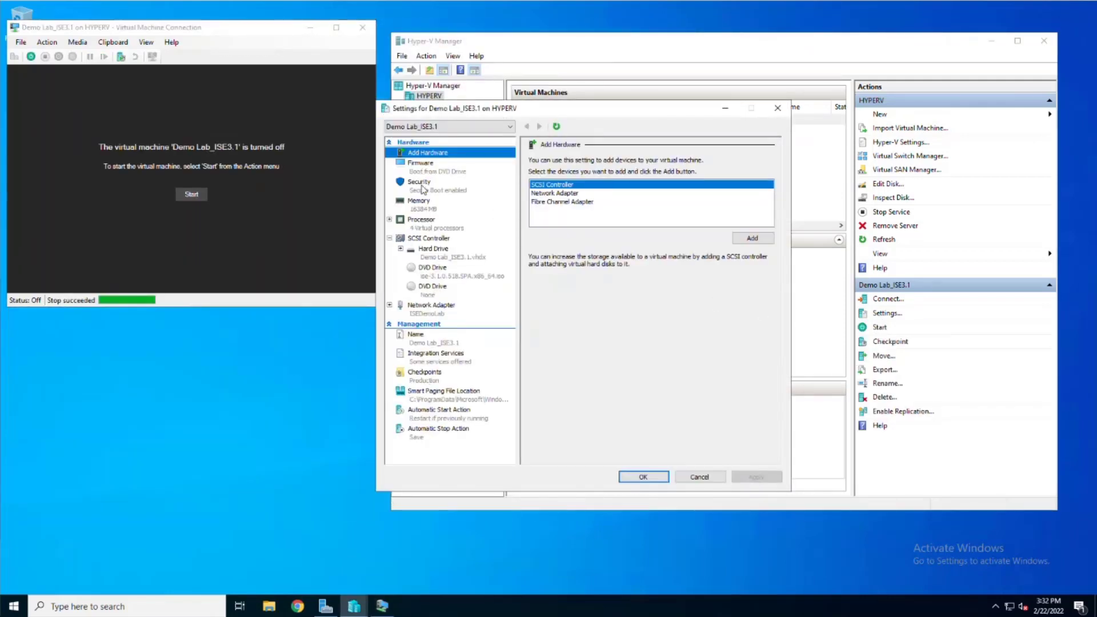
pyautogui.click(418, 182)
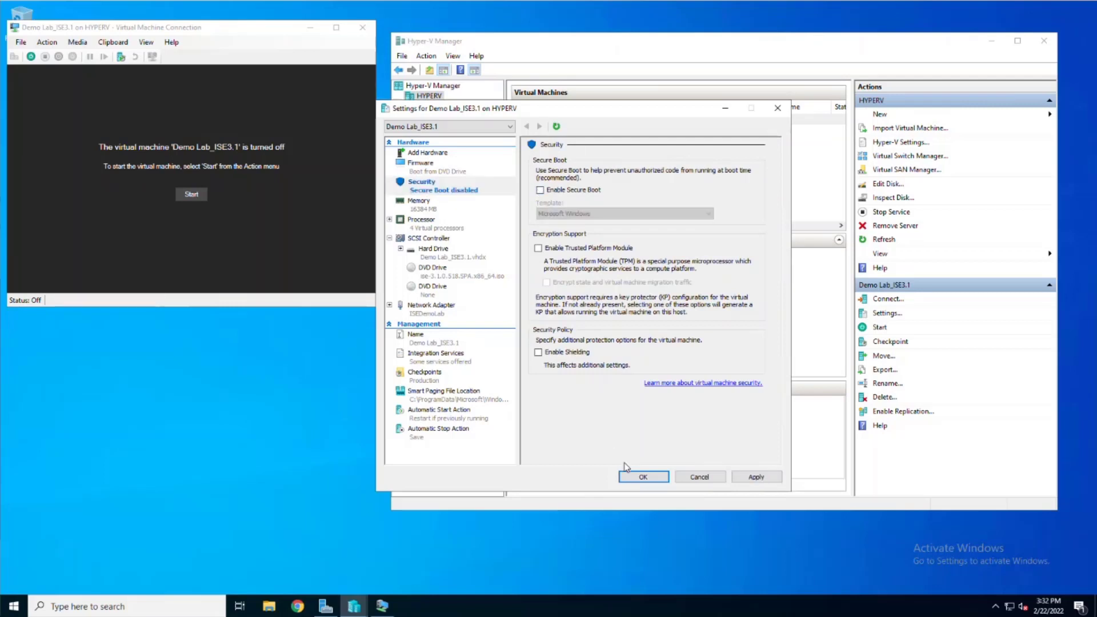
pyautogui.click(642, 476)
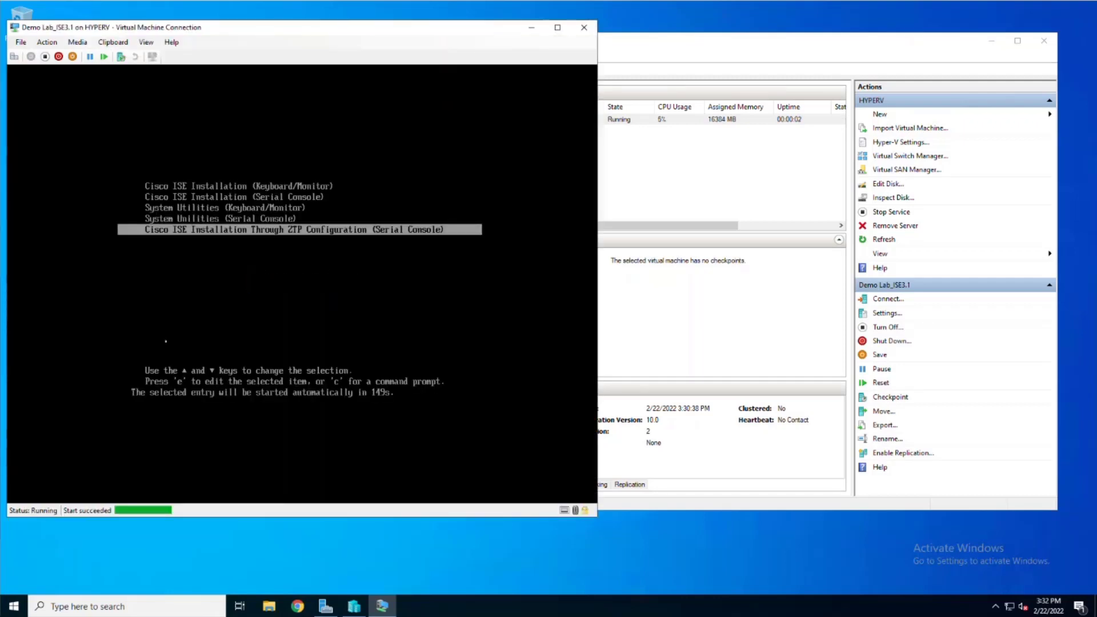
pyautogui.click(888, 327)
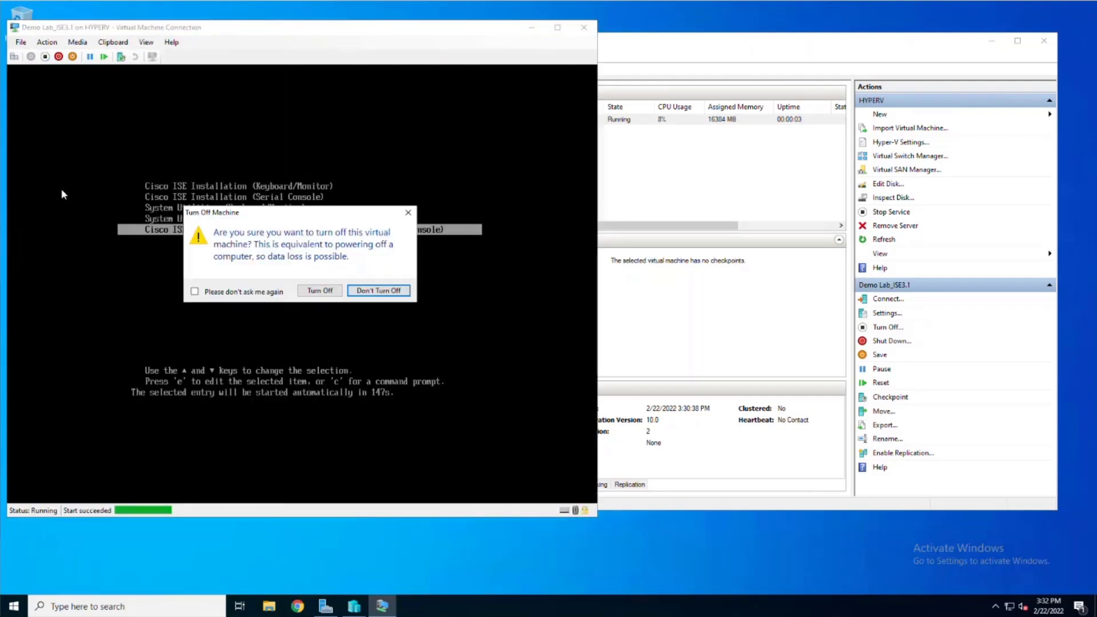
pyautogui.click(319, 291)
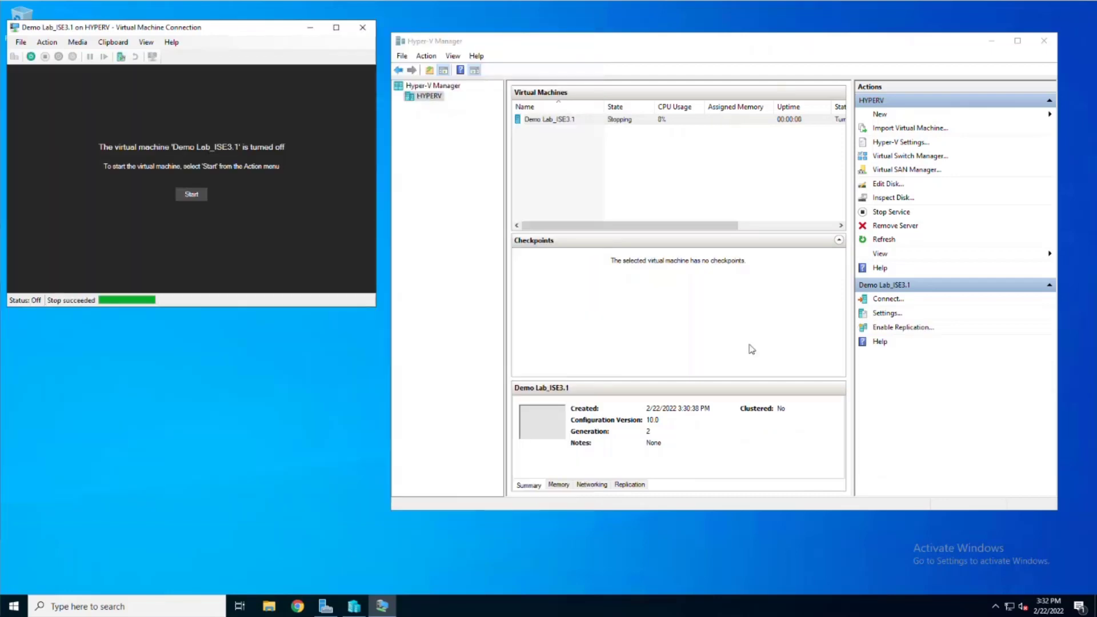
# Load ise31psn.iso into the empty second DVD drive of Demo Lab_ISE3.1.
pyautogui.click(887, 313)
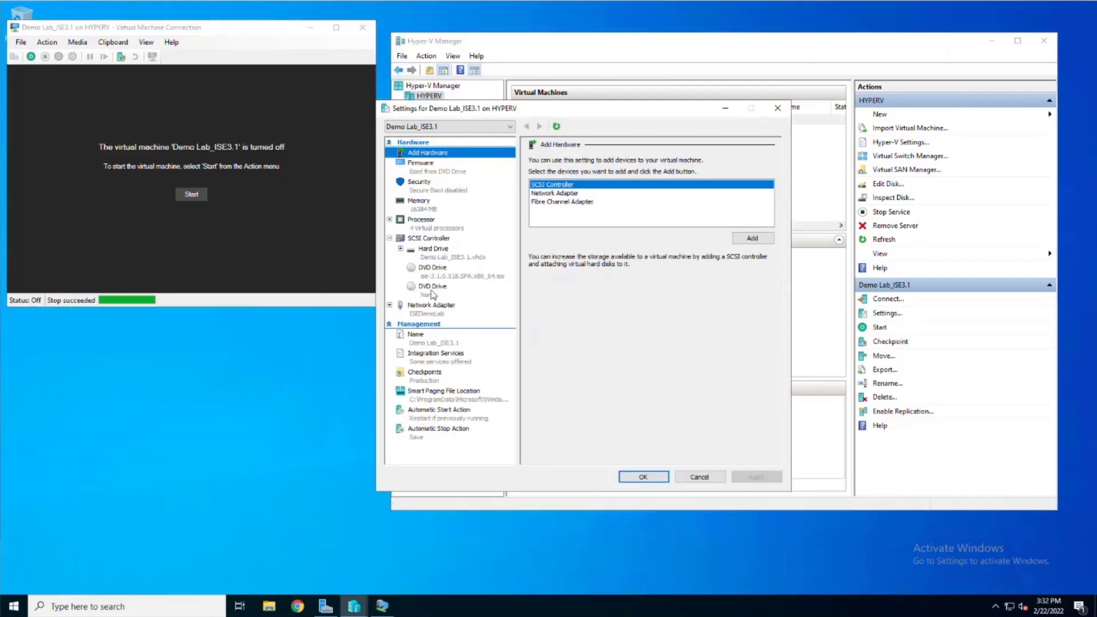
pyautogui.click(432, 286)
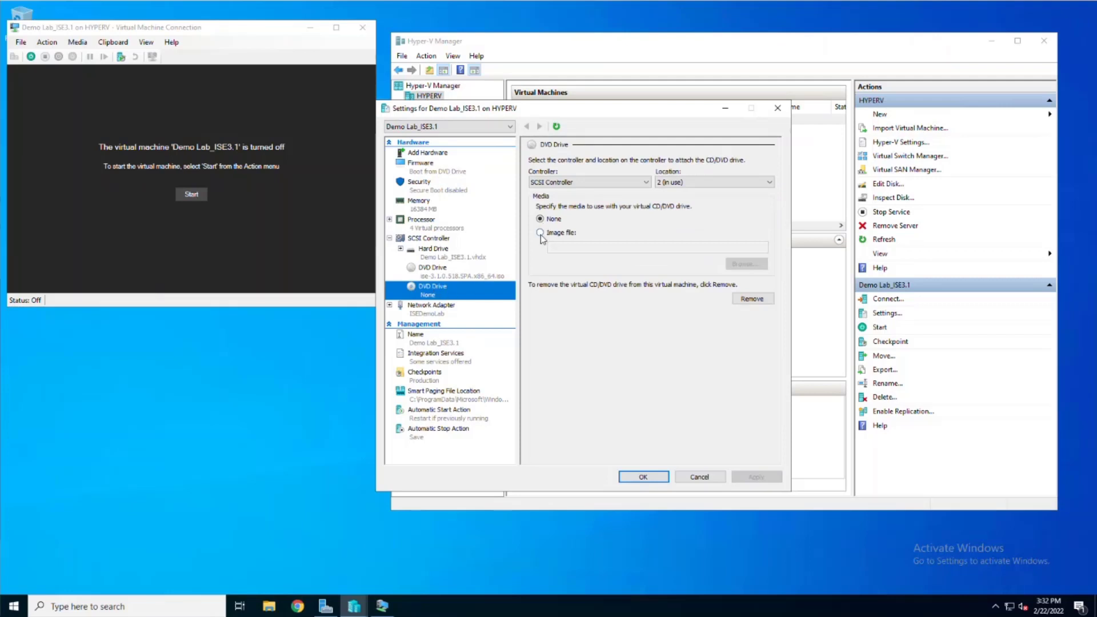
pyautogui.click(744, 263)
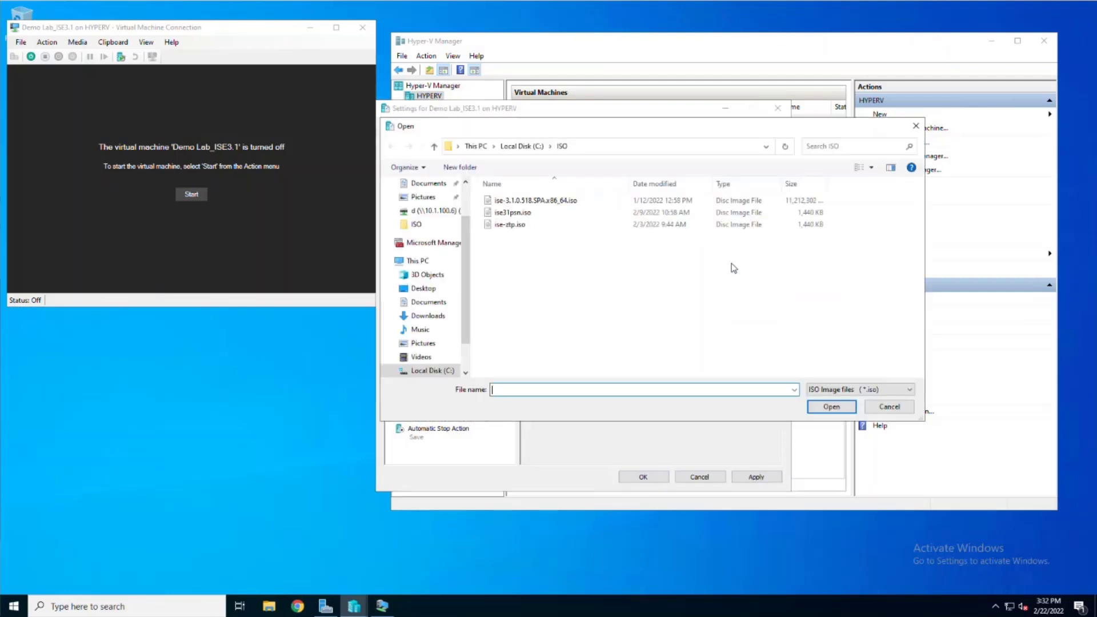
pyautogui.click(829, 406)
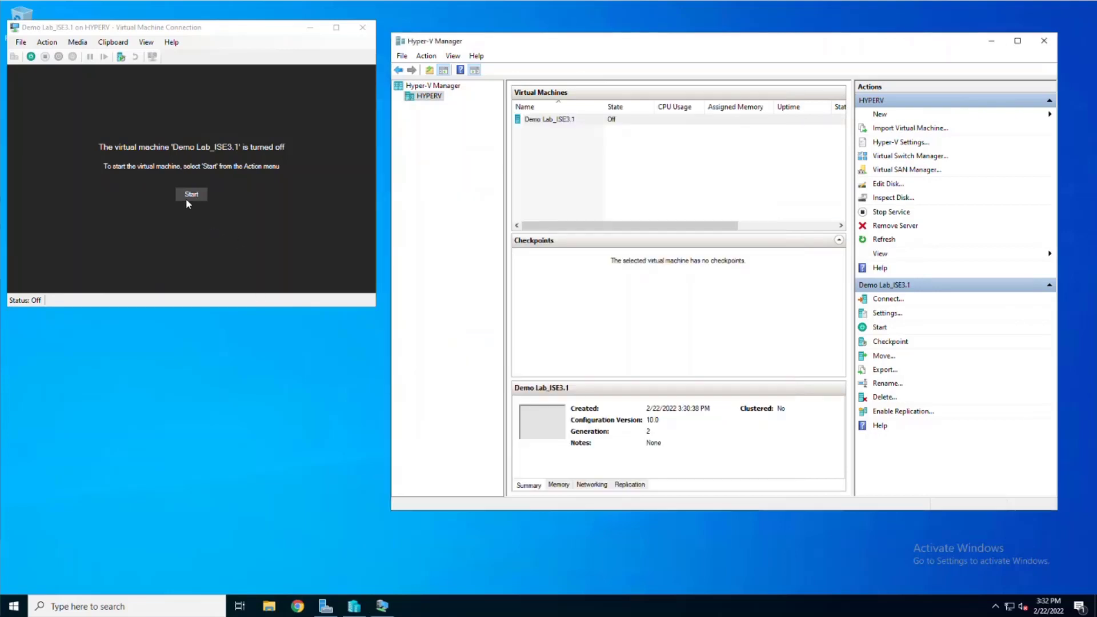
# Retry starting the VM, close the error and console, then delete Demo Lab_ISE3.1.
pyautogui.click(191, 194)
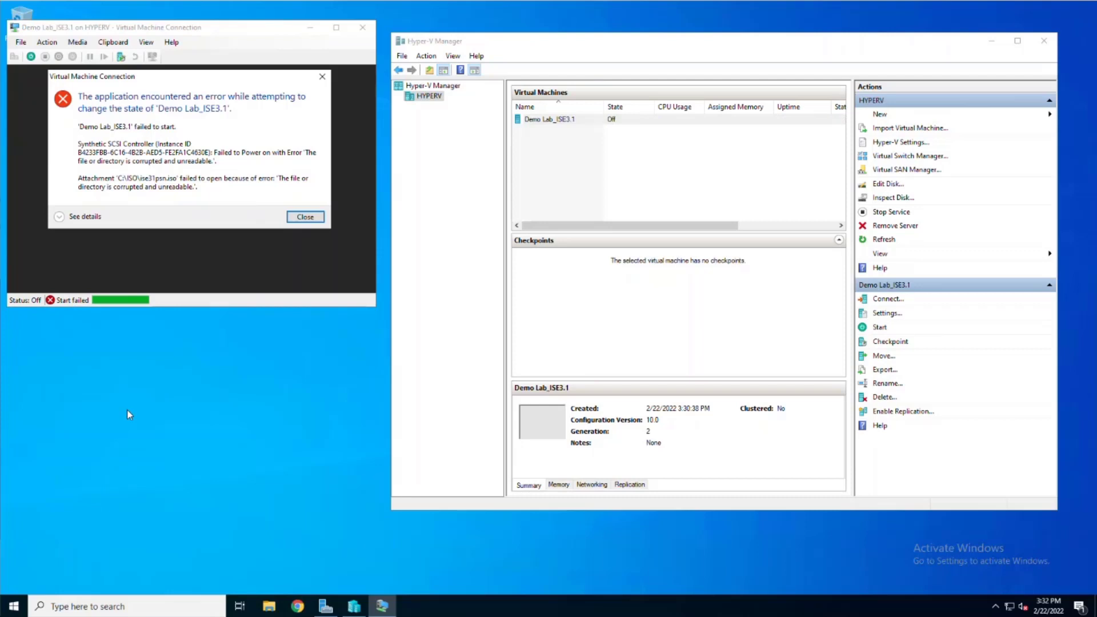
pyautogui.click(305, 216)
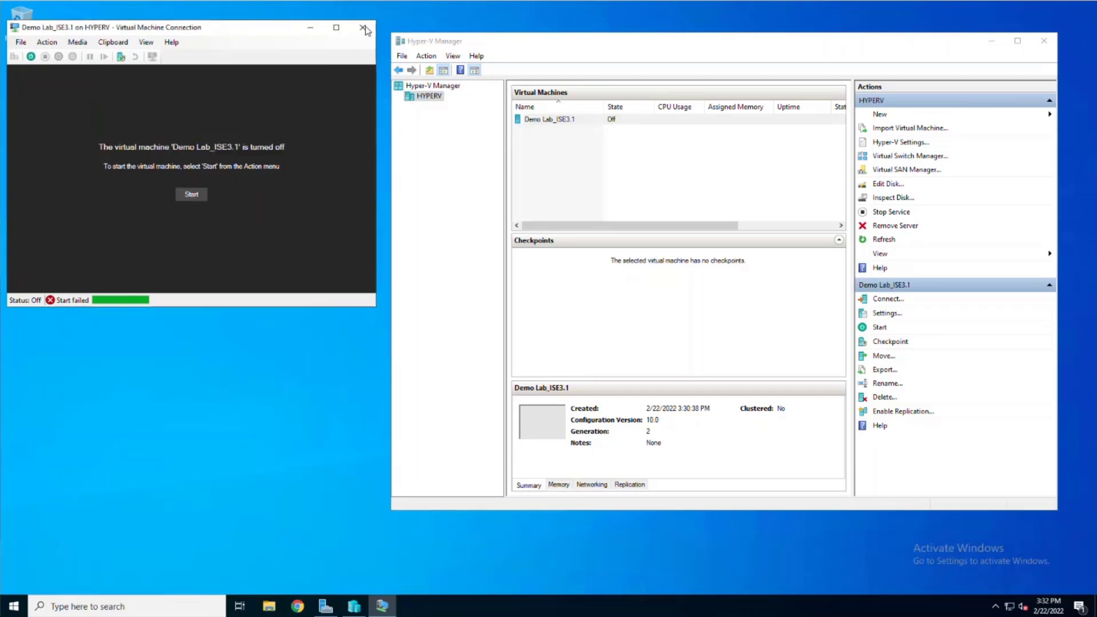
pyautogui.click(364, 28)
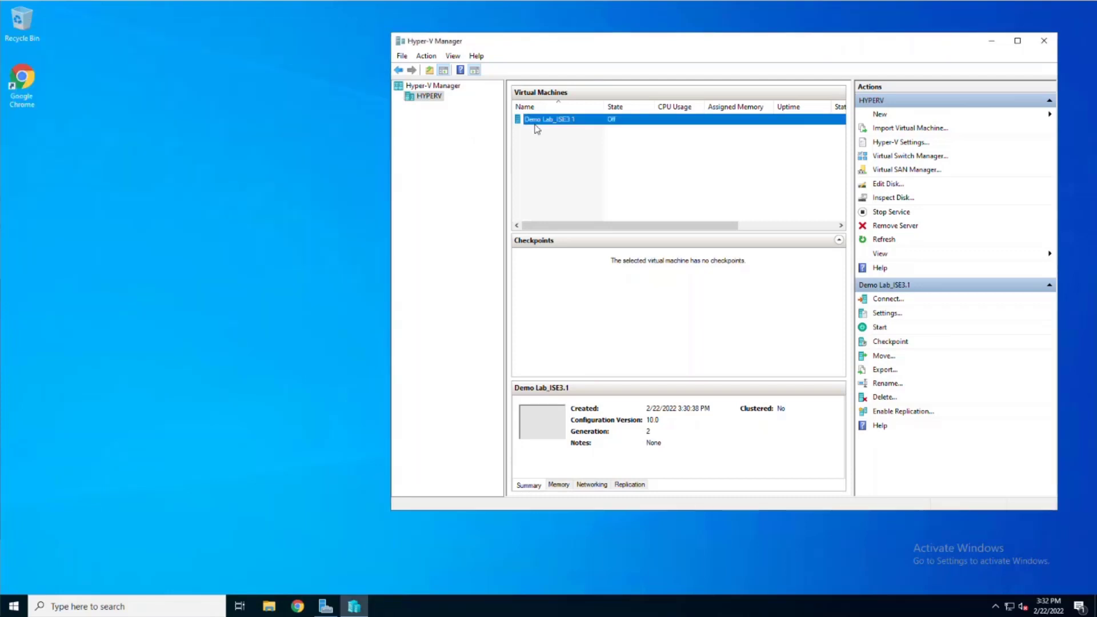
pyautogui.click(884, 396)
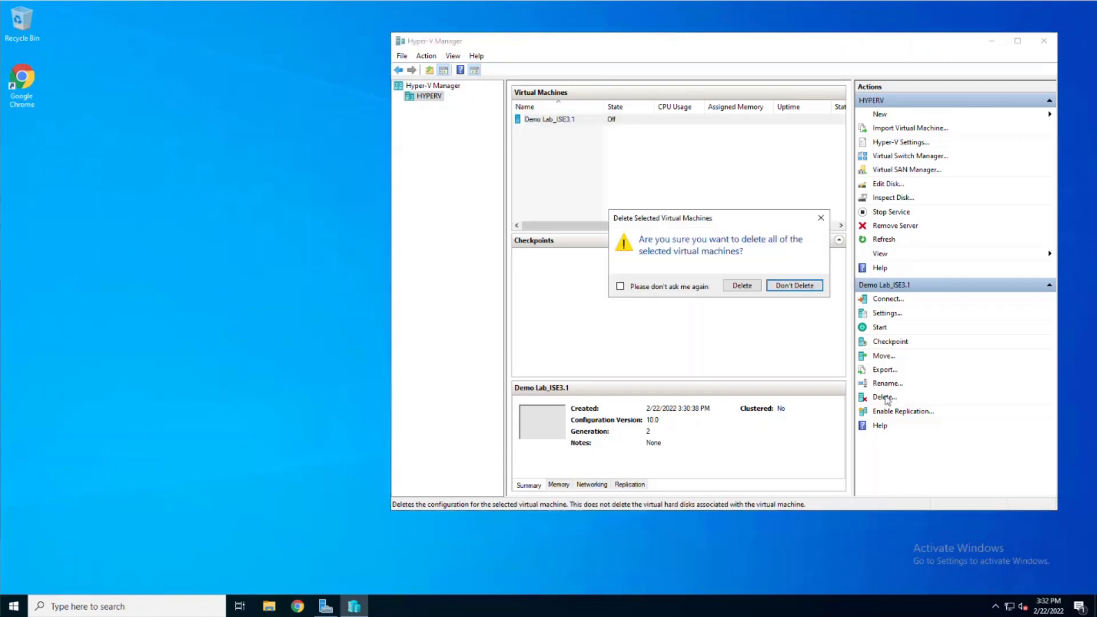
pyautogui.click(740, 284)
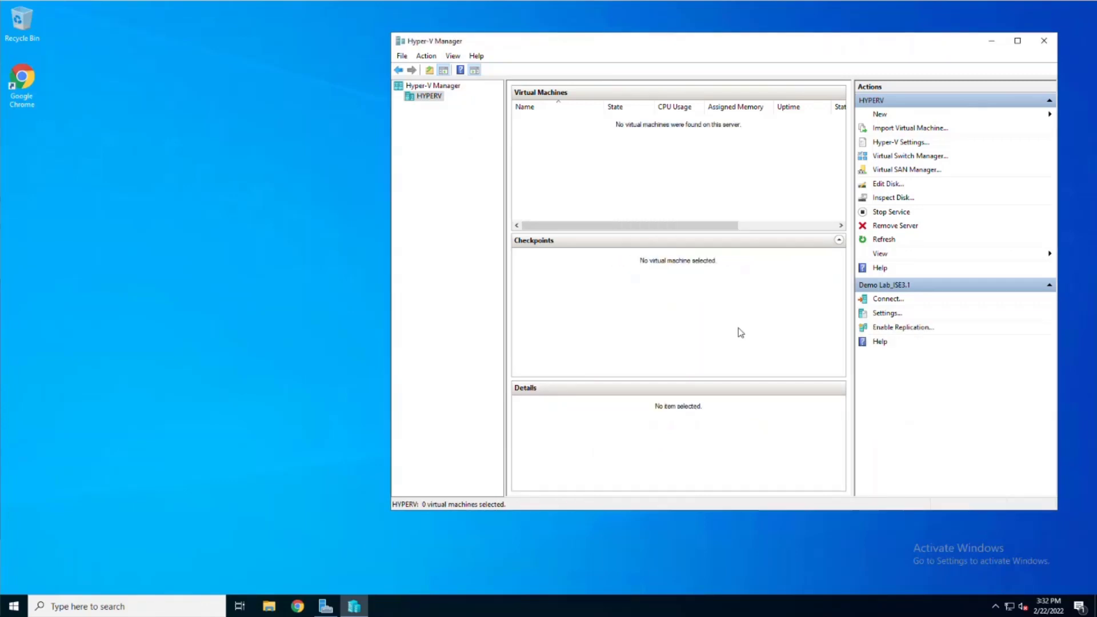
# Start a Generation 1 VM wizard, entering the memory amount and choosing a network connection.
pyautogui.click(879, 113)
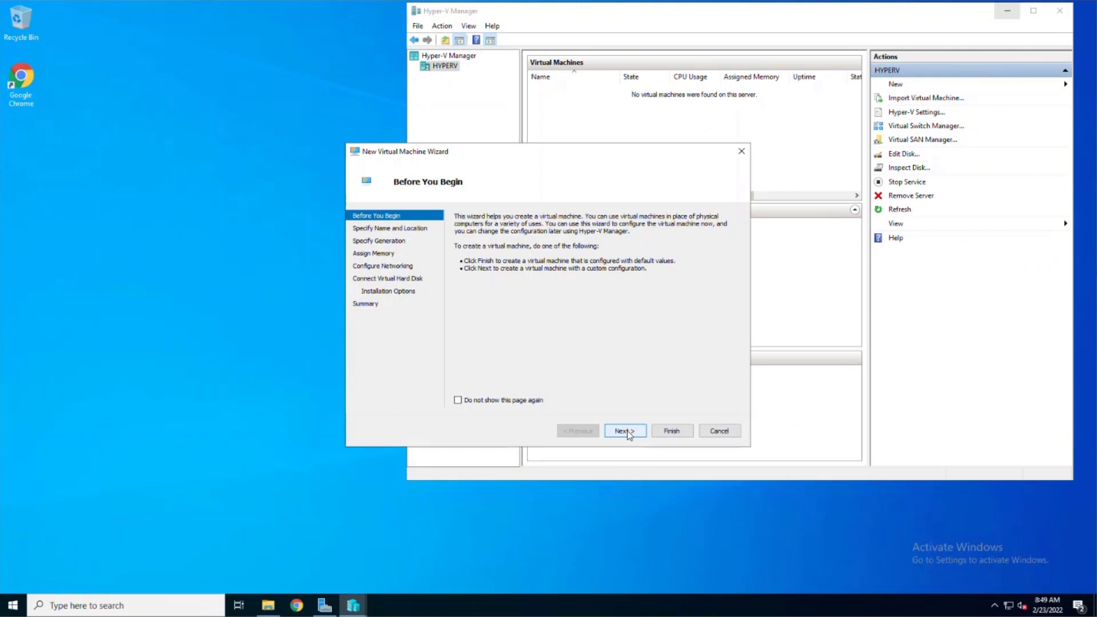
pyautogui.click(623, 430)
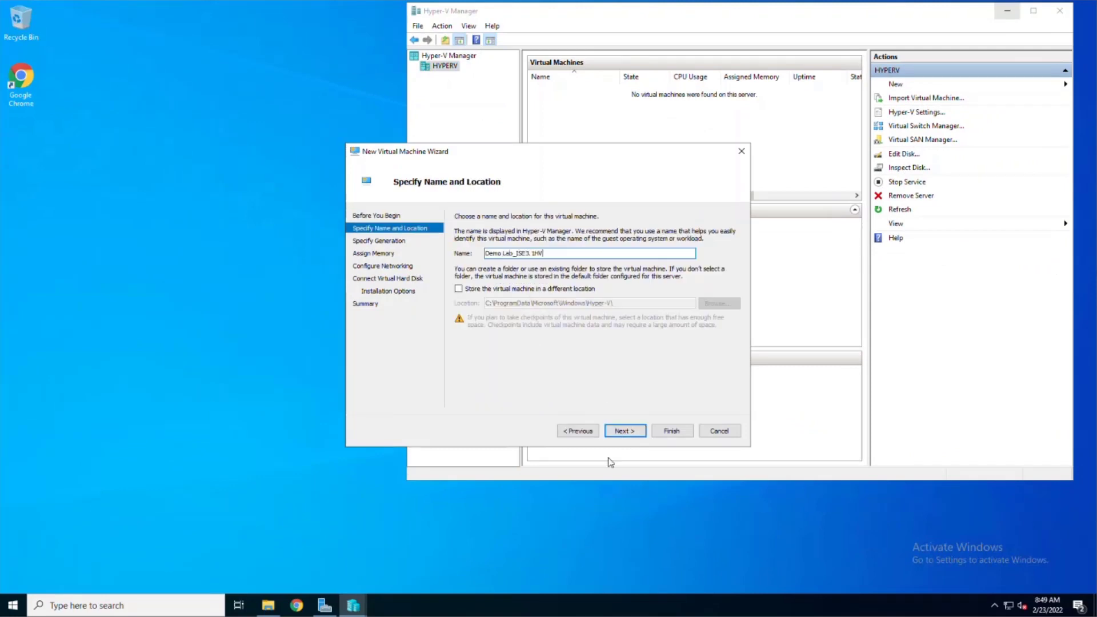
pyautogui.click(623, 430)
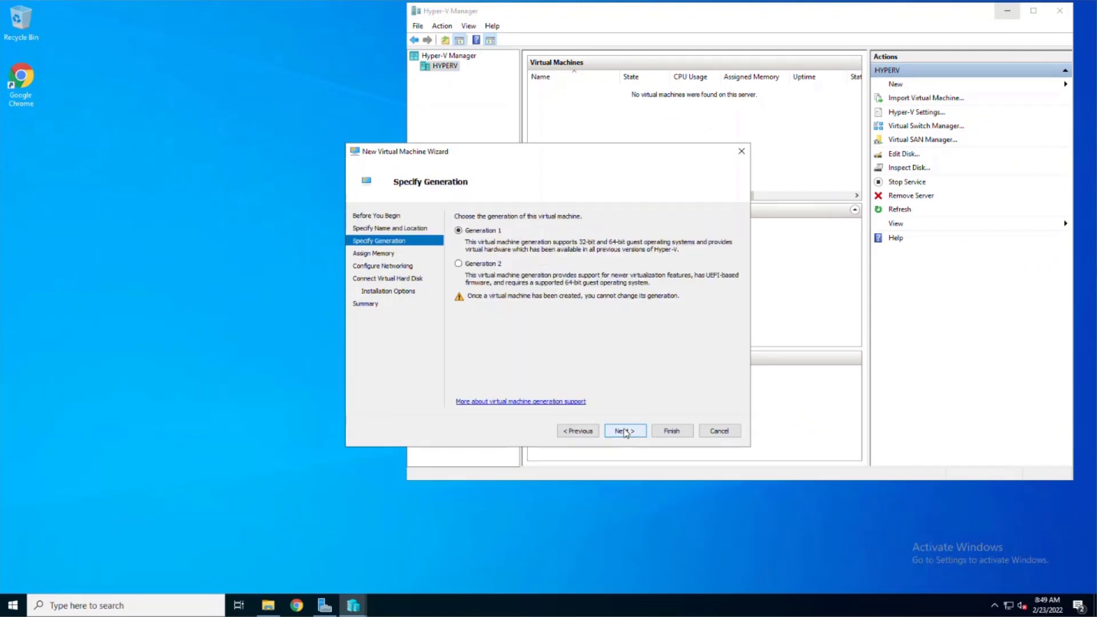
pyautogui.click(625, 430)
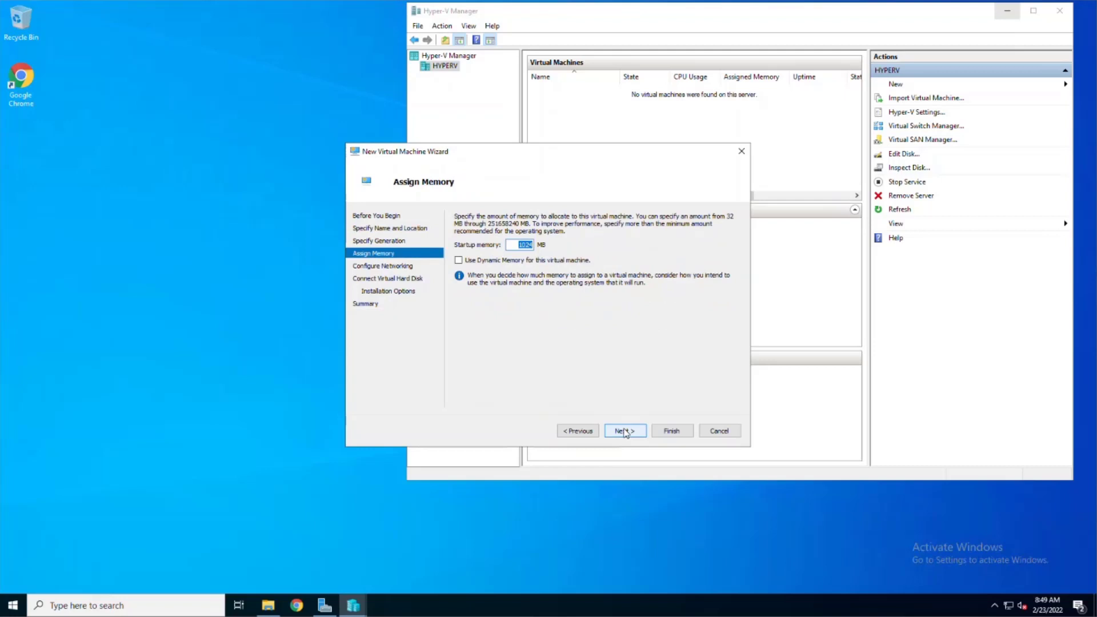
pyautogui.write('812')
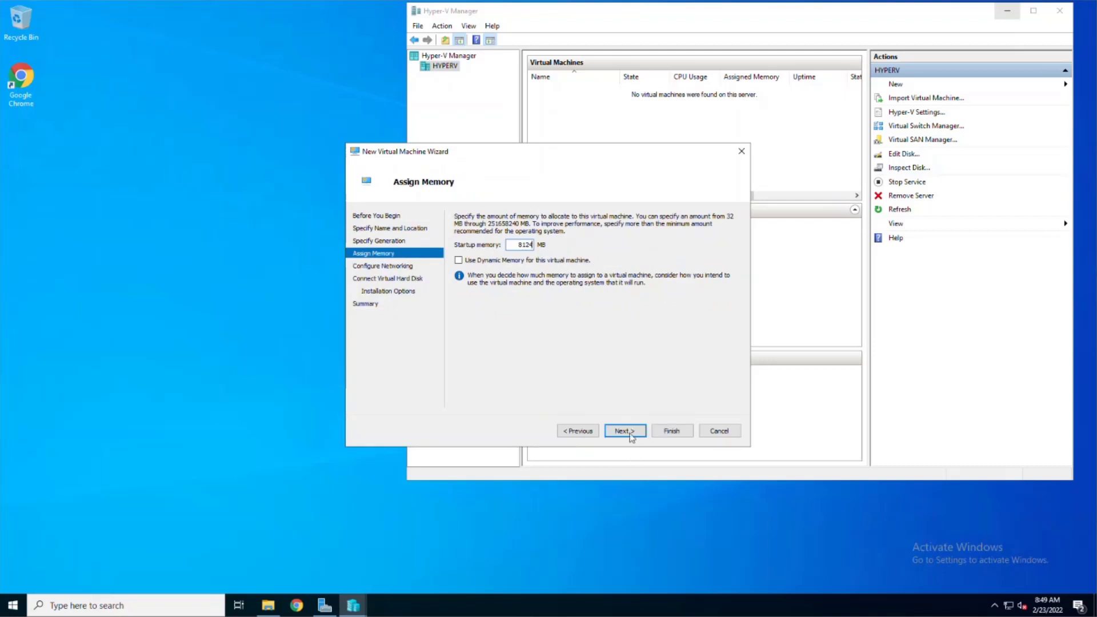
pyautogui.click(623, 430)
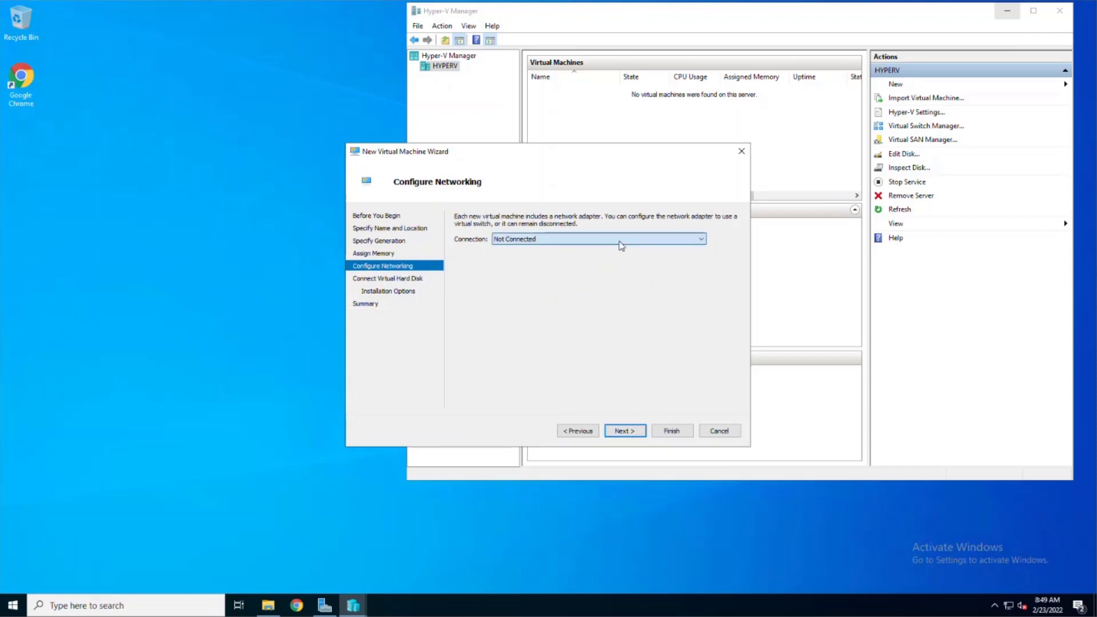
pyautogui.click(598, 239)
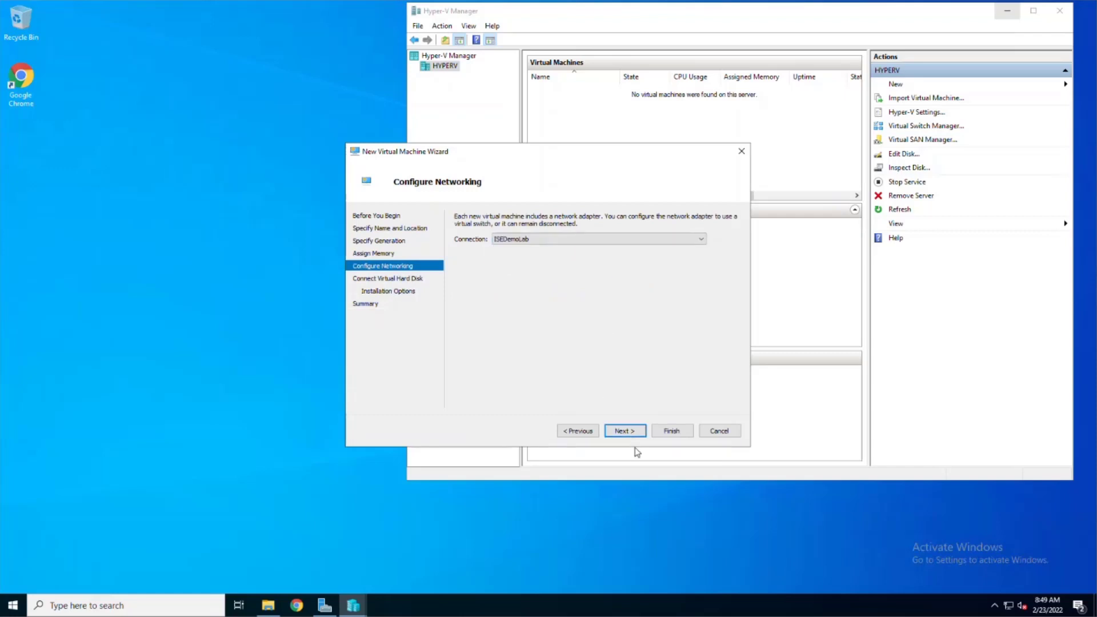
pyautogui.click(623, 430)
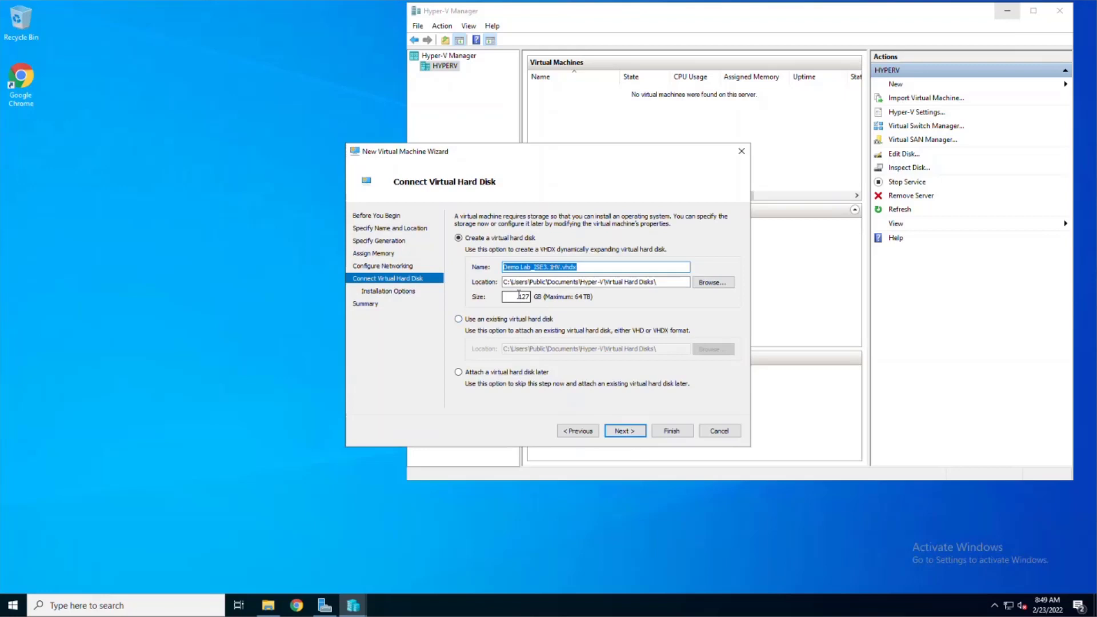
# Set disk size 300, install from the ise-3.1.0.518.SPA.x86_64.iso image, and create the VM.
pyautogui.write('3')
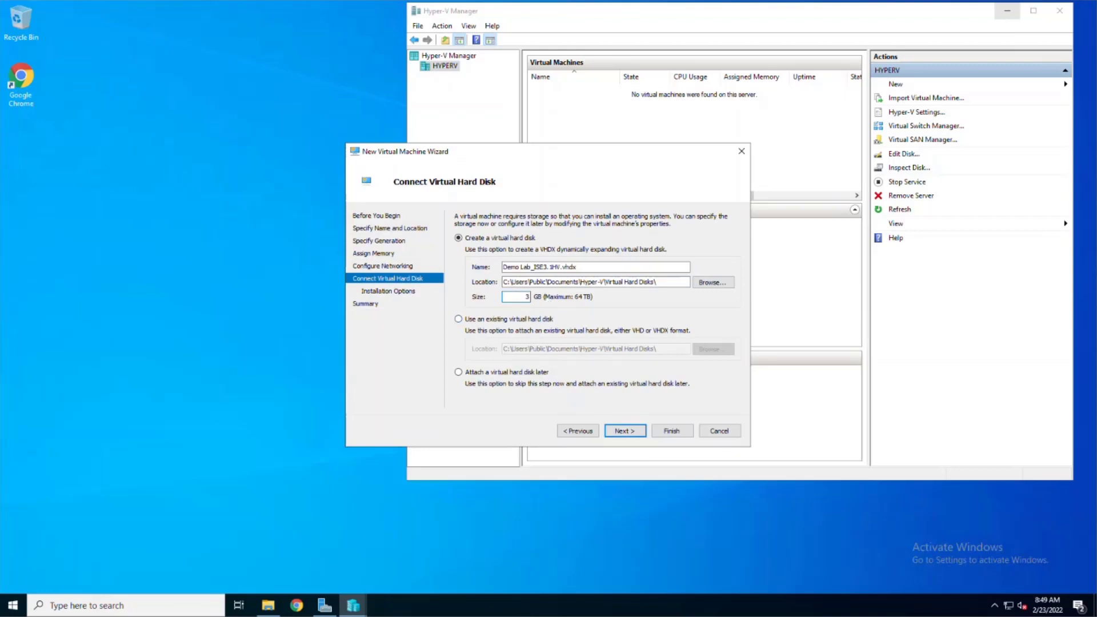
pyautogui.write('00')
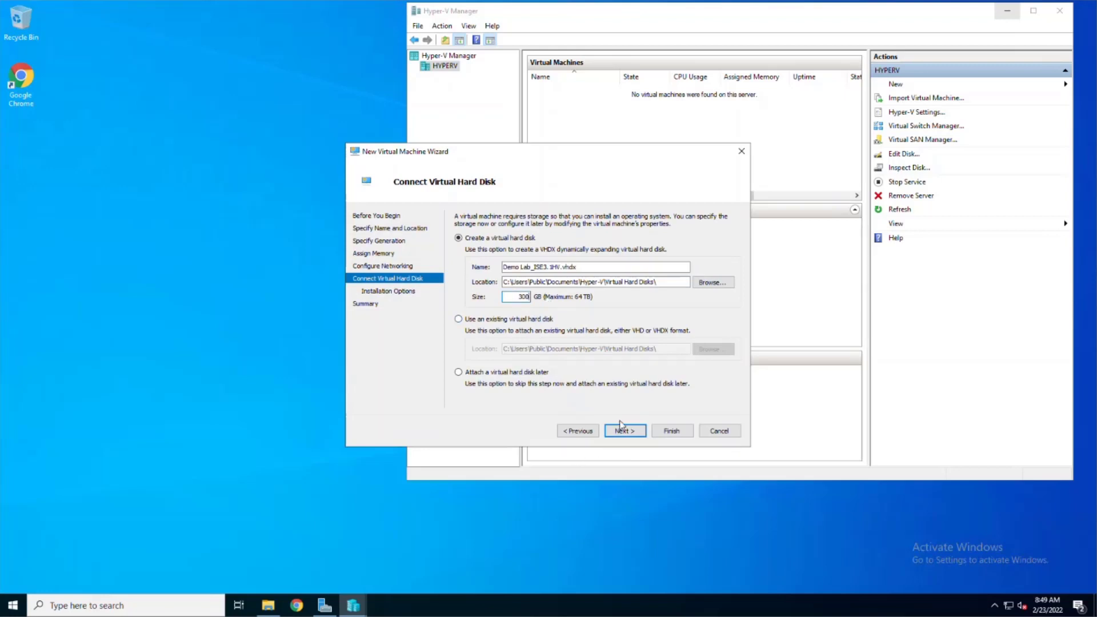
pyautogui.click(623, 430)
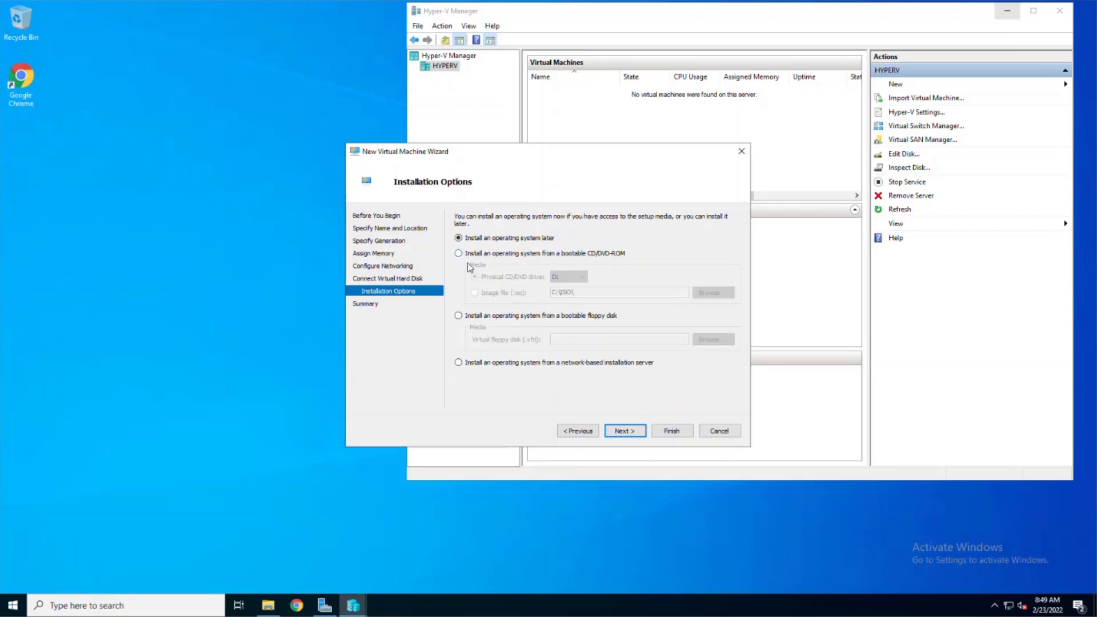
pyautogui.click(459, 253)
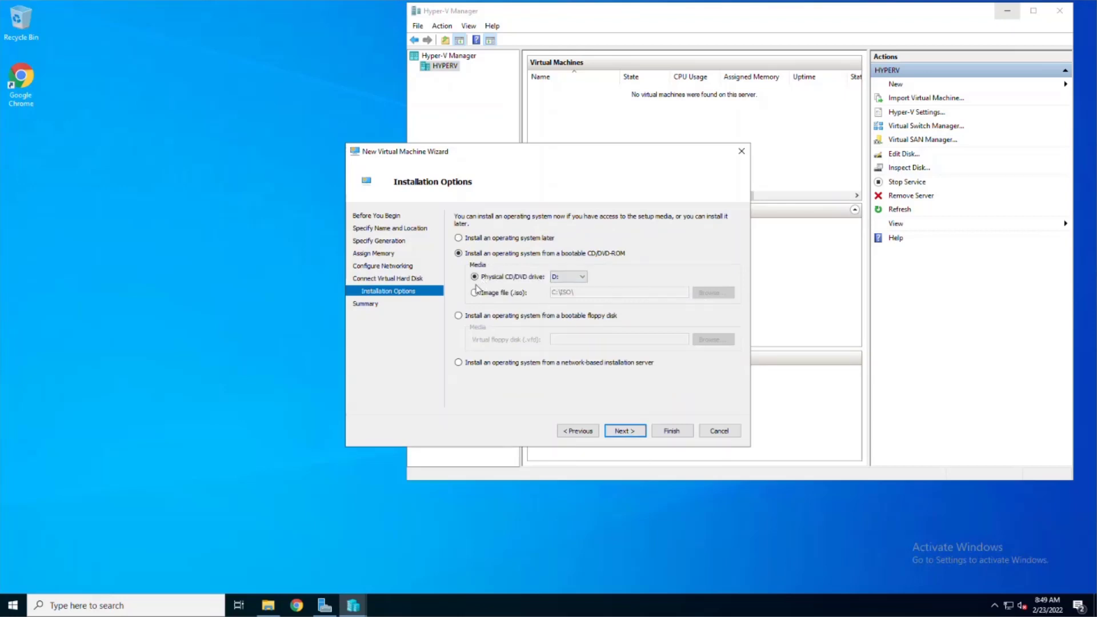
pyautogui.click(711, 293)
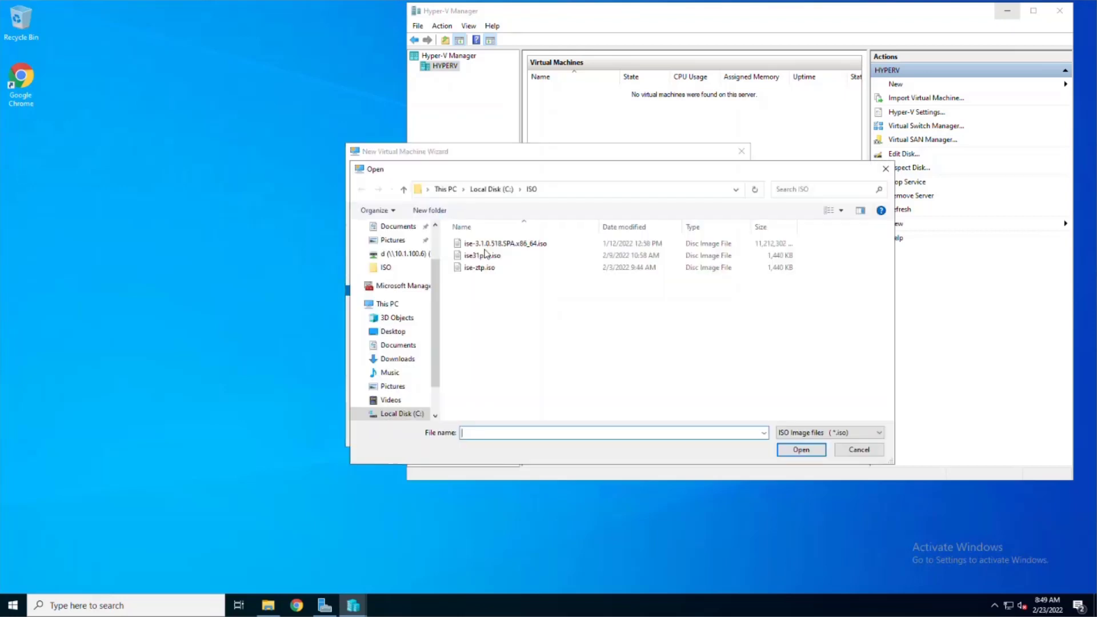
pyautogui.click(800, 449)
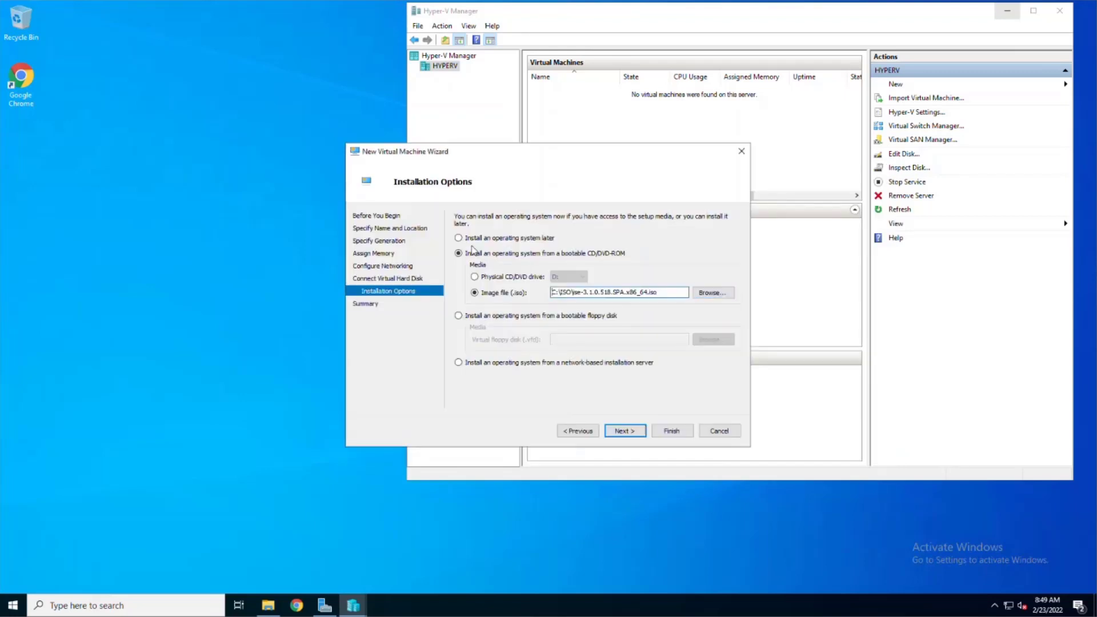
pyautogui.click(623, 430)
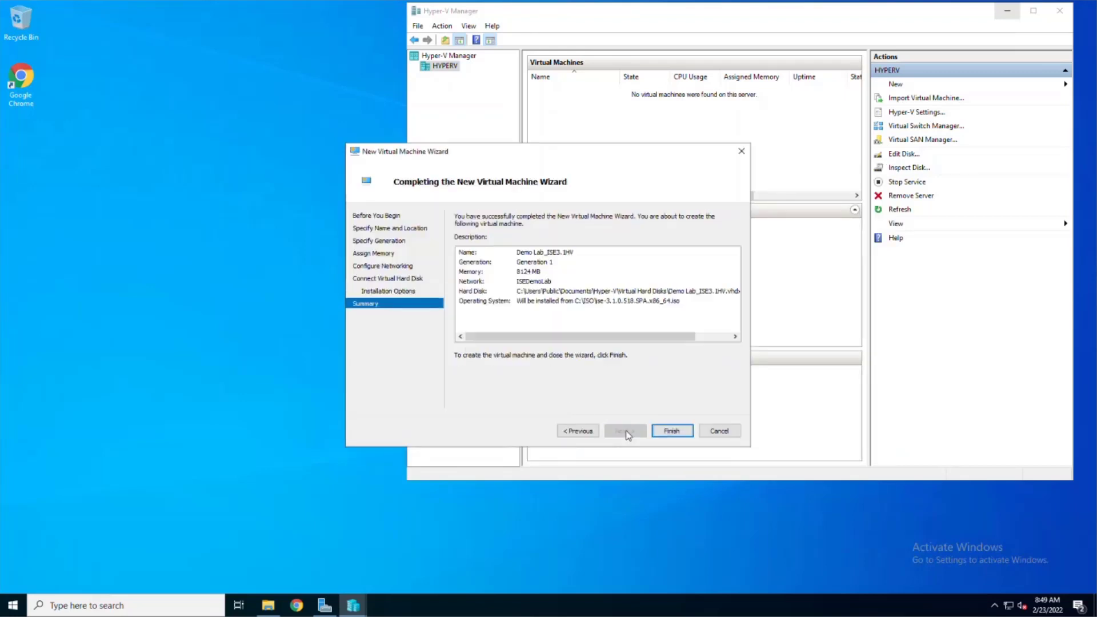
pyautogui.click(670, 430)
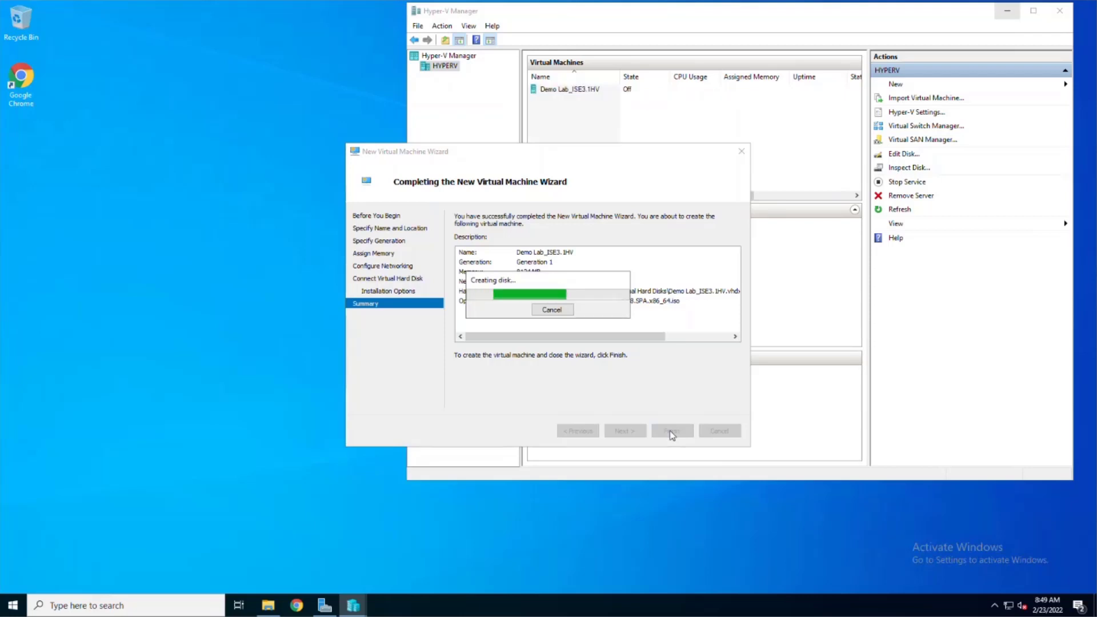
pyautogui.click(670, 430)
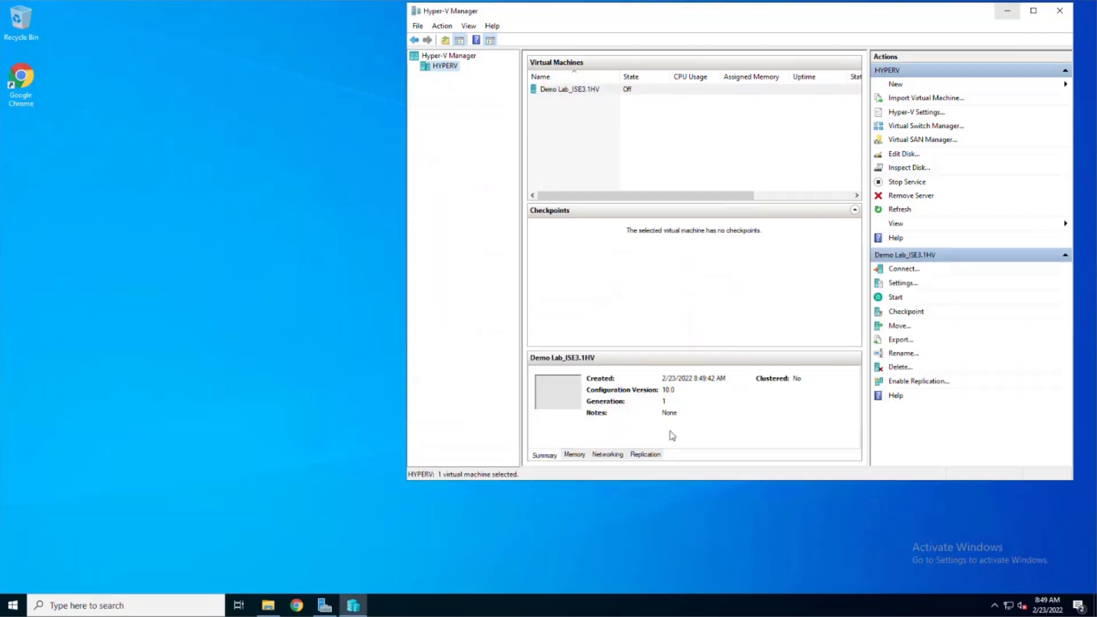
# Set Demo Lab_ISE3.1HV to use 4 virtual processors.
pyautogui.click(901, 283)
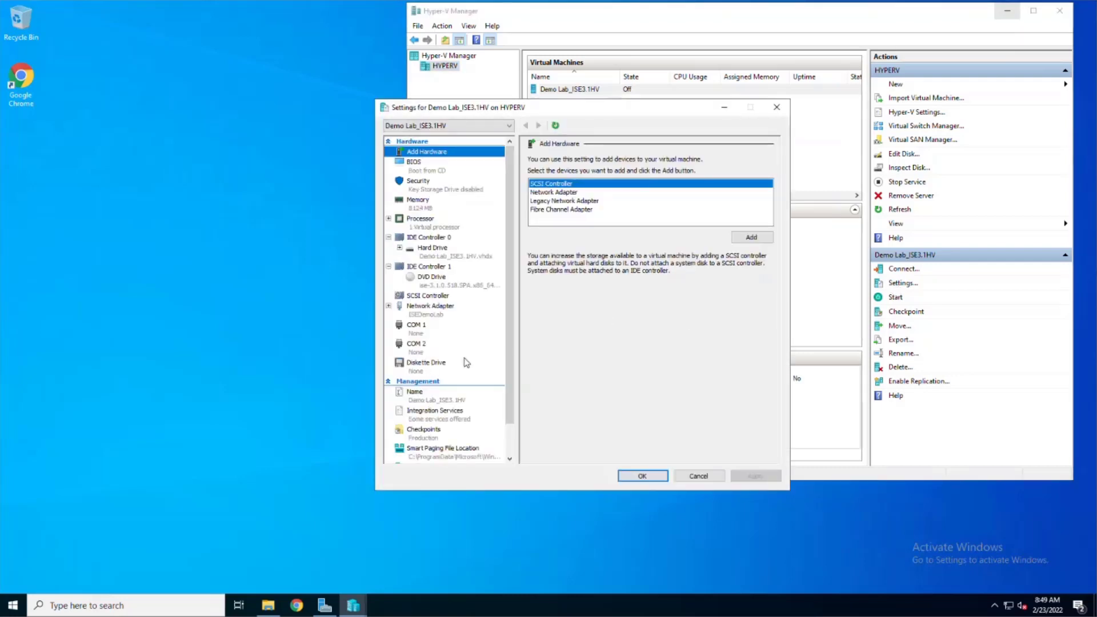
pyautogui.click(419, 218)
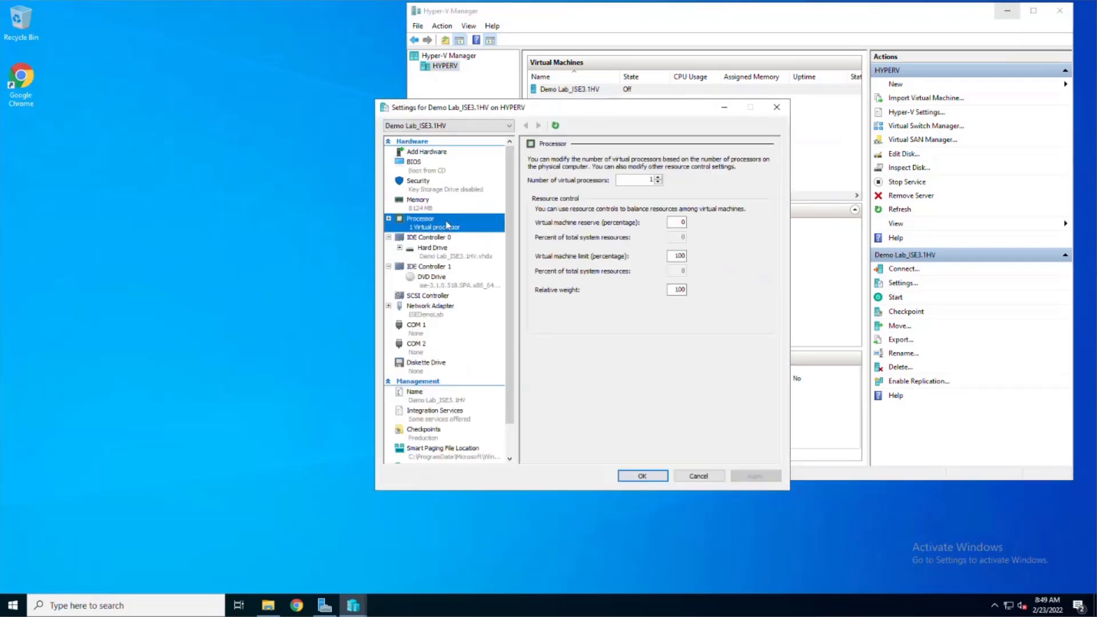
pyautogui.click(656, 177)
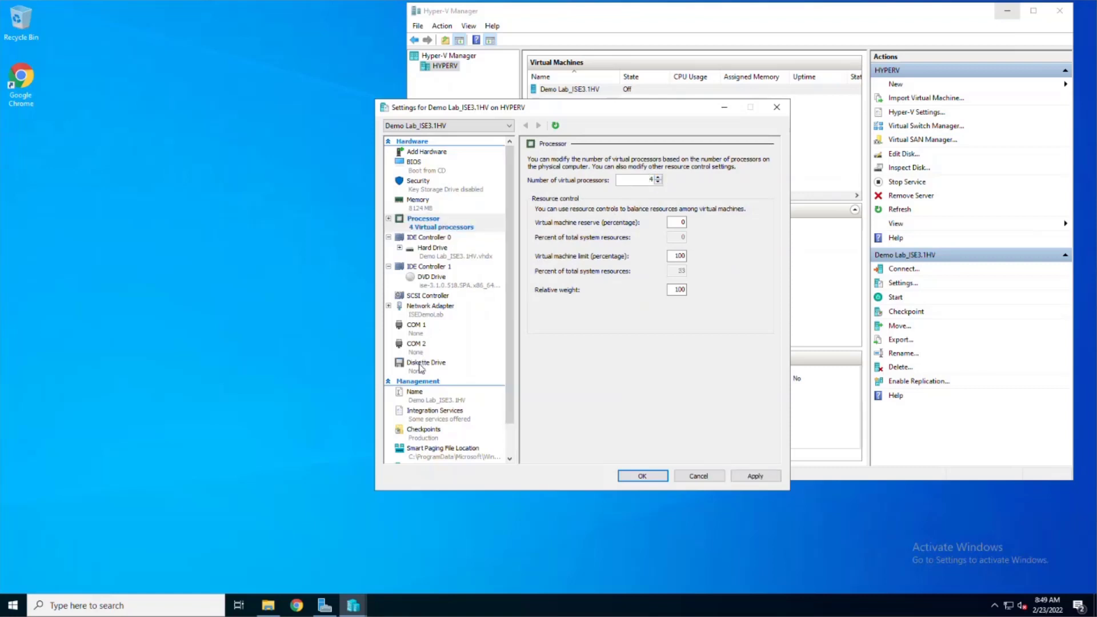
# Attach the ise-ztp.vfd virtual floppy disk to the diskette drive.
pyautogui.click(425, 365)
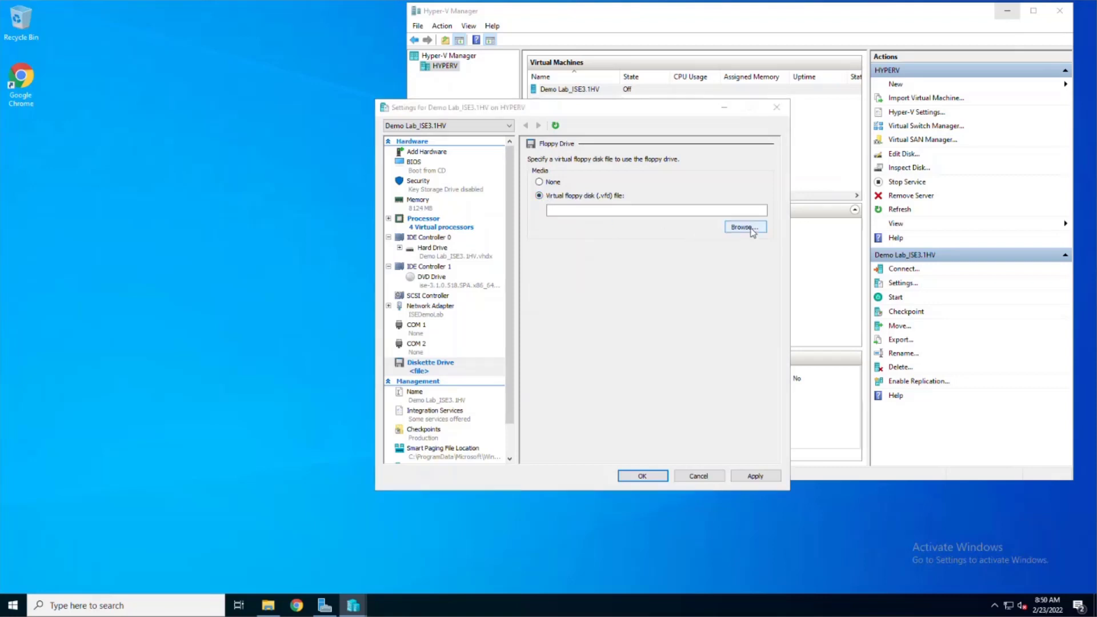
pyautogui.click(743, 227)
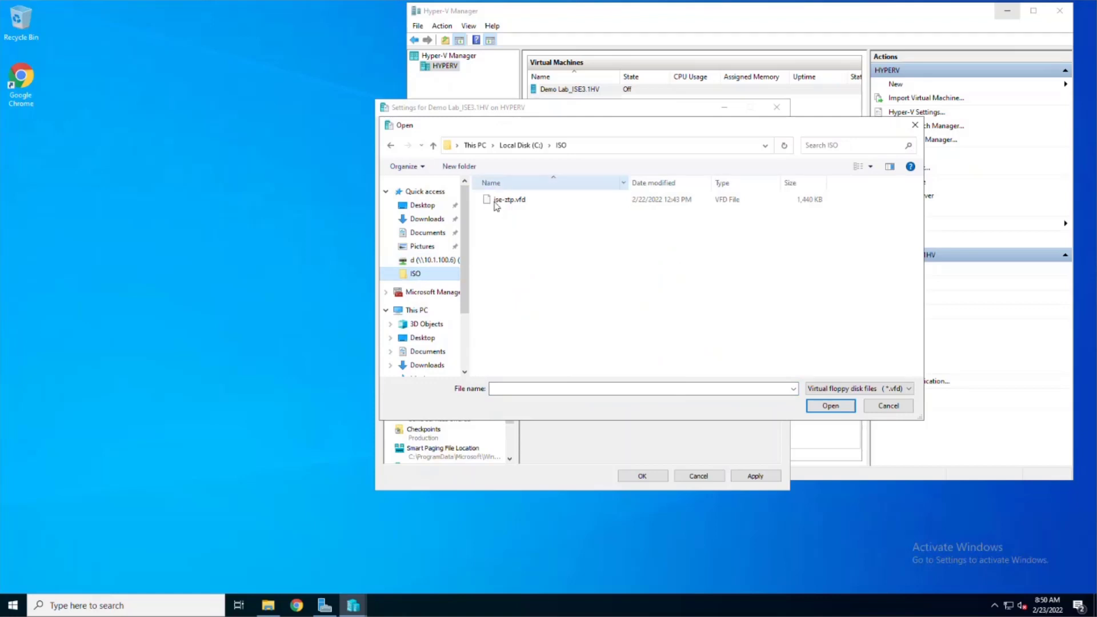
pyautogui.click(830, 405)
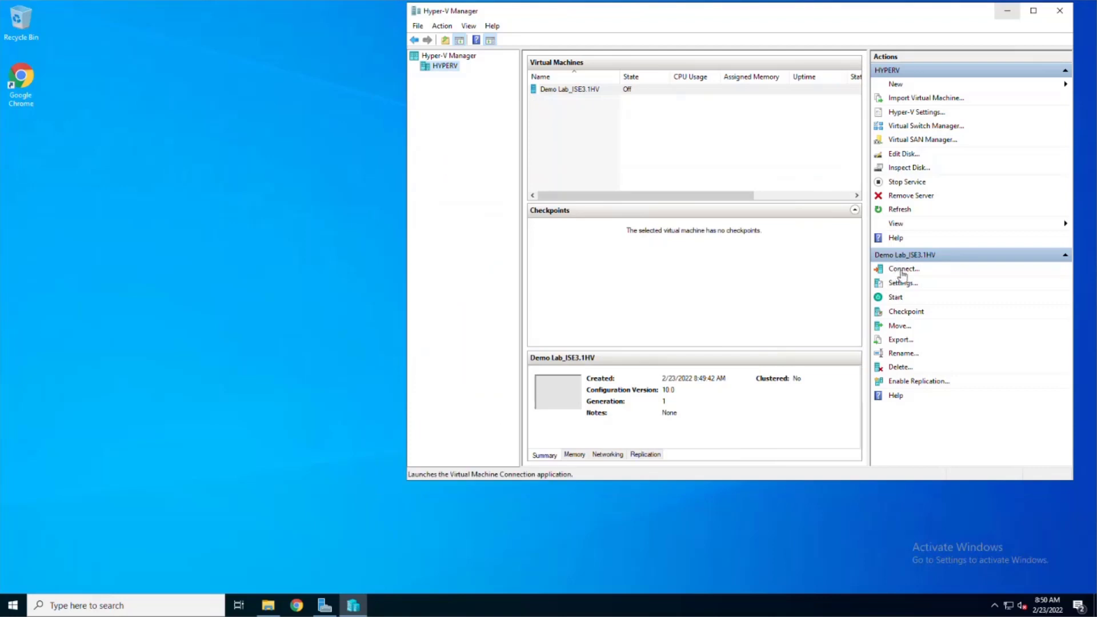
# Connect to Demo Lab_ISE3.1HV and power it on to the Cisco ISE boot menu.
pyautogui.click(903, 268)
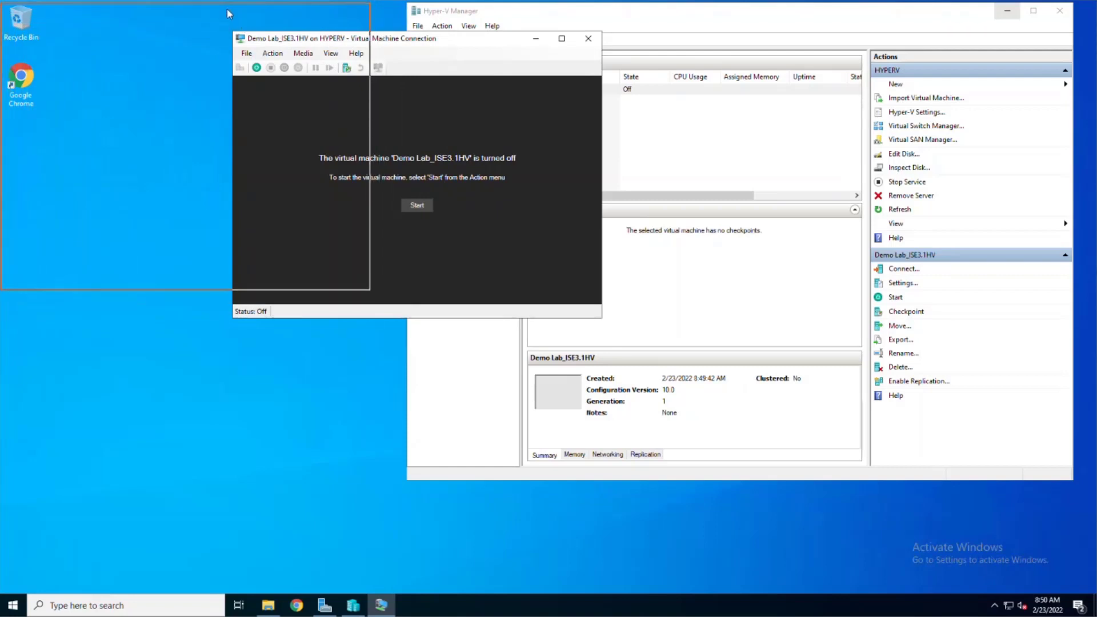
pyautogui.click(416, 205)
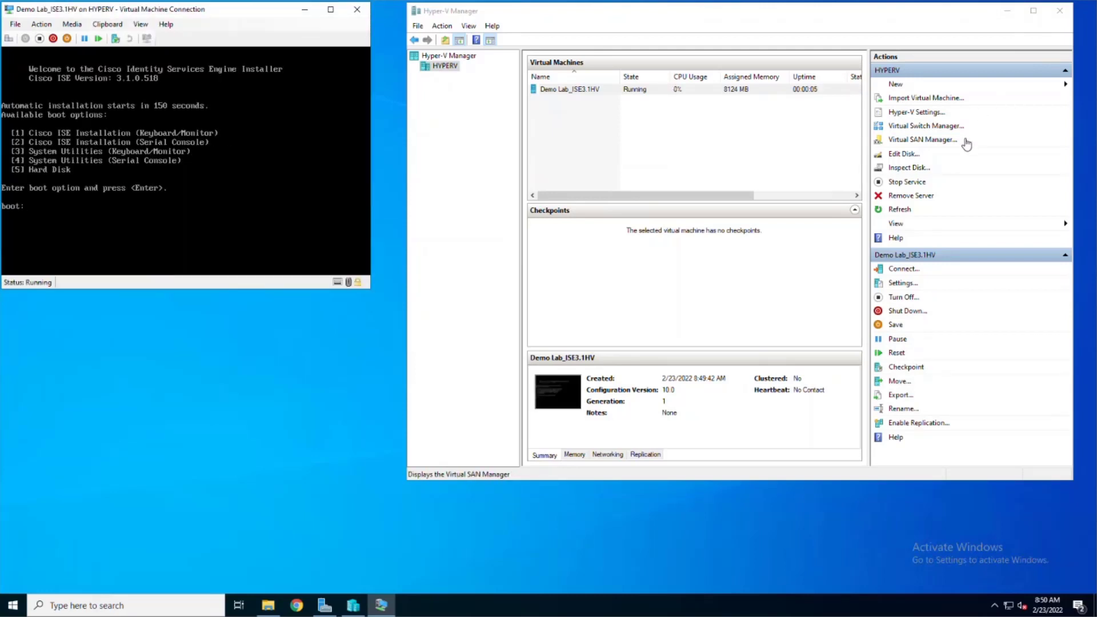
# Create a VM named 'Demo Lab_ISE 3.1 ZTP-HV', keeping default networking and disk settings.
pyautogui.click(895, 84)
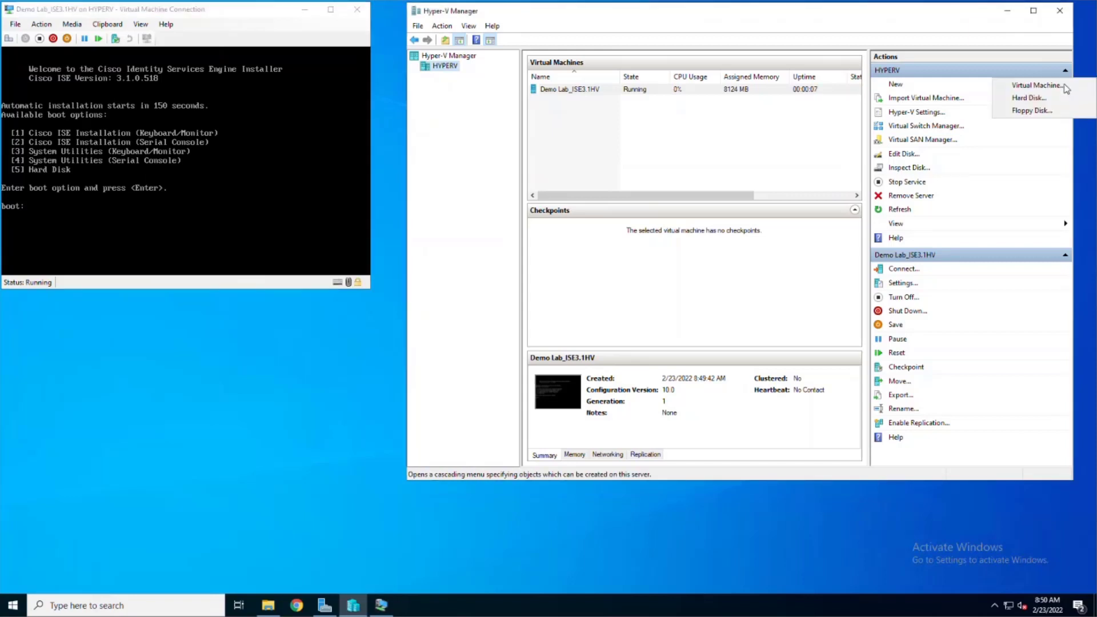
pyautogui.click(1035, 84)
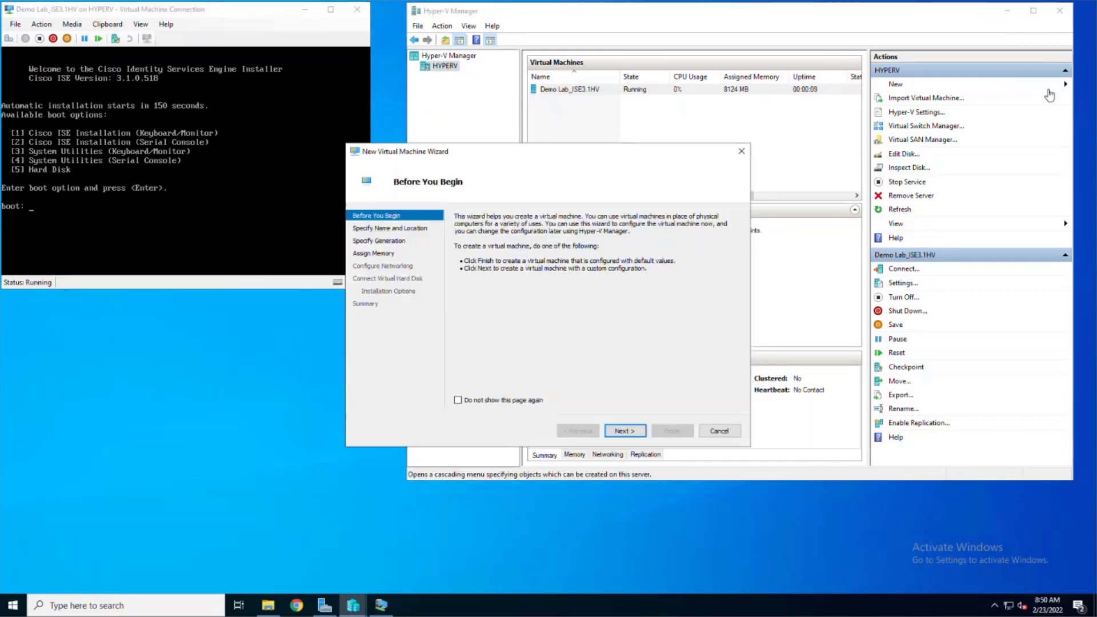
pyautogui.click(623, 430)
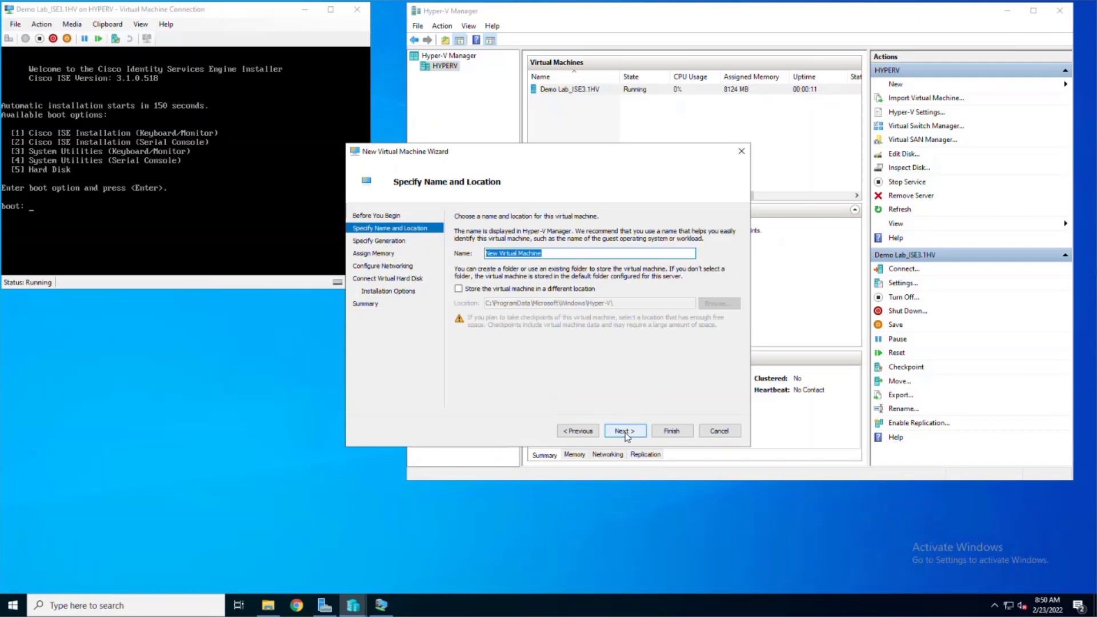
pyautogui.write('Demo Lab_ISE 3.1 ZTP')
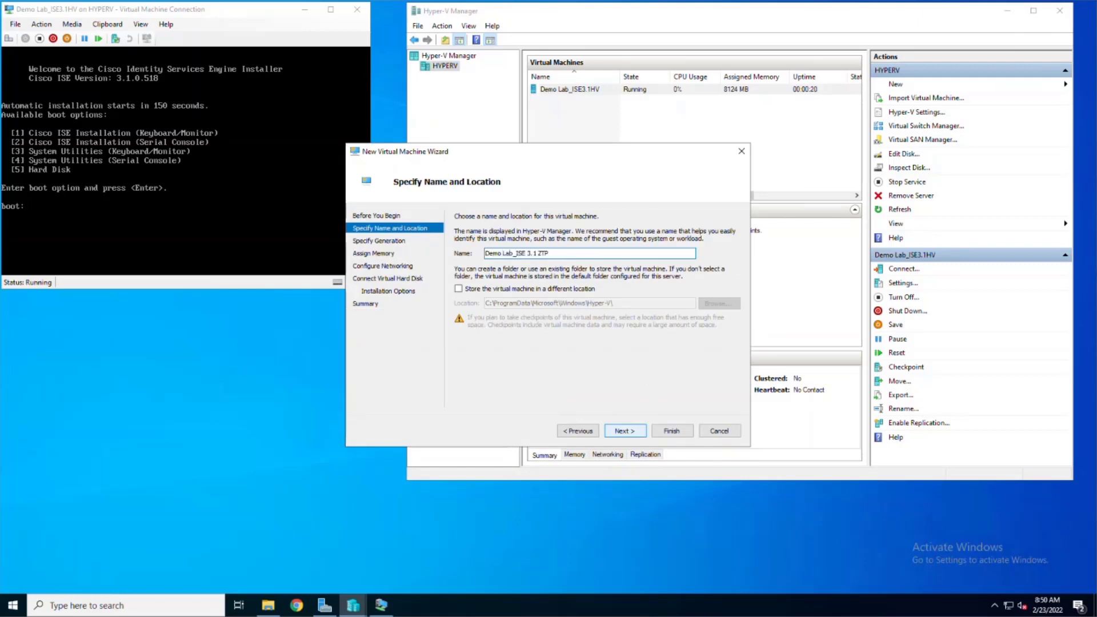
pyautogui.click(623, 430)
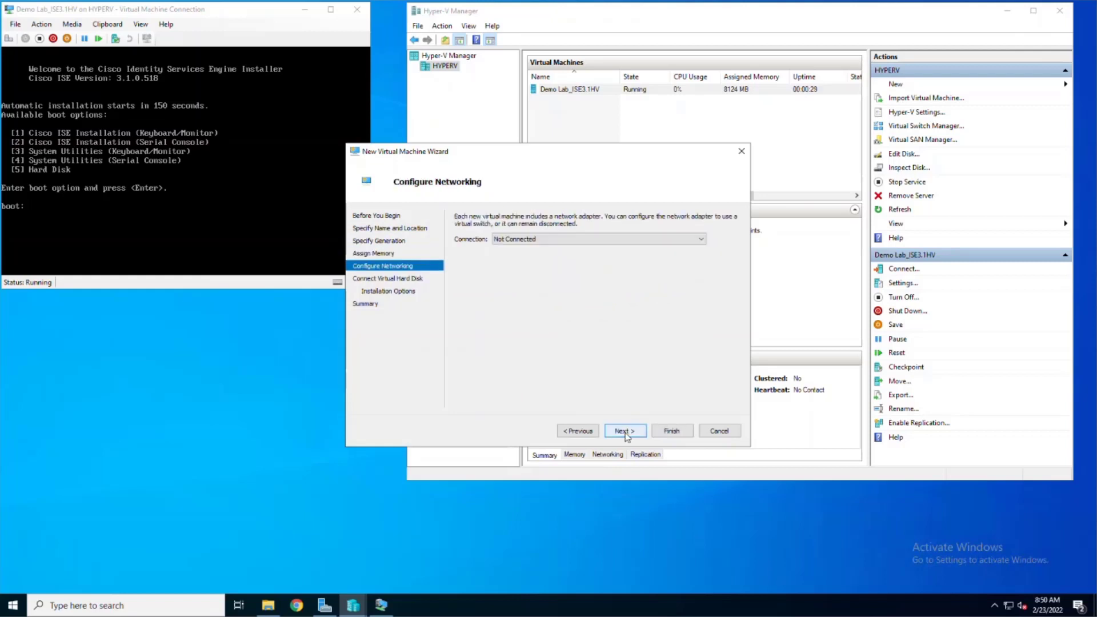
pyautogui.click(623, 430)
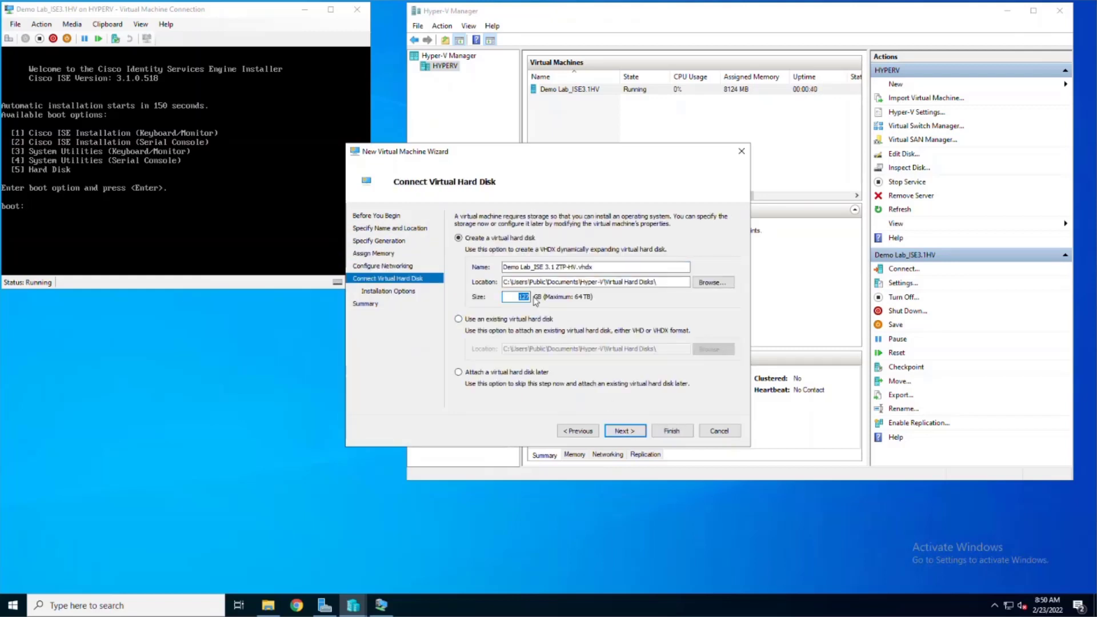
pyautogui.click(623, 430)
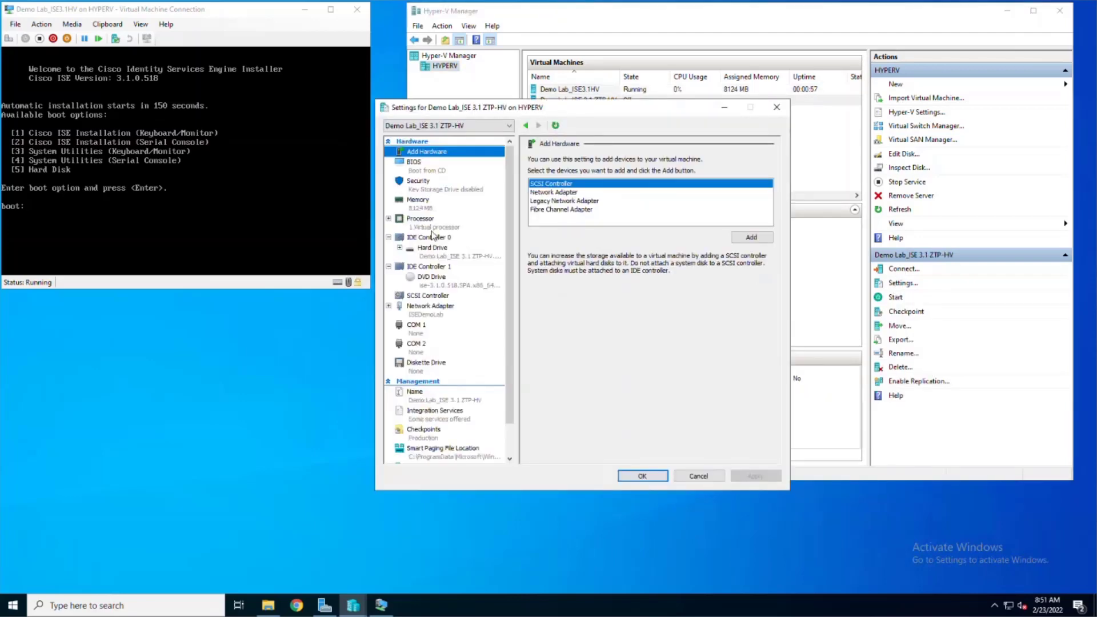
# Give the VM 4 processors and a second DVD drive with ise31psn.iso, then apply.
pyautogui.click(431, 296)
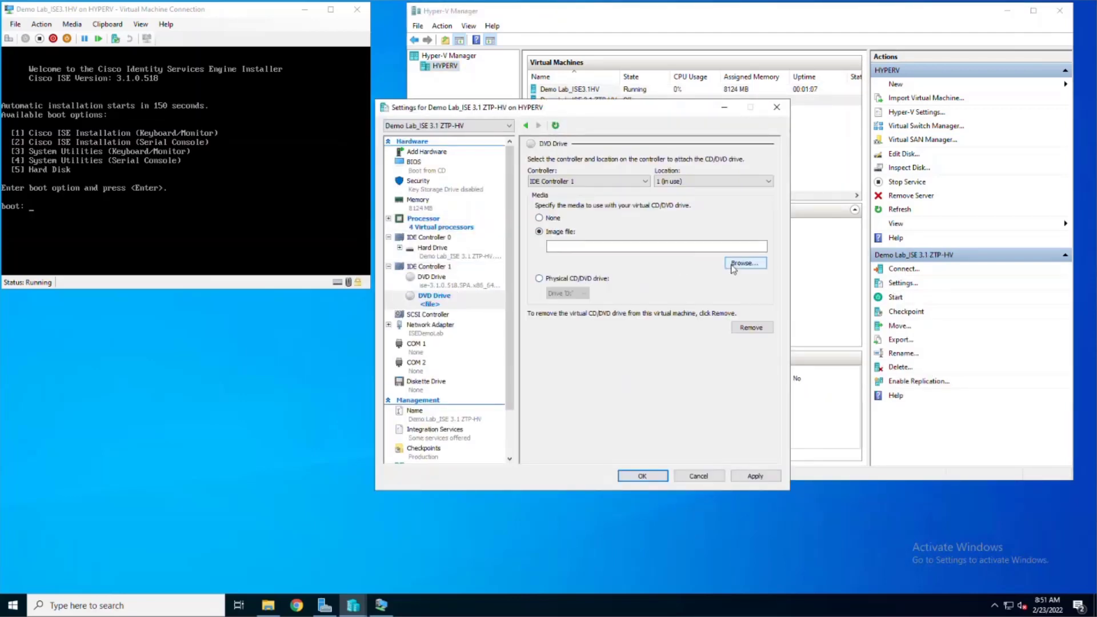
pyautogui.click(744, 262)
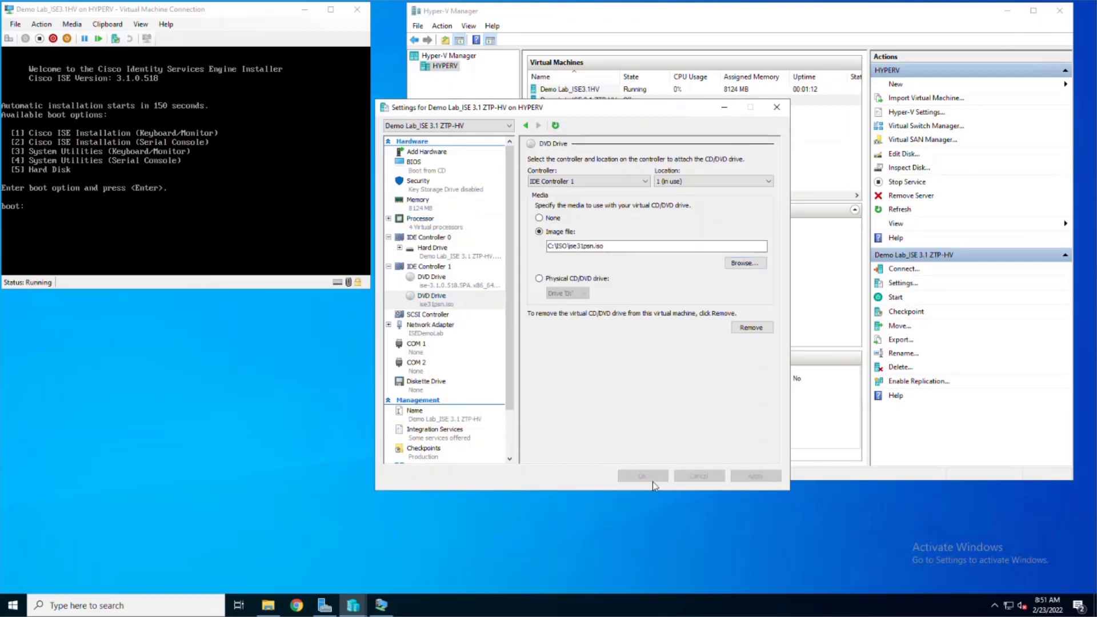
pyautogui.click(641, 475)
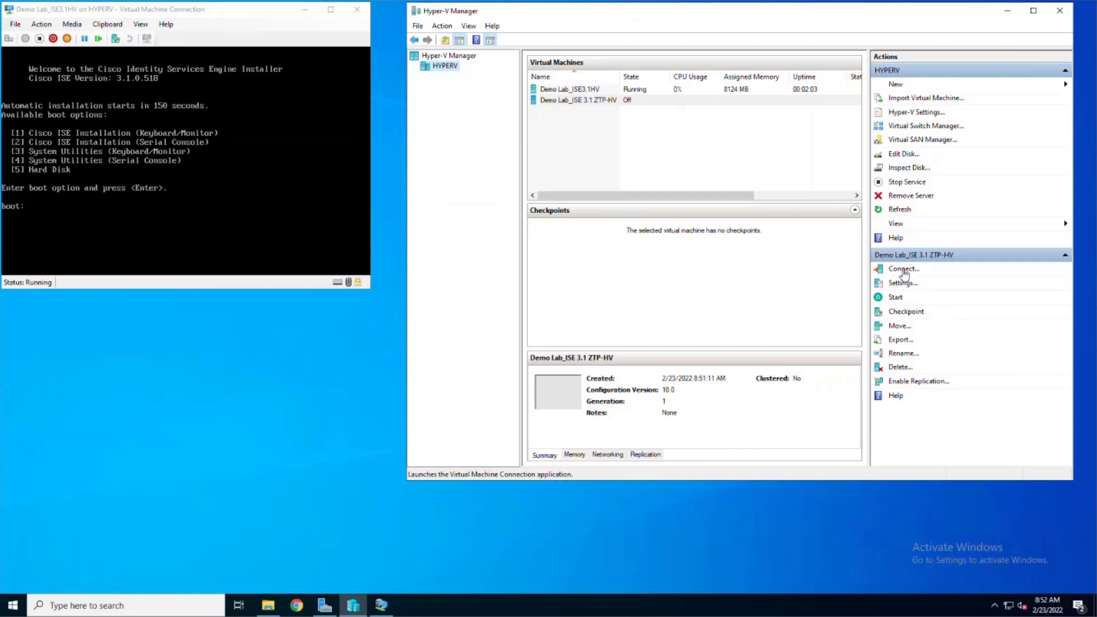
# Connect to the ZTP VM console and power it on to run the installation.
pyautogui.click(903, 269)
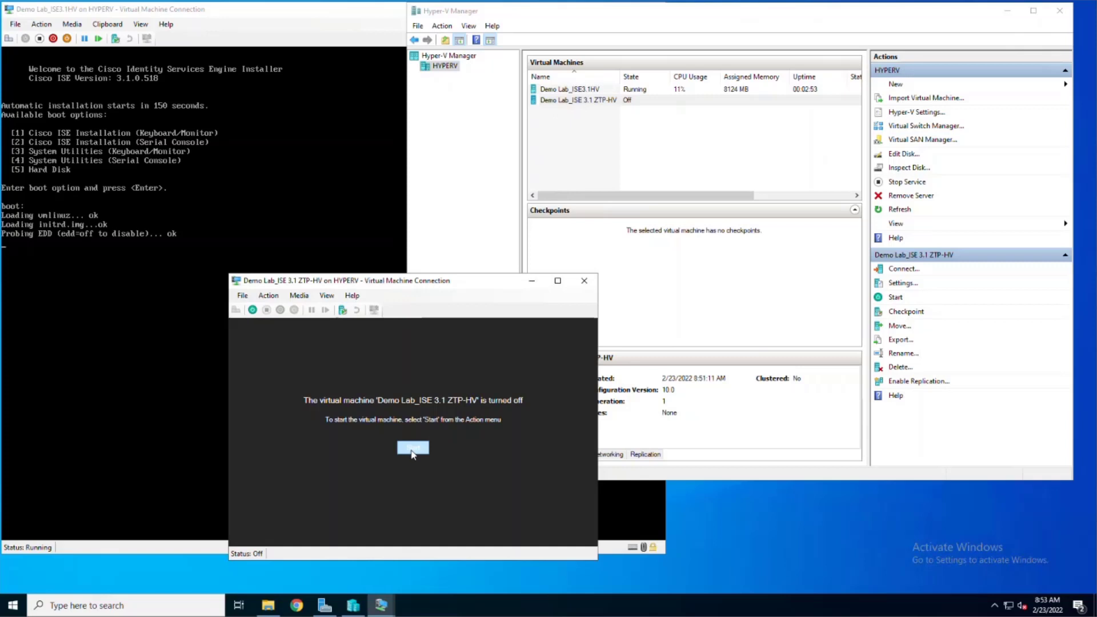
pyautogui.click(413, 448)
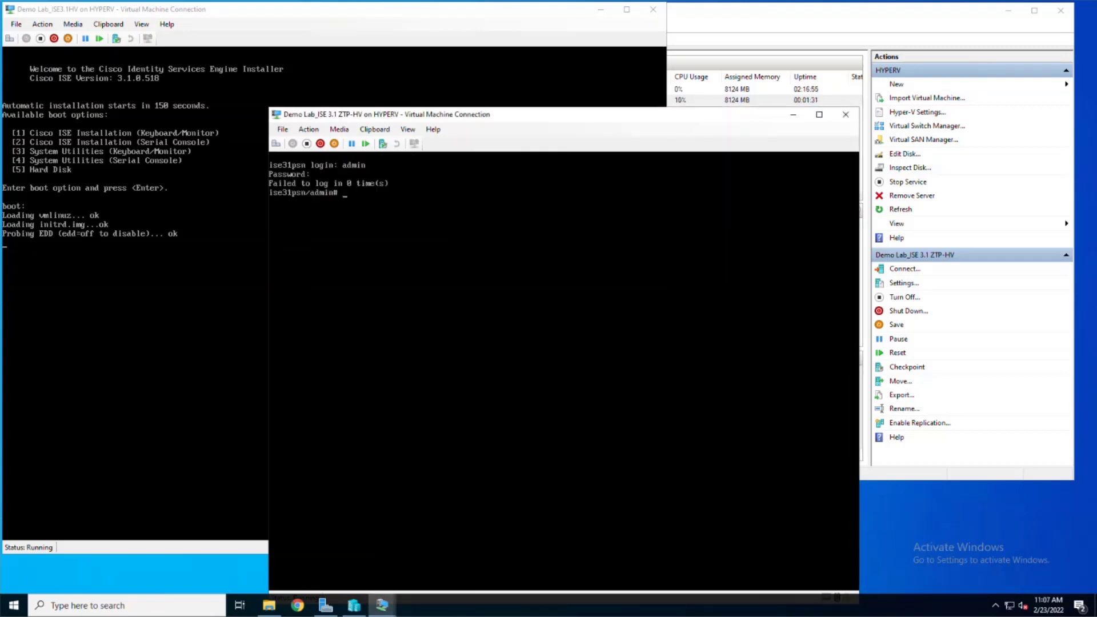
# Run show running-config and show version history on the ise31psn console.
pyautogui.write('show')
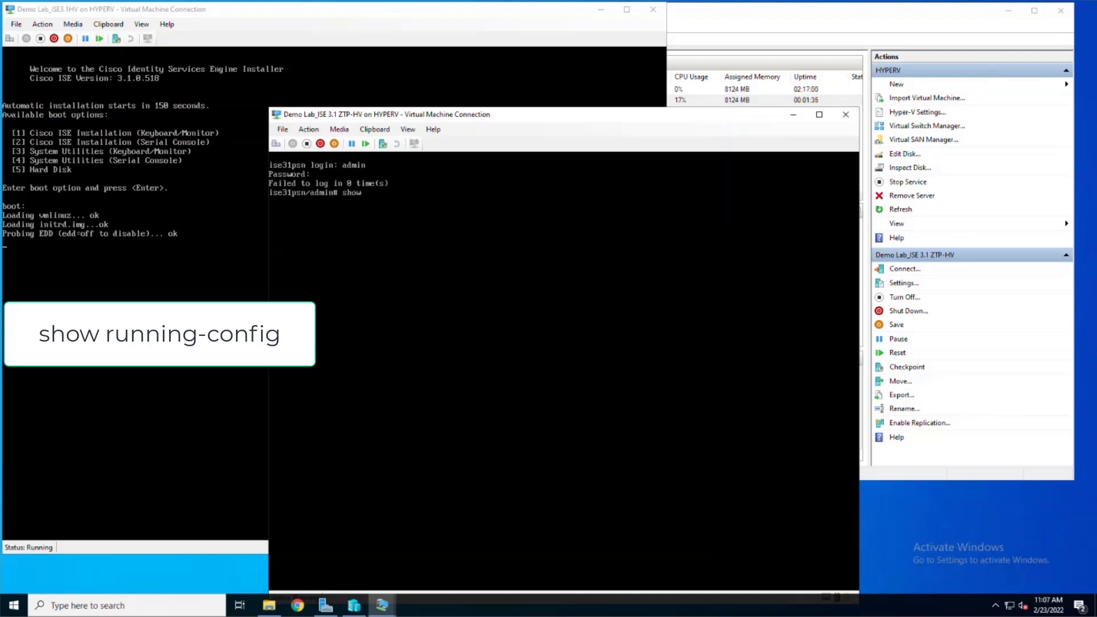
pyautogui.write('running-config')
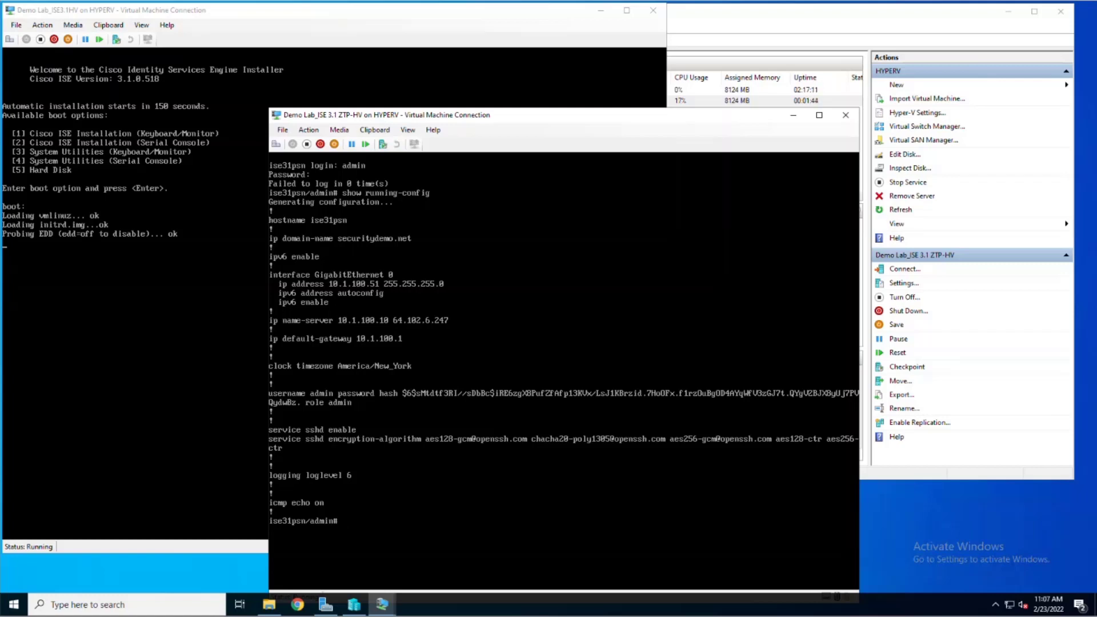
pyautogui.write('show version')
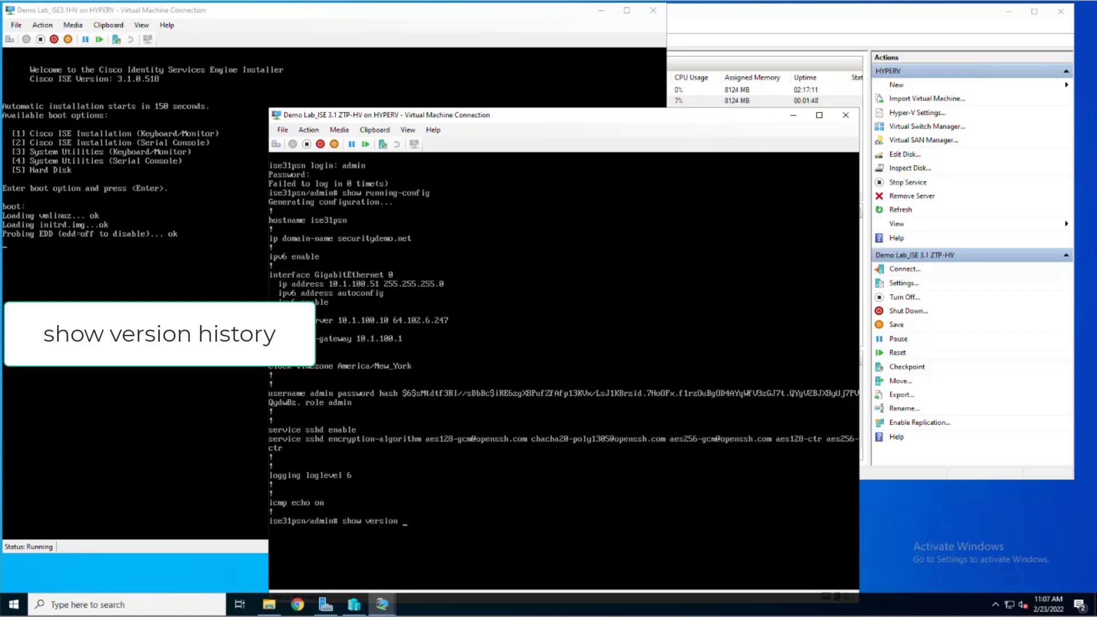
pyautogui.write('history')
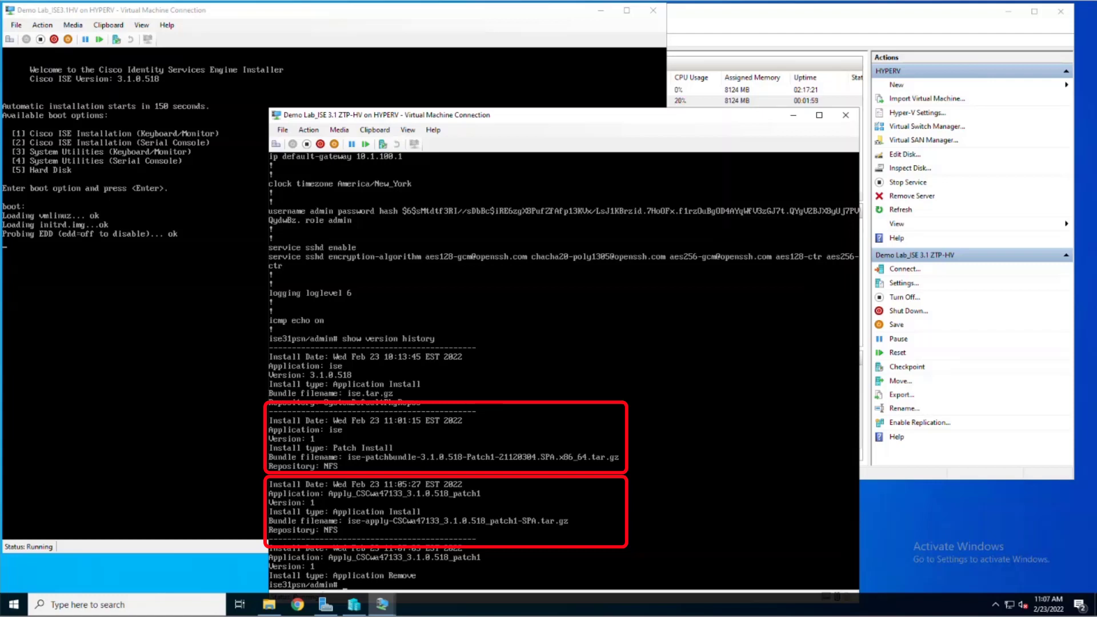
# Run show version and show application status ise to confirm services are running.
pyautogui.write('show version')
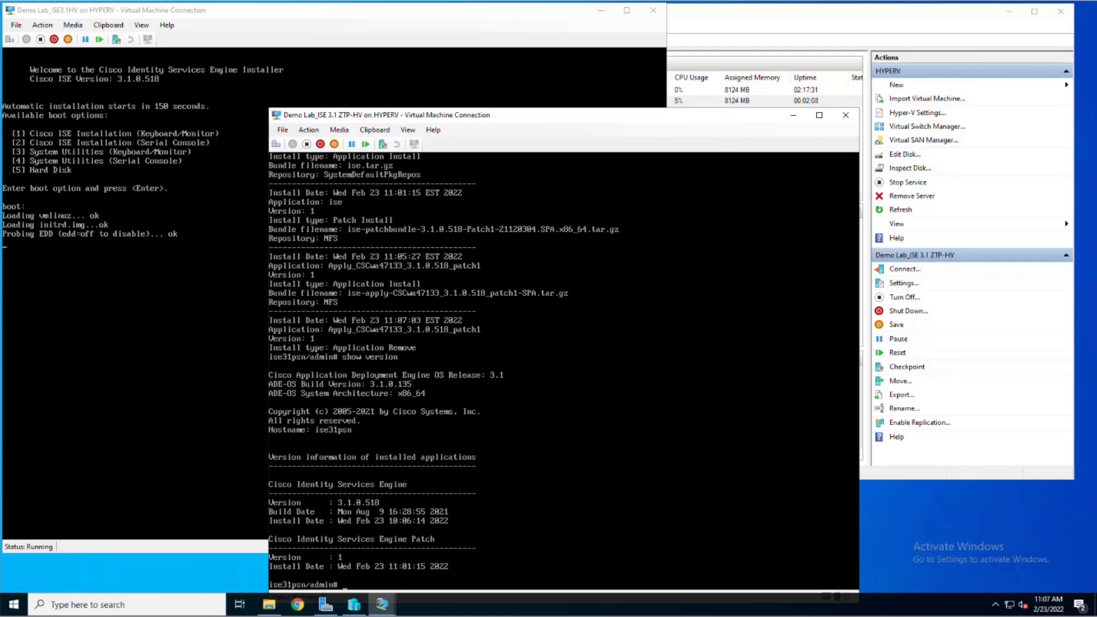
pyautogui.write('sho')
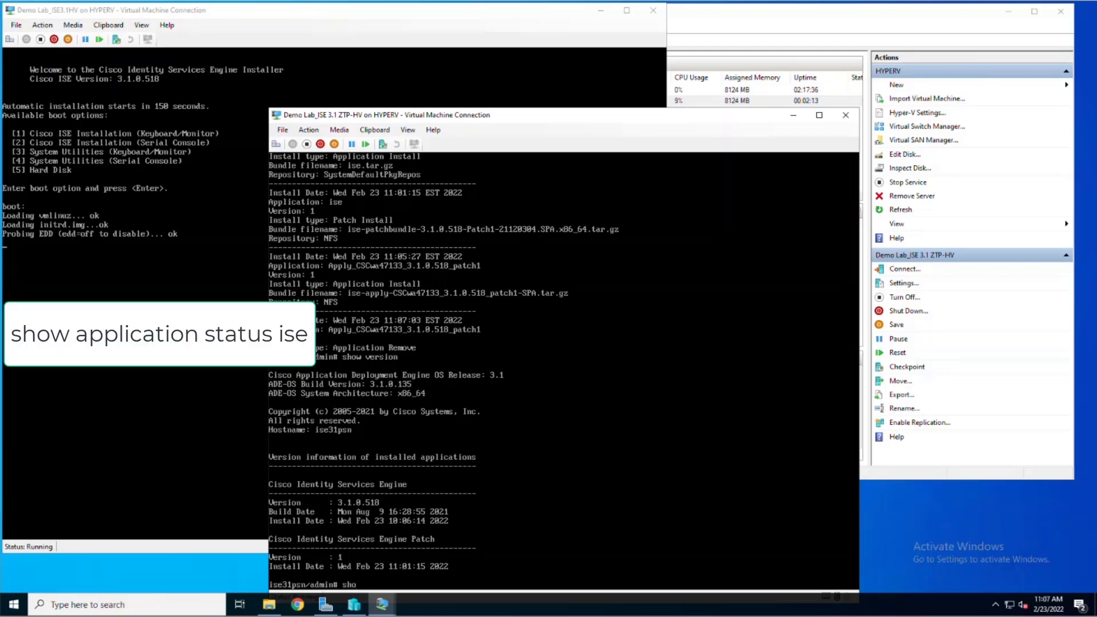
pyautogui.write('show application status')
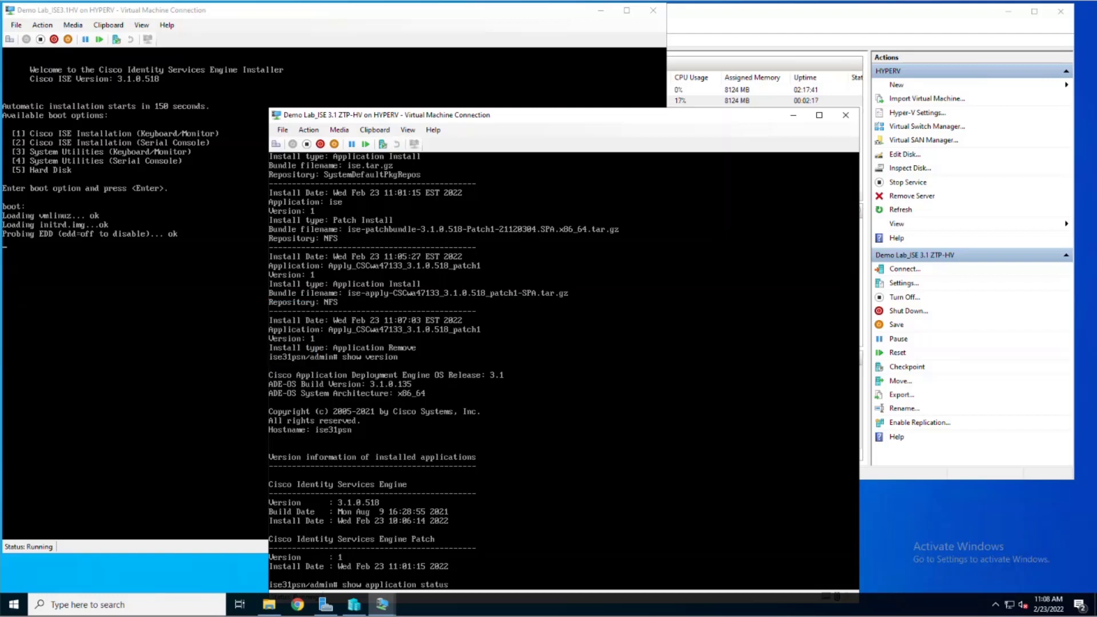
pyautogui.write('ise')
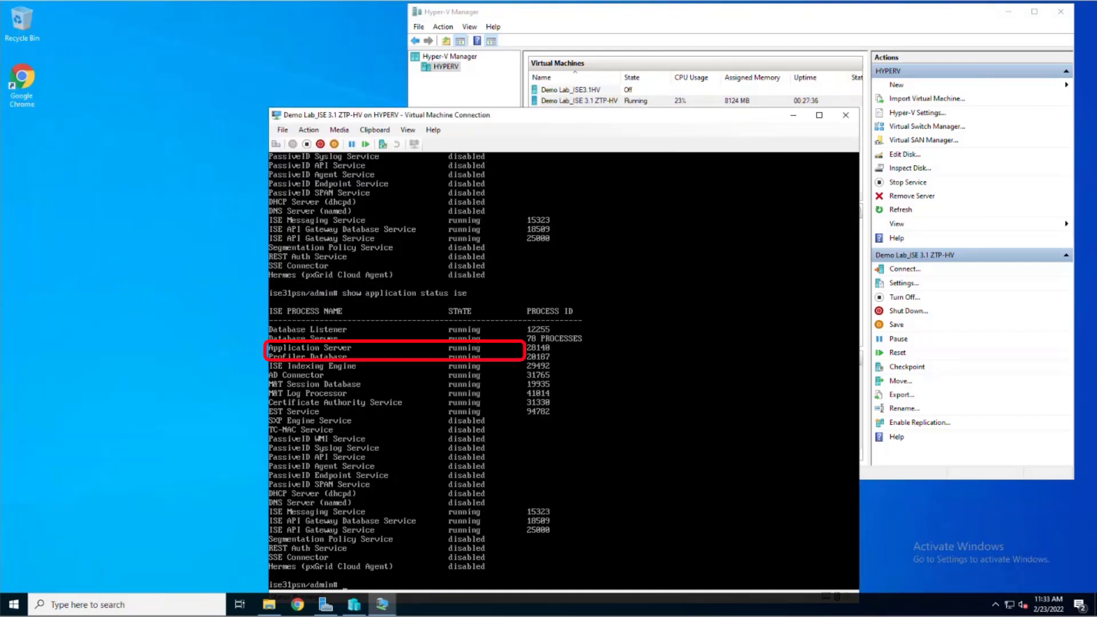
pyautogui.click(296, 603)
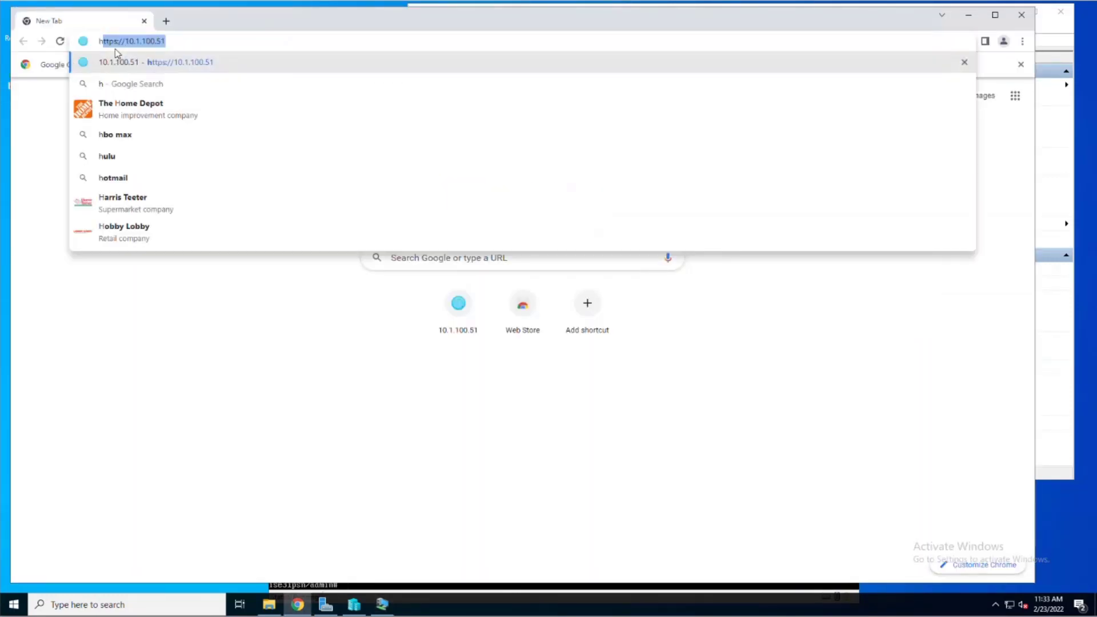
pyautogui.write('https://10.1.100.51')
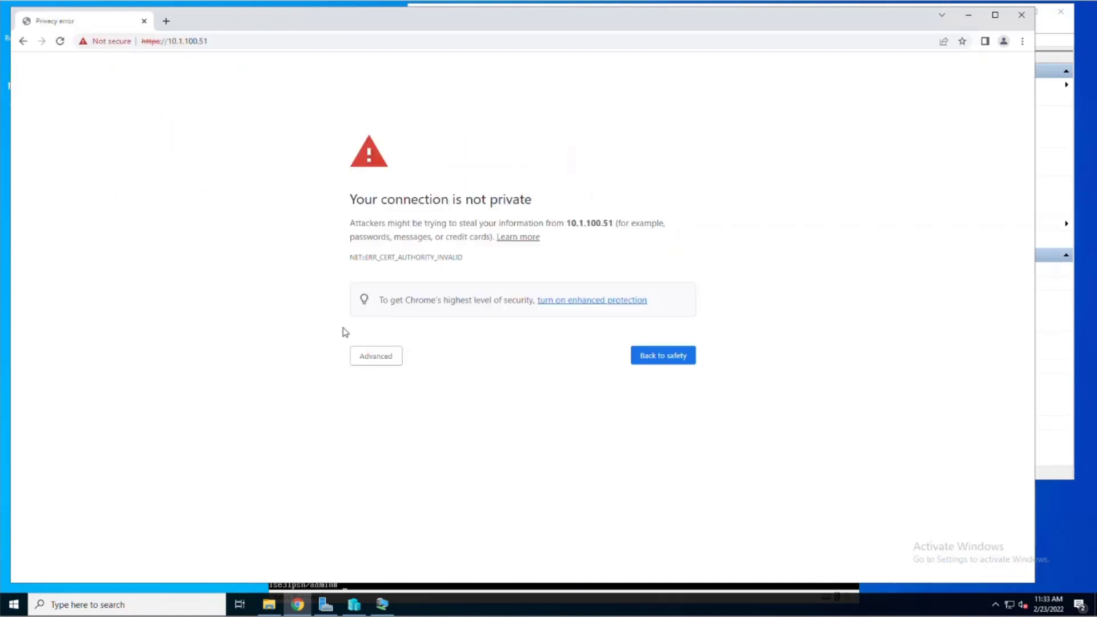
pyautogui.click(376, 355)
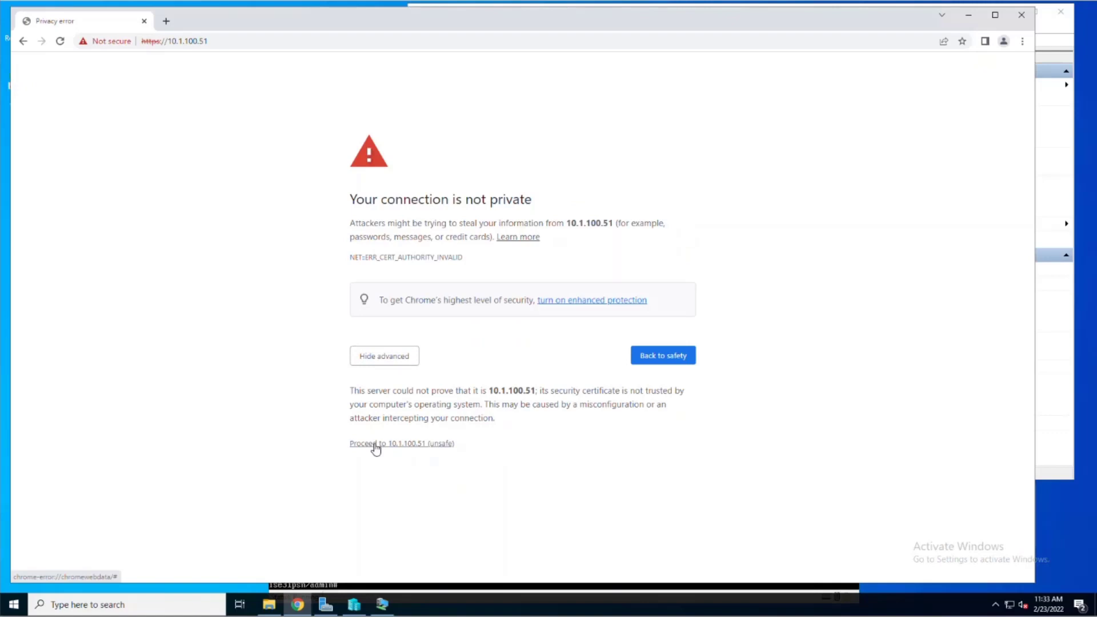
pyautogui.click(374, 442)
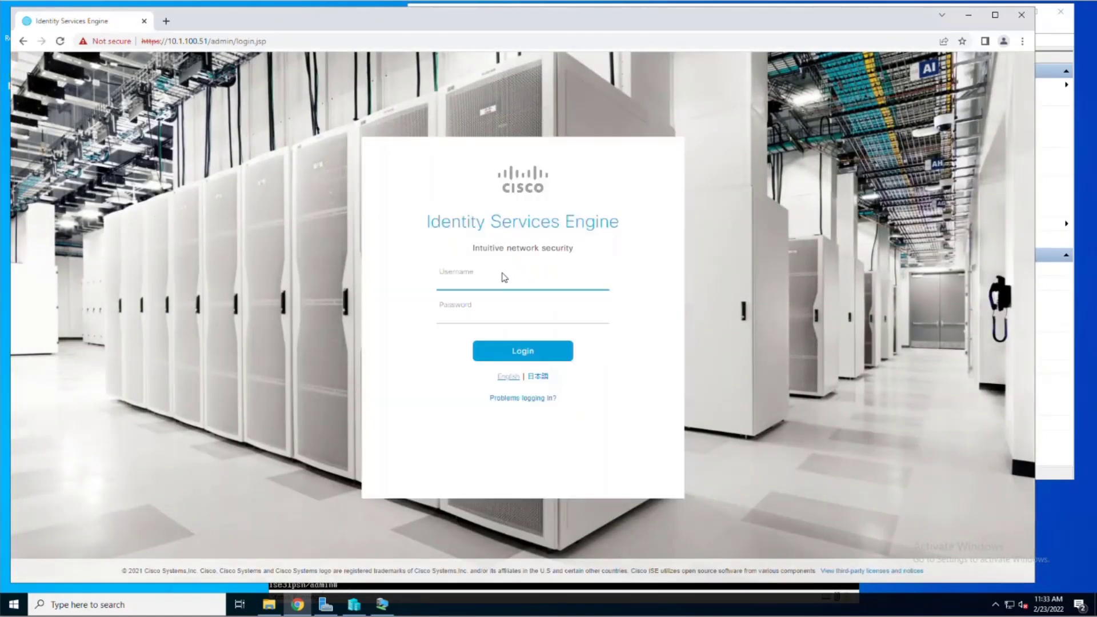
# Log in, accept the license warning, and check About ISE server version 3.1.0.518.
pyautogui.click(522, 350)
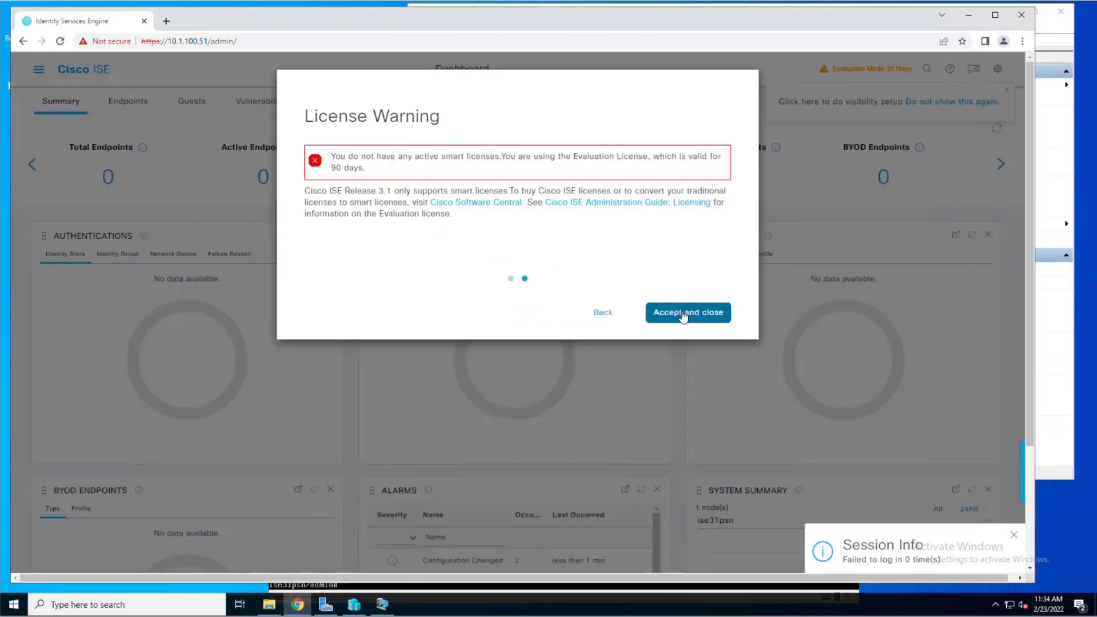
pyautogui.click(687, 312)
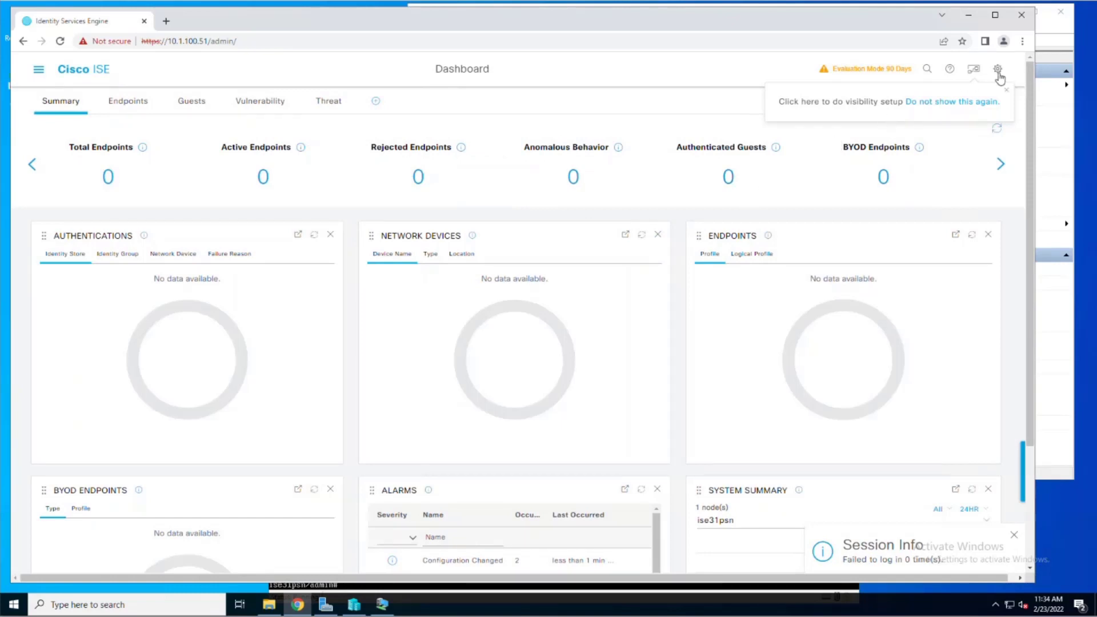
pyautogui.click(998, 68)
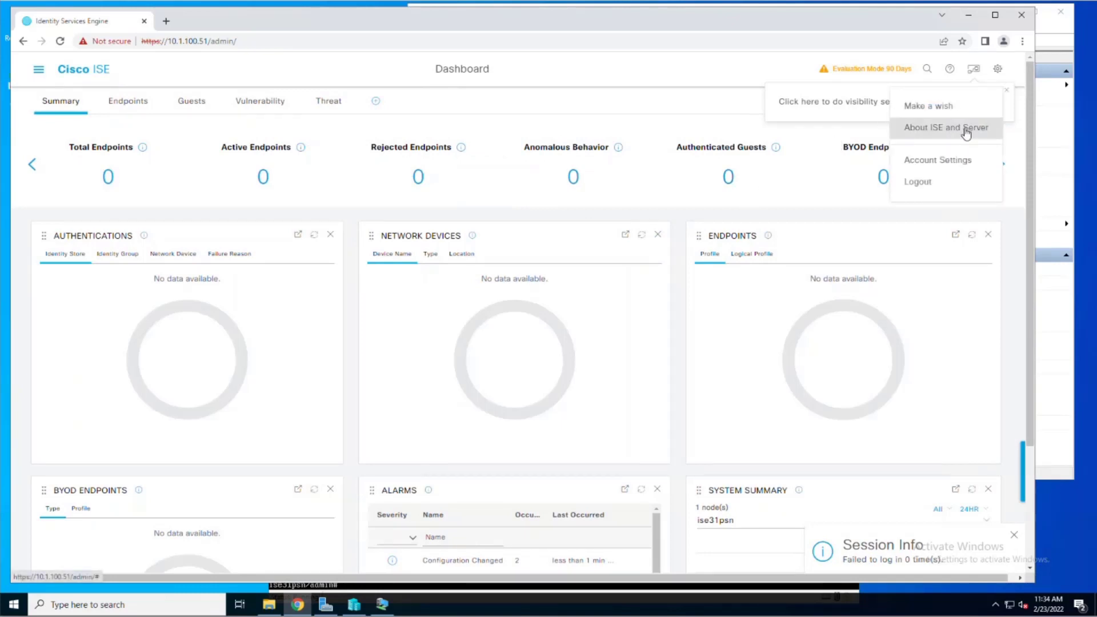
pyautogui.click(946, 127)
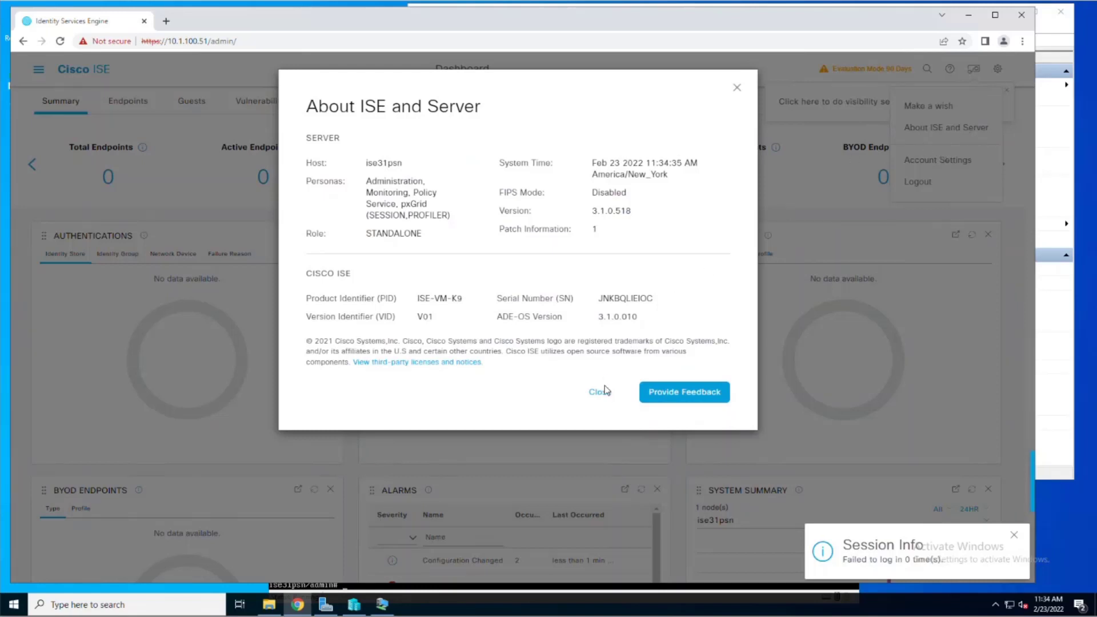
pyautogui.click(598, 392)
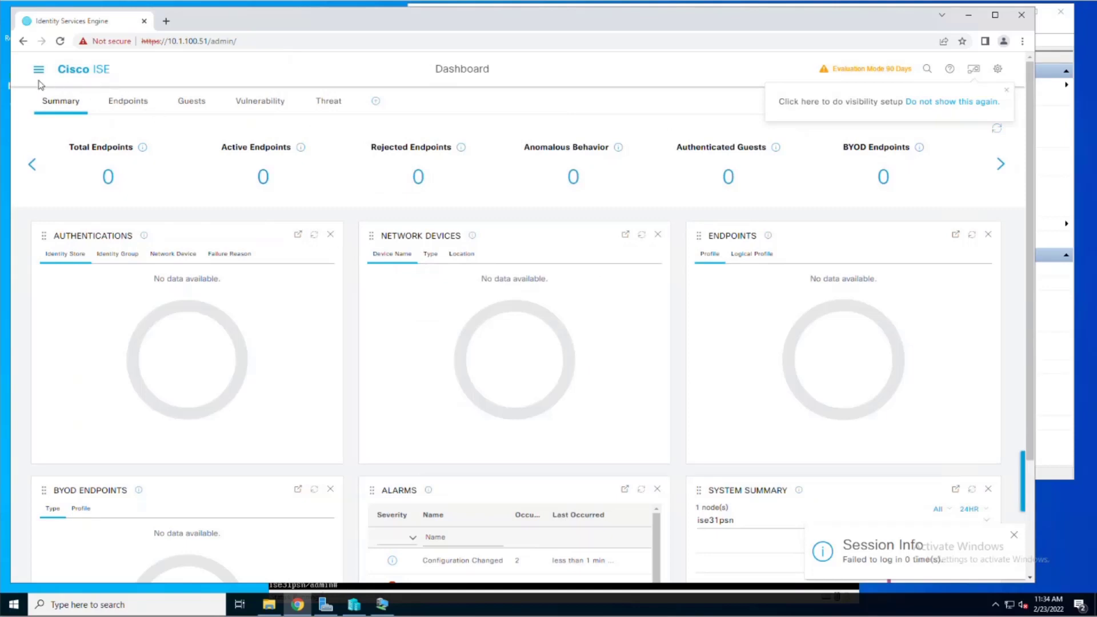
pyautogui.click(38, 68)
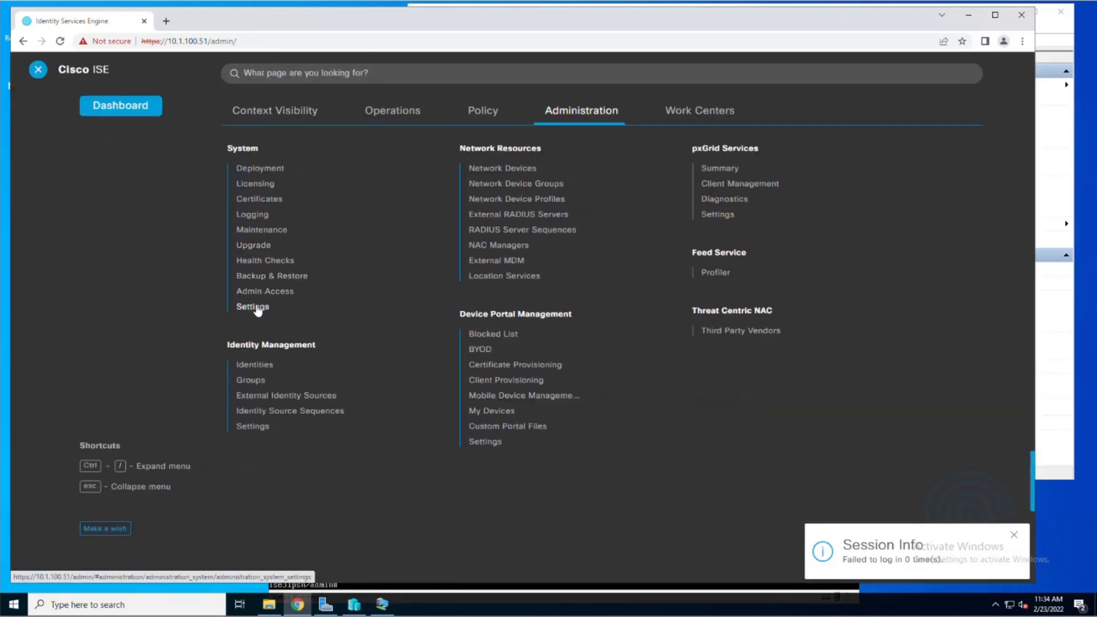
# Open Administration > System > Settings > API Settings to view the ERS and Open API overview.
pyautogui.click(252, 306)
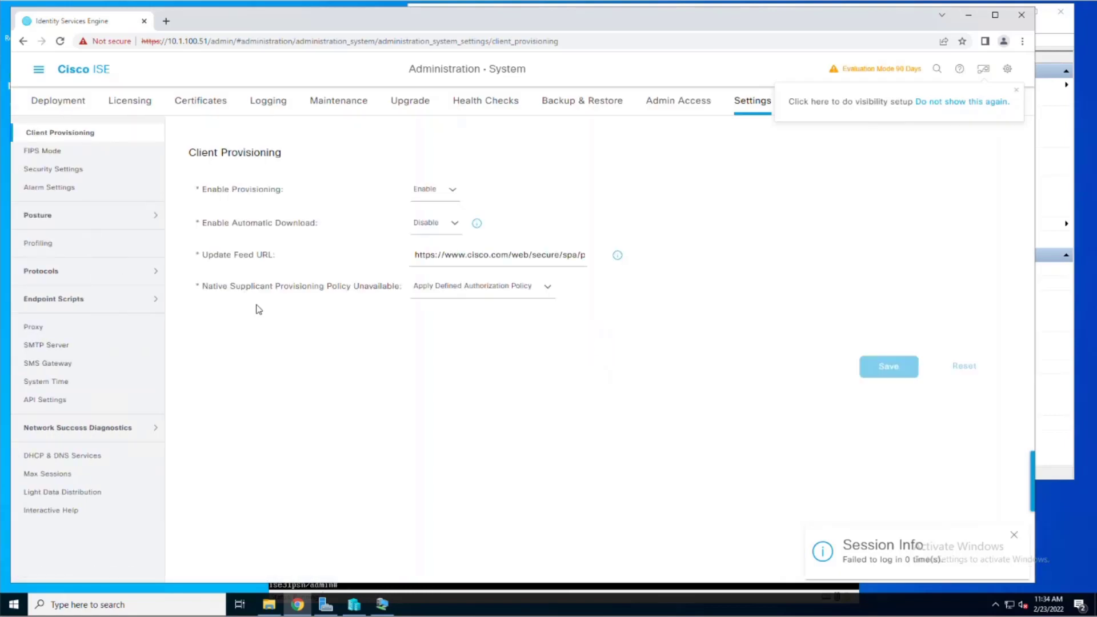
pyautogui.click(47, 399)
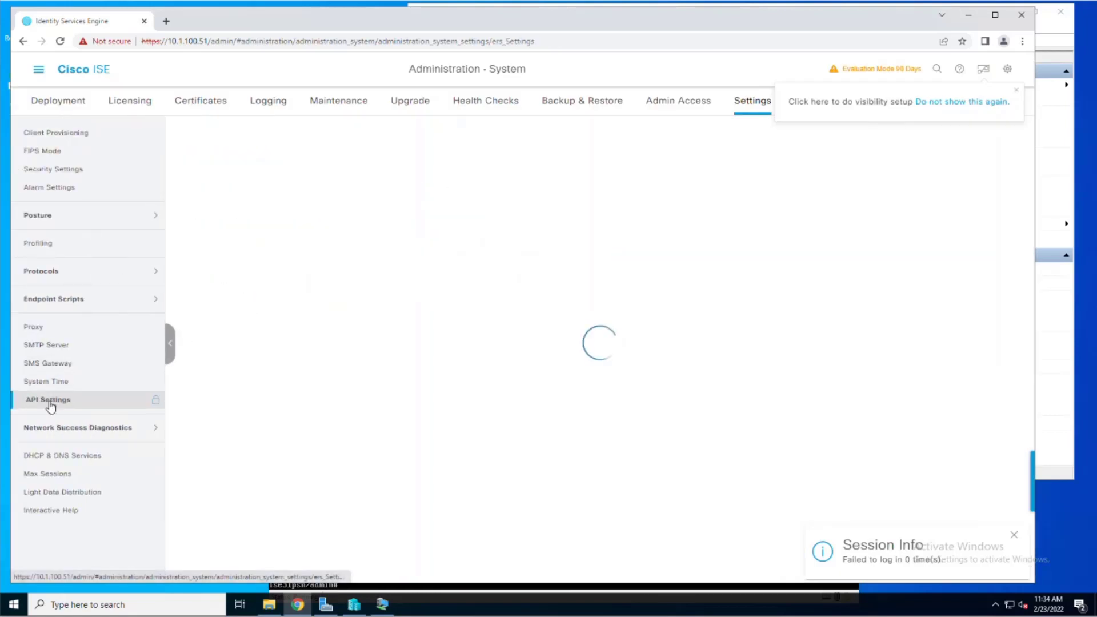
pyautogui.click(48, 399)
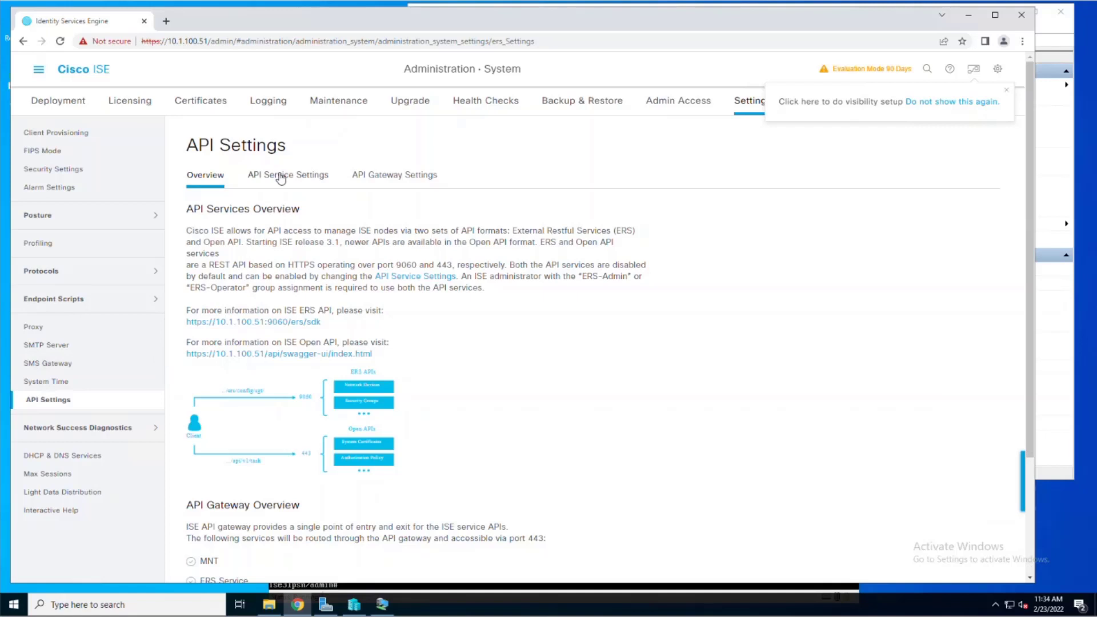
pyautogui.click(288, 175)
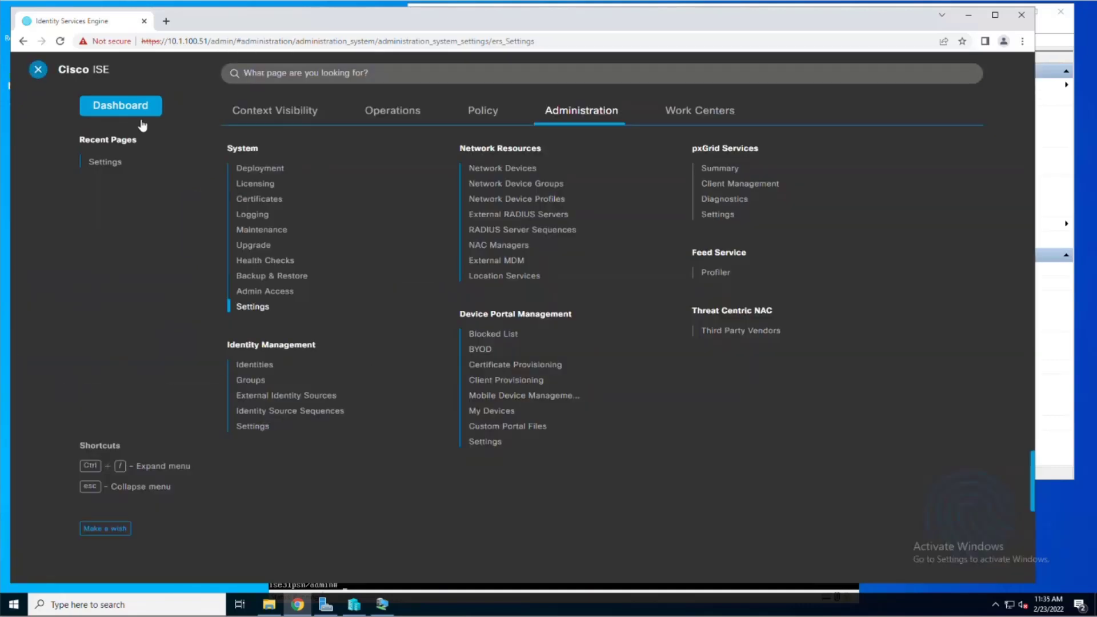
# Open the Deployment page, dismiss the standalone notice, and select the ise31psn node.
pyautogui.click(259, 168)
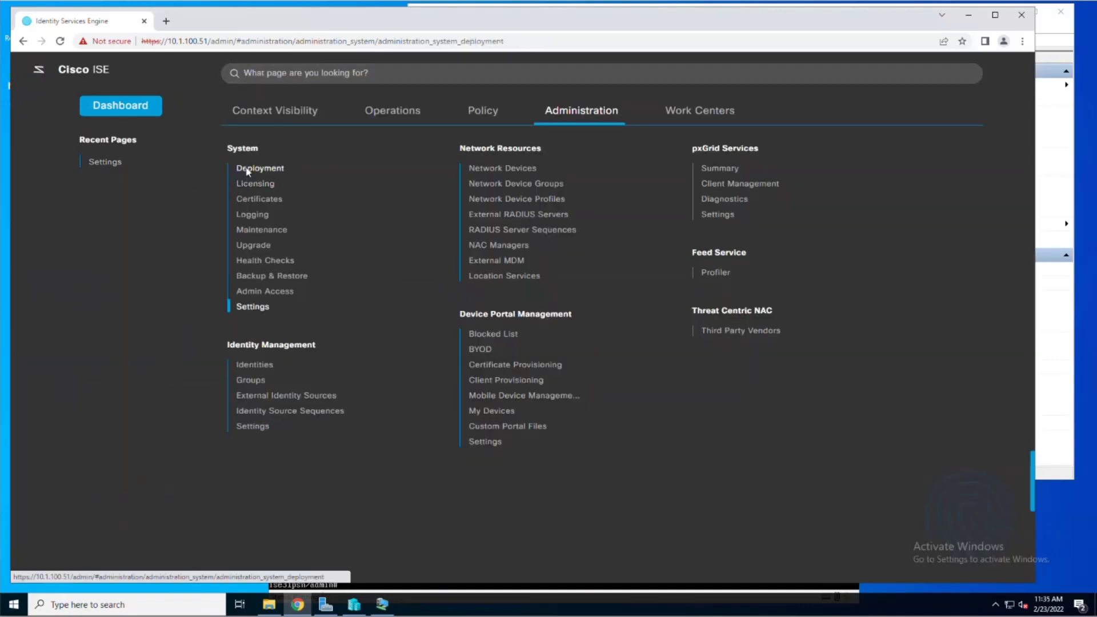
pyautogui.click(260, 168)
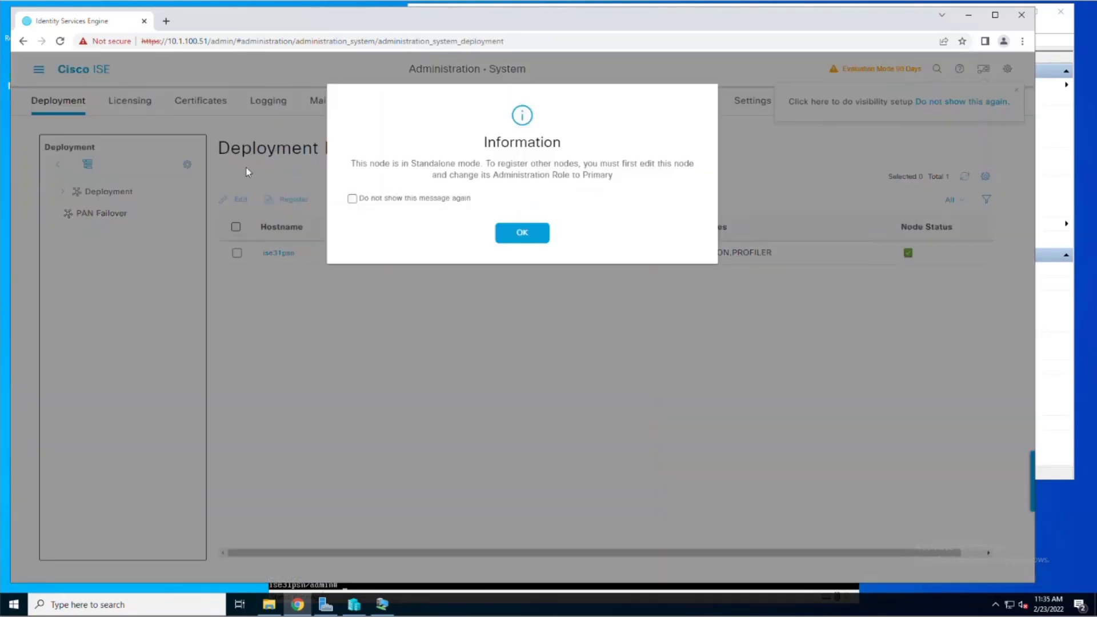
pyautogui.click(521, 232)
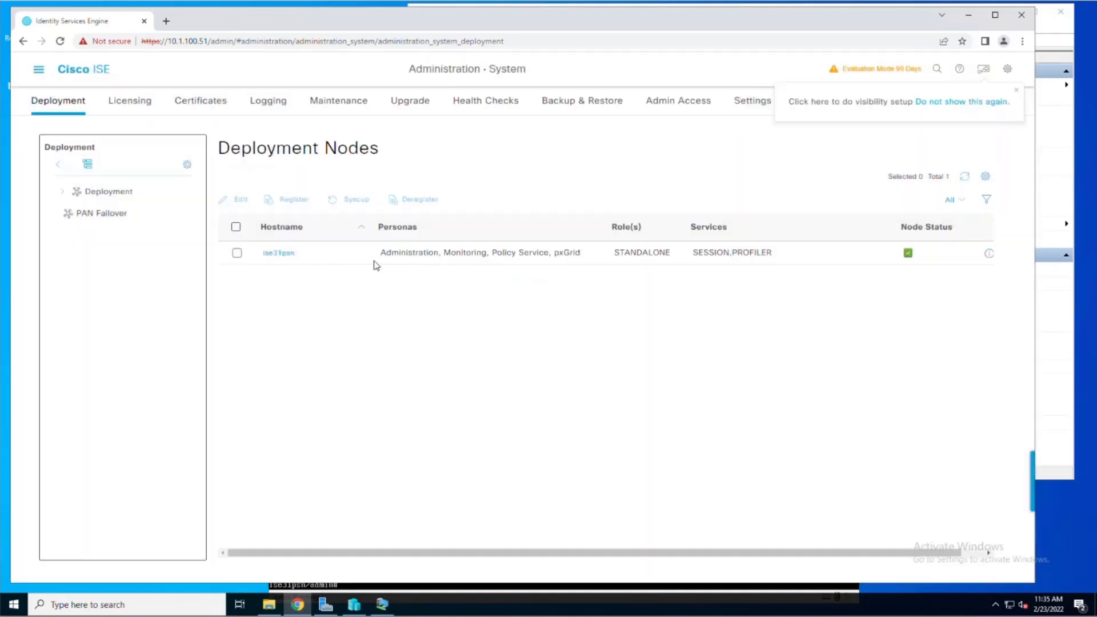
pyautogui.click(277, 253)
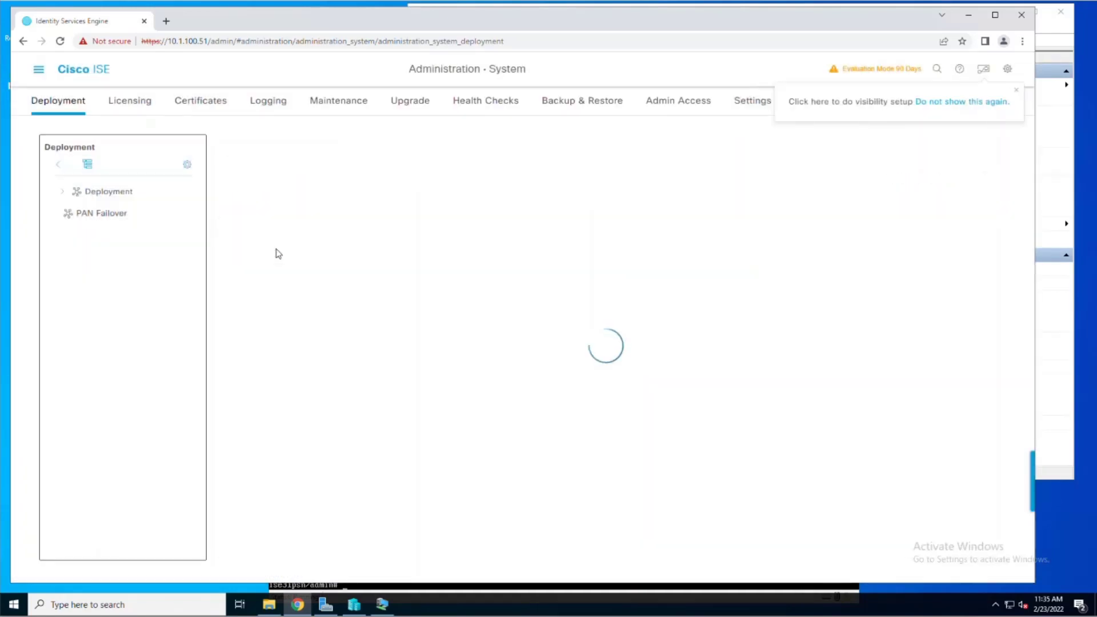